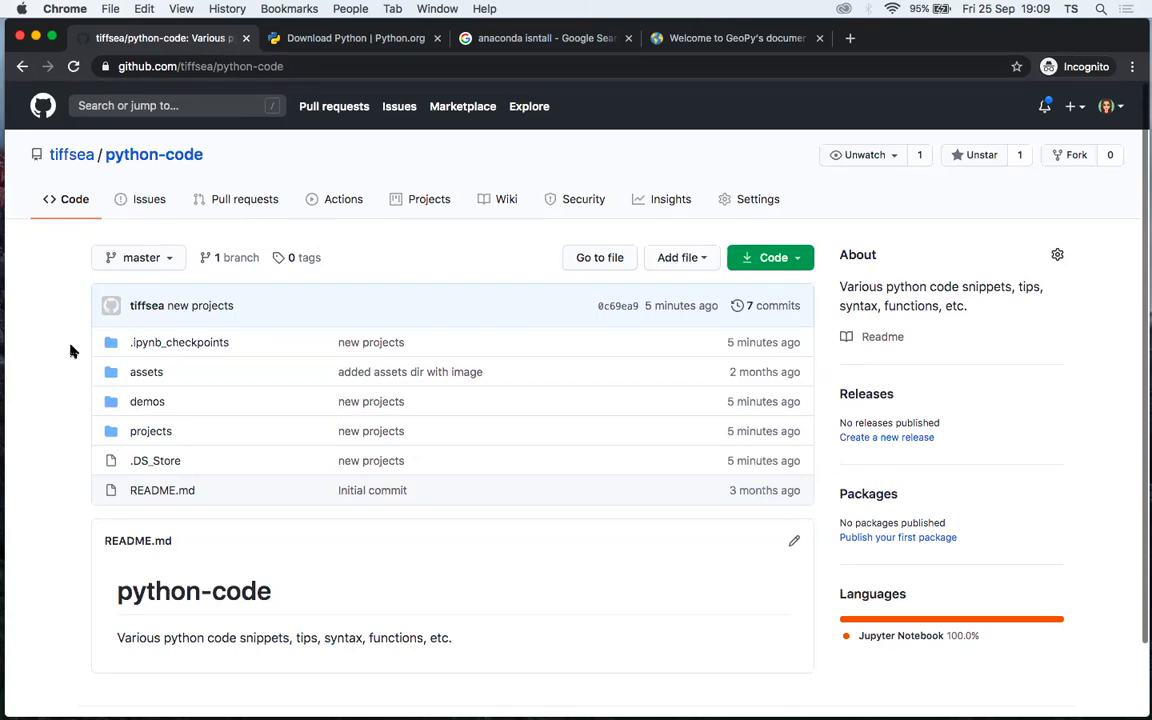
{"action": "mouse_move", "coordinate": [58, 336]}
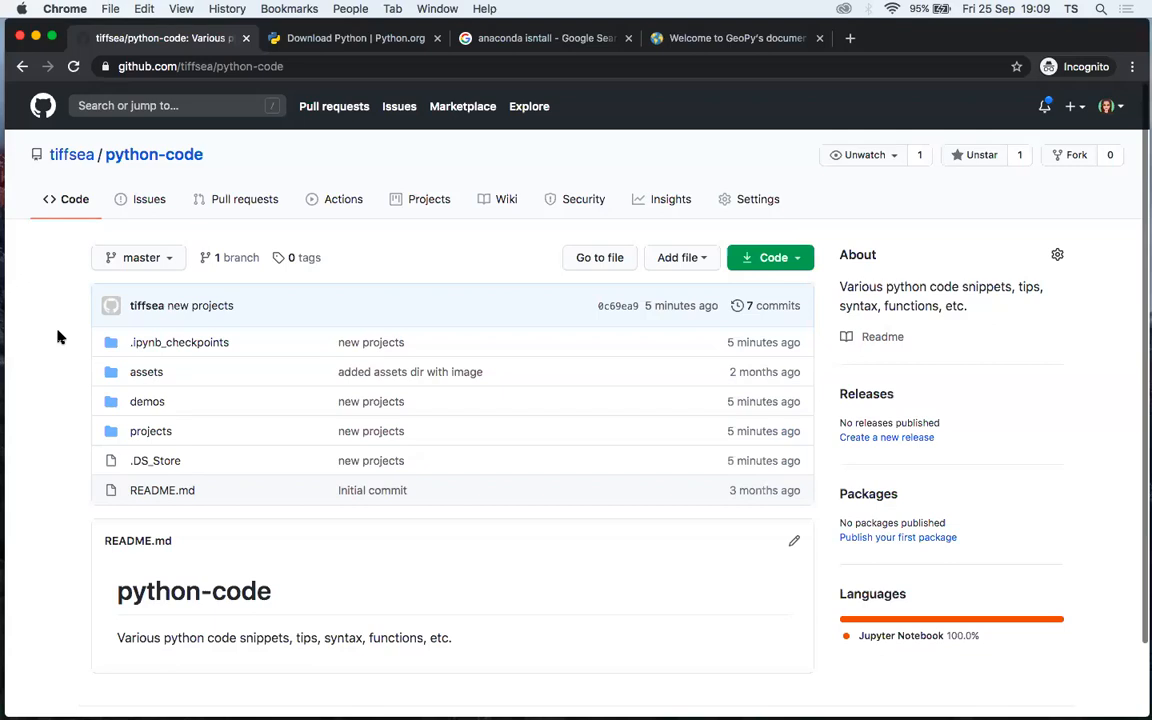
{"action": "mouse_move", "coordinate": [40, 482]}
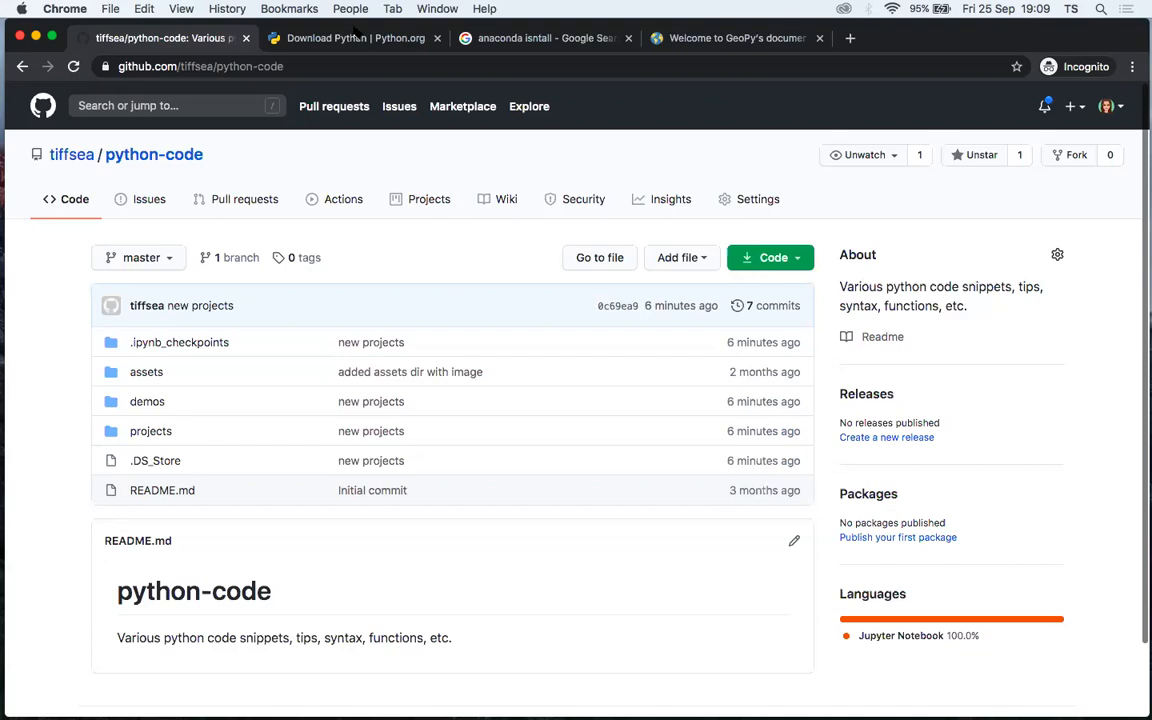
- Scroll through the Active Python Releases and specific-release lists on the downloads page
{"action": "left_click", "coordinate": [350, 38]}
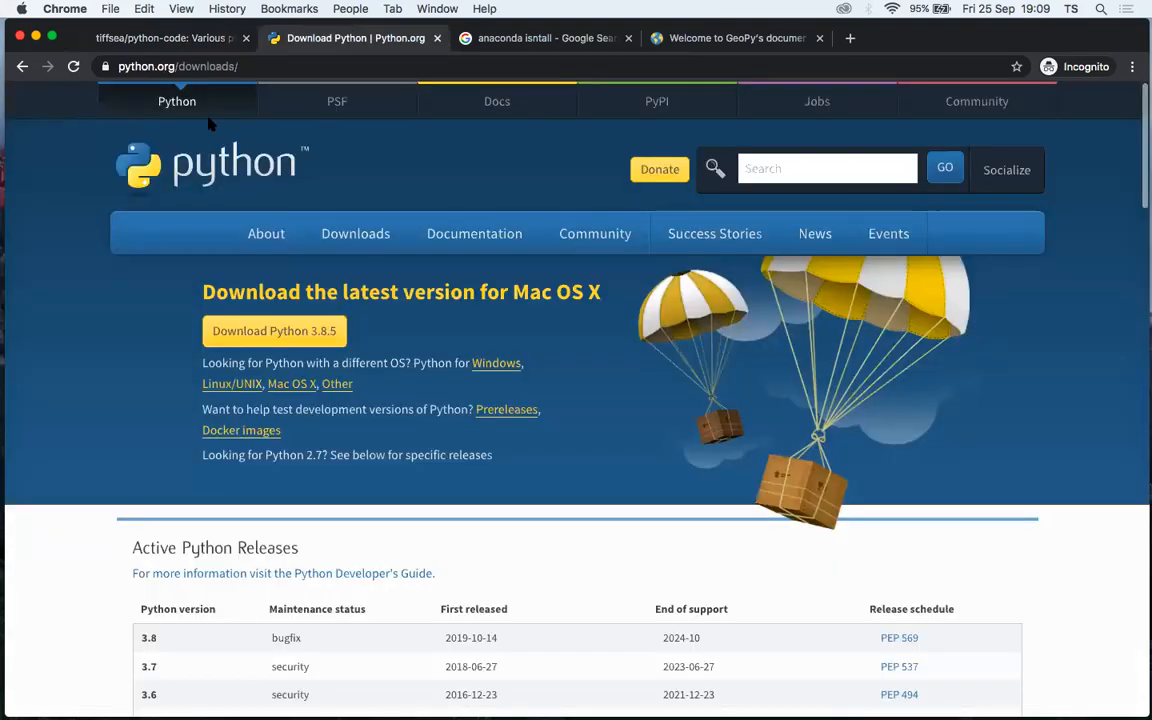
{"action": "mouse_move", "coordinate": [192, 156]}
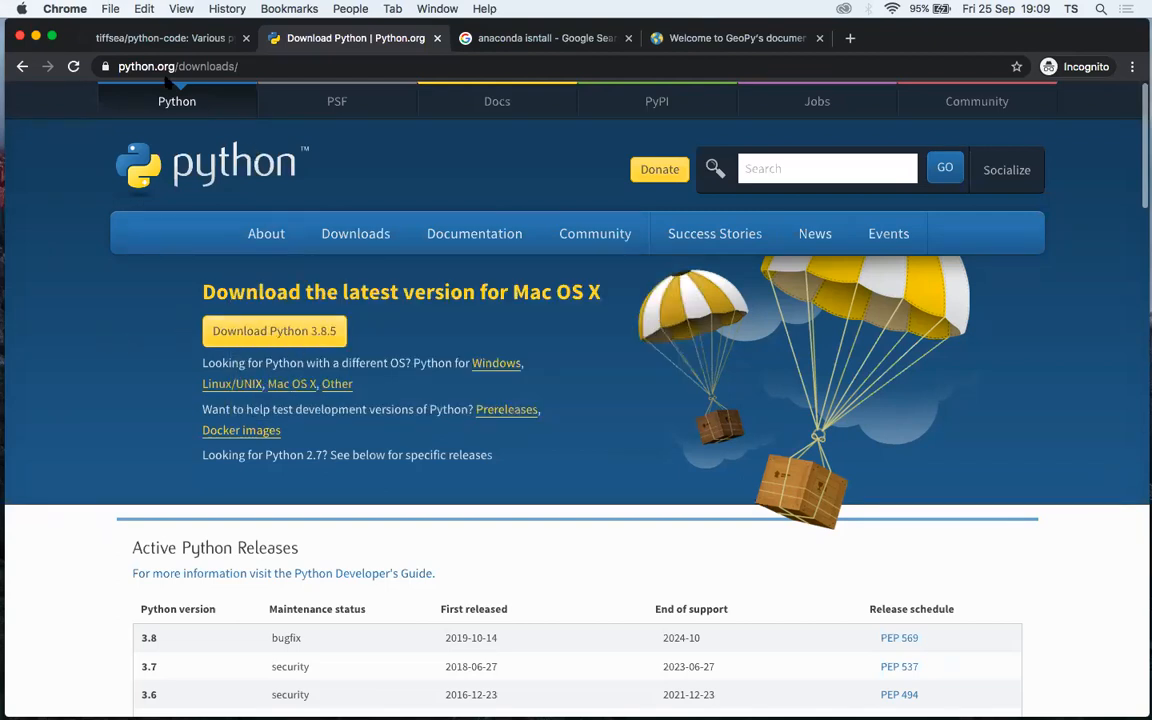
{"action": "mouse_move", "coordinate": [304, 48]}
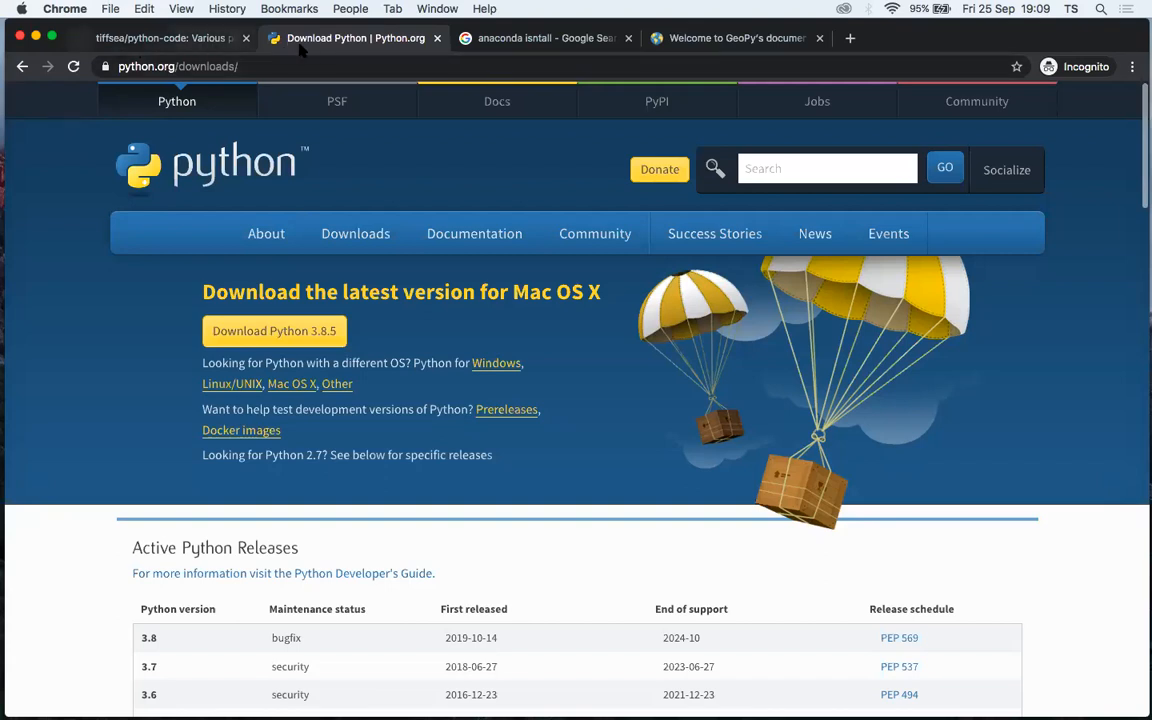
{"action": "scroll", "scroll_direction": "down", "scroll_amount": 3}
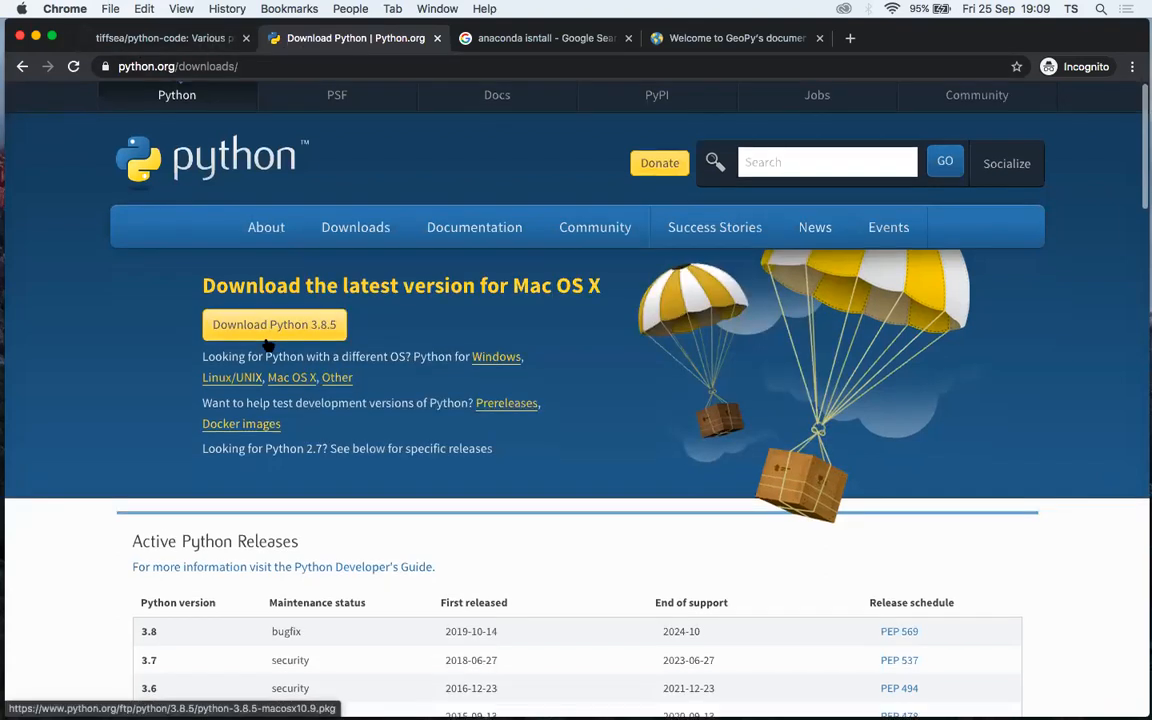
{"action": "scroll", "scroll_direction": "down", "scroll_amount": 3}
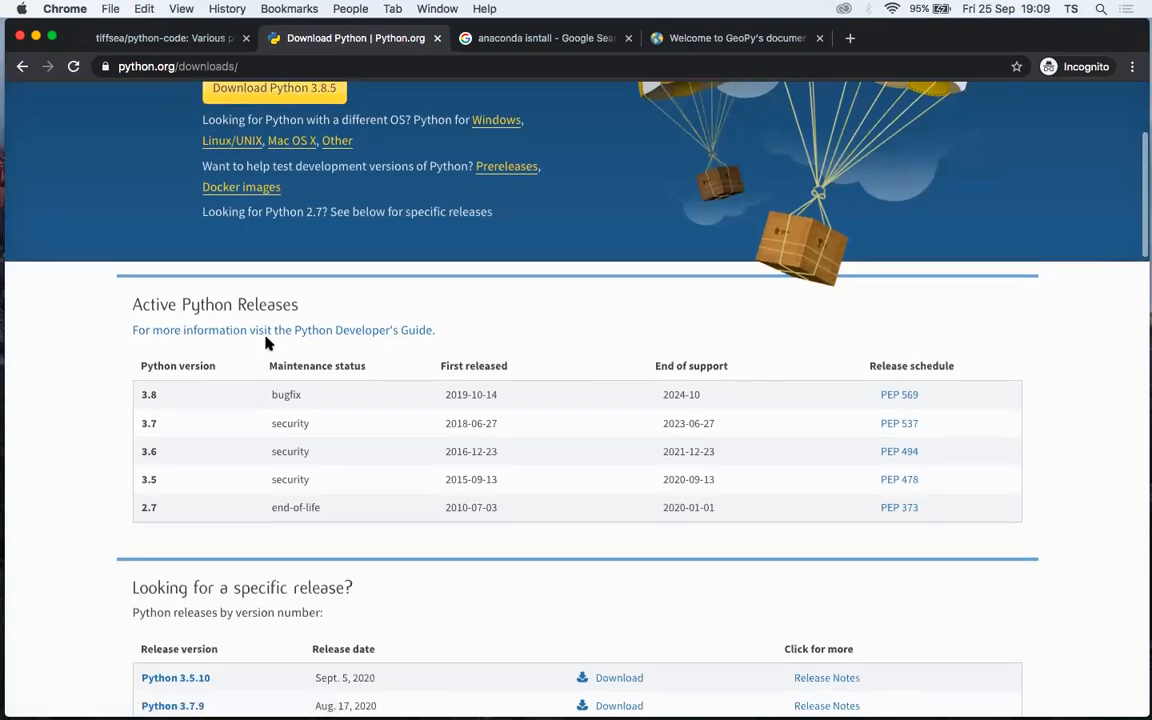
{"action": "scroll", "scroll_direction": "down", "scroll_amount": 3}
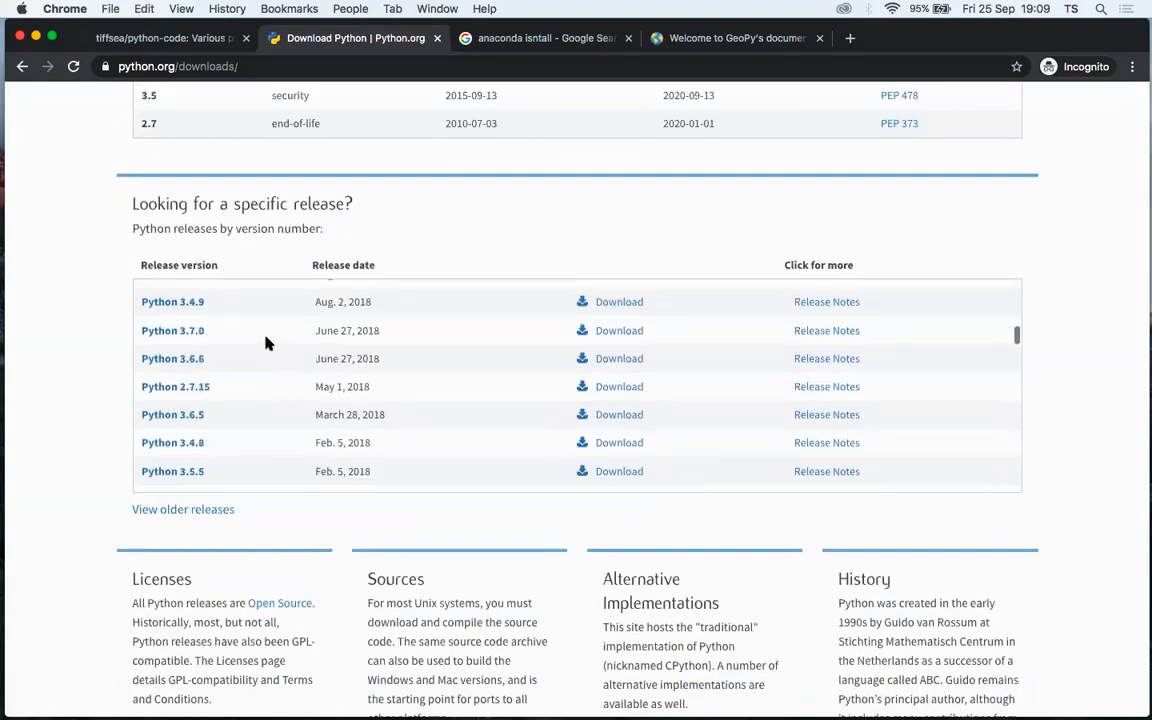
{"action": "scroll", "scroll_direction": "down", "scroll_amount": 3}
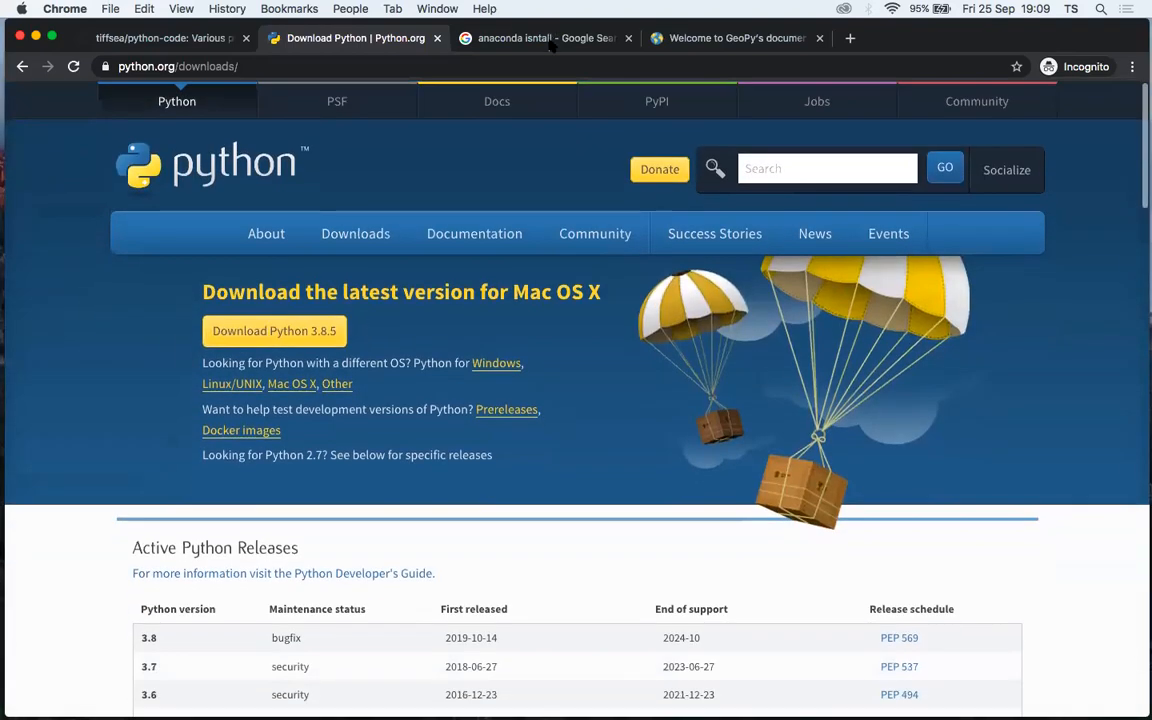
- From the 'anaconda install' Google results, load the 'Installation — Anaconda documentation' page
{"action": "left_click", "coordinate": [552, 38]}
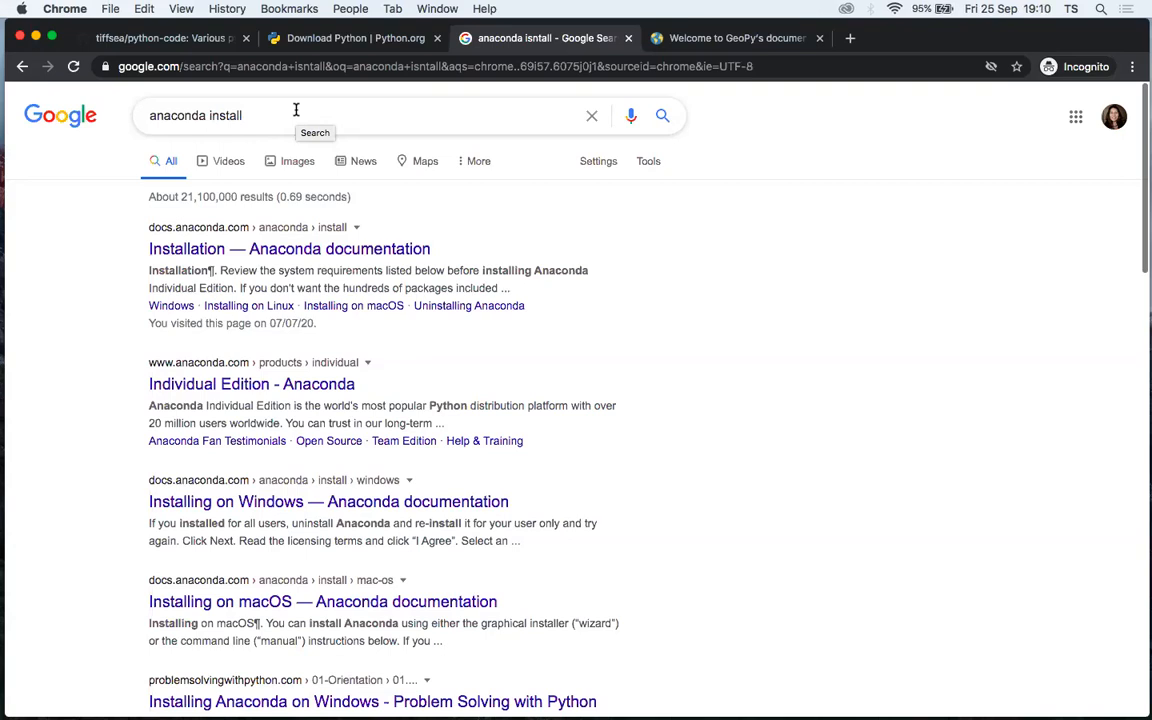
{"action": "mouse_move", "coordinate": [338, 228]}
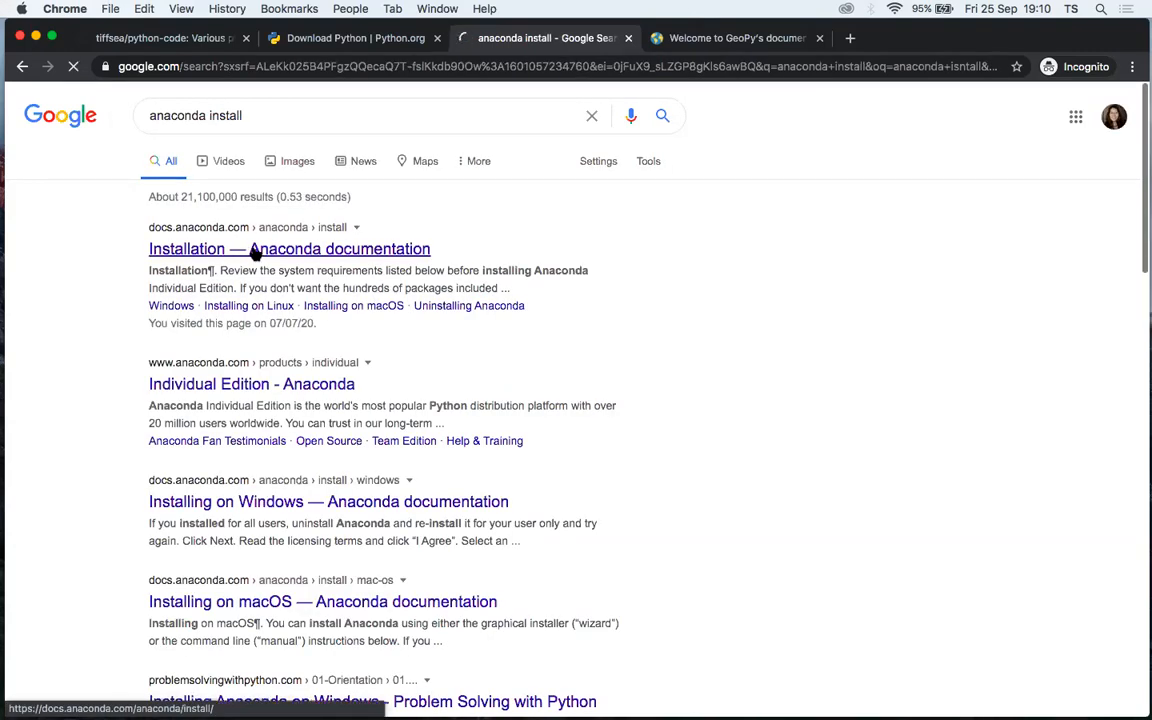
{"action": "left_click", "coordinate": [256, 248]}
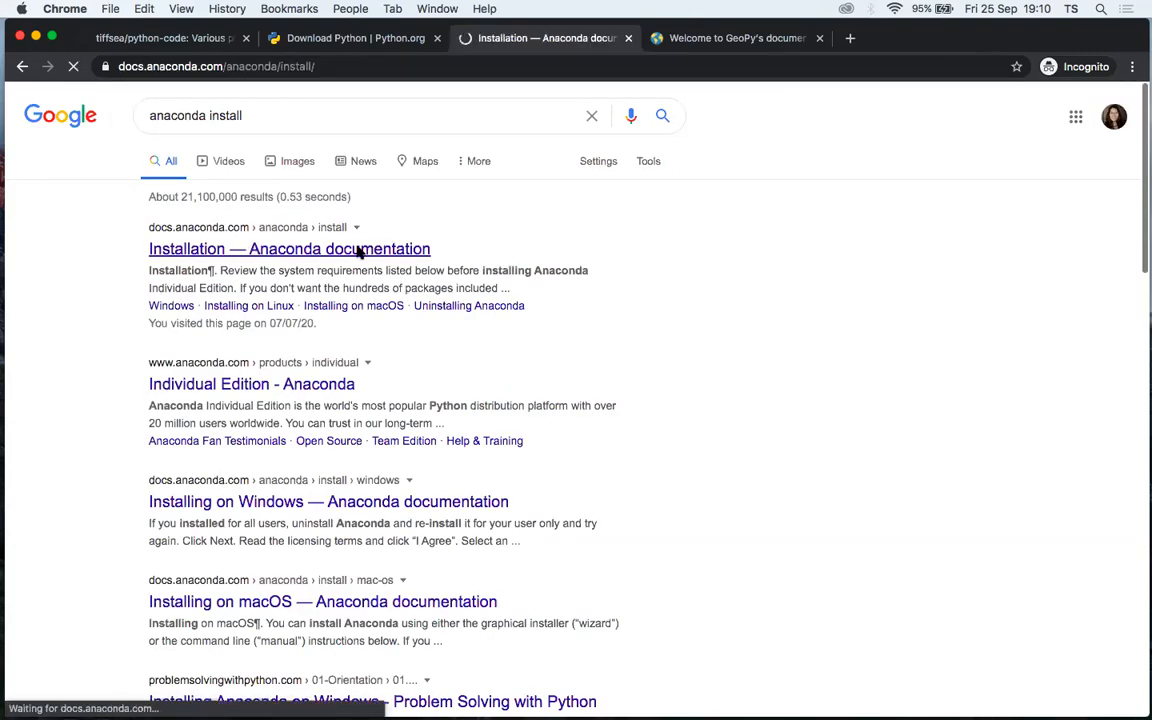
{"action": "left_click", "coordinate": [288, 248]}
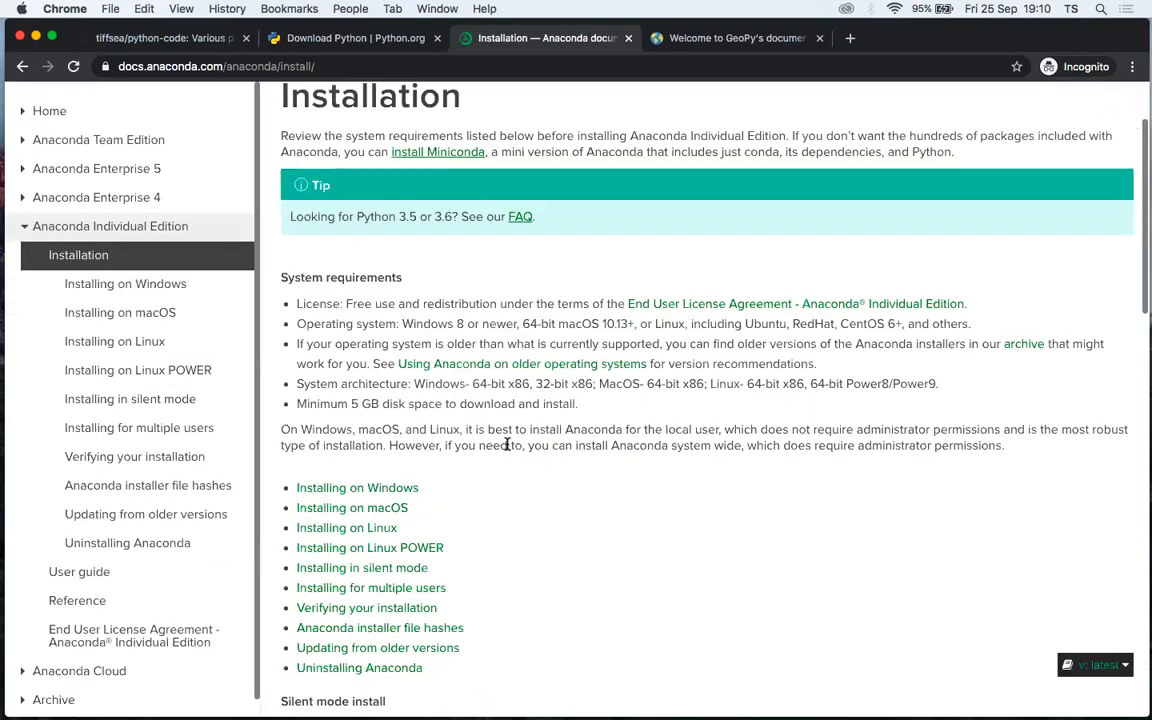
{"action": "mouse_move", "coordinate": [380, 496]}
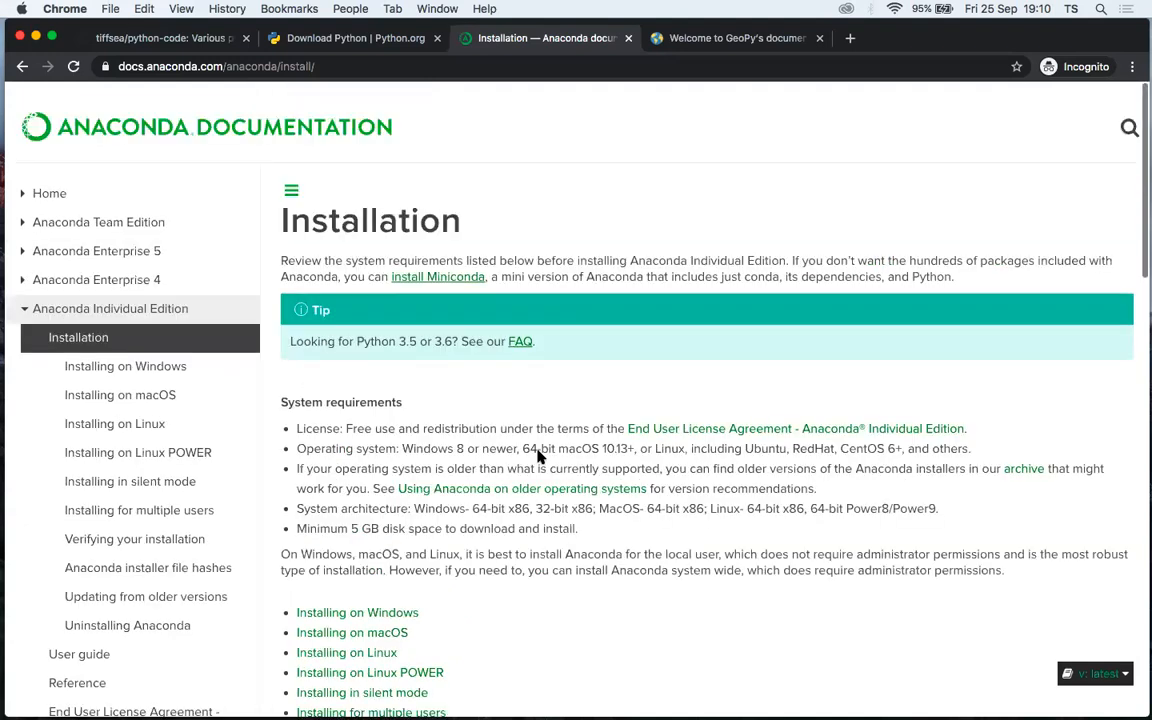
{"action": "scroll", "scroll_direction": "down", "scroll_amount": 3}
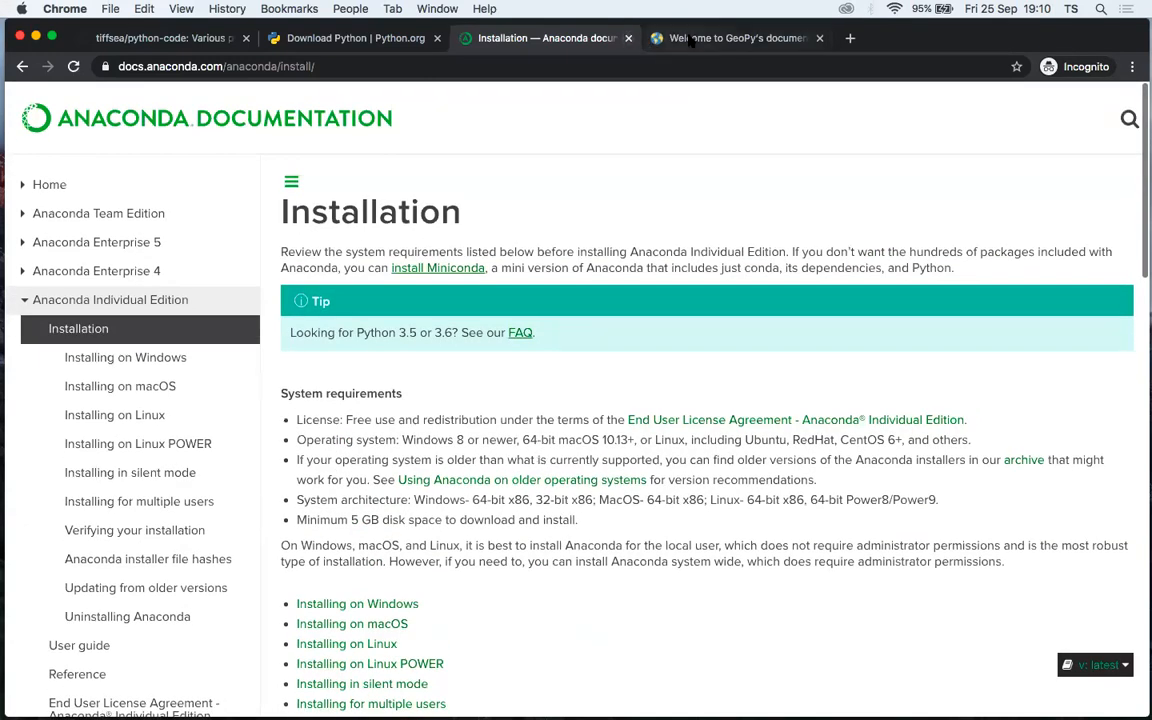
- Scroll the GeoPy documentation down to the Geocoders Nominatim code example
{"action": "left_click", "coordinate": [732, 38]}
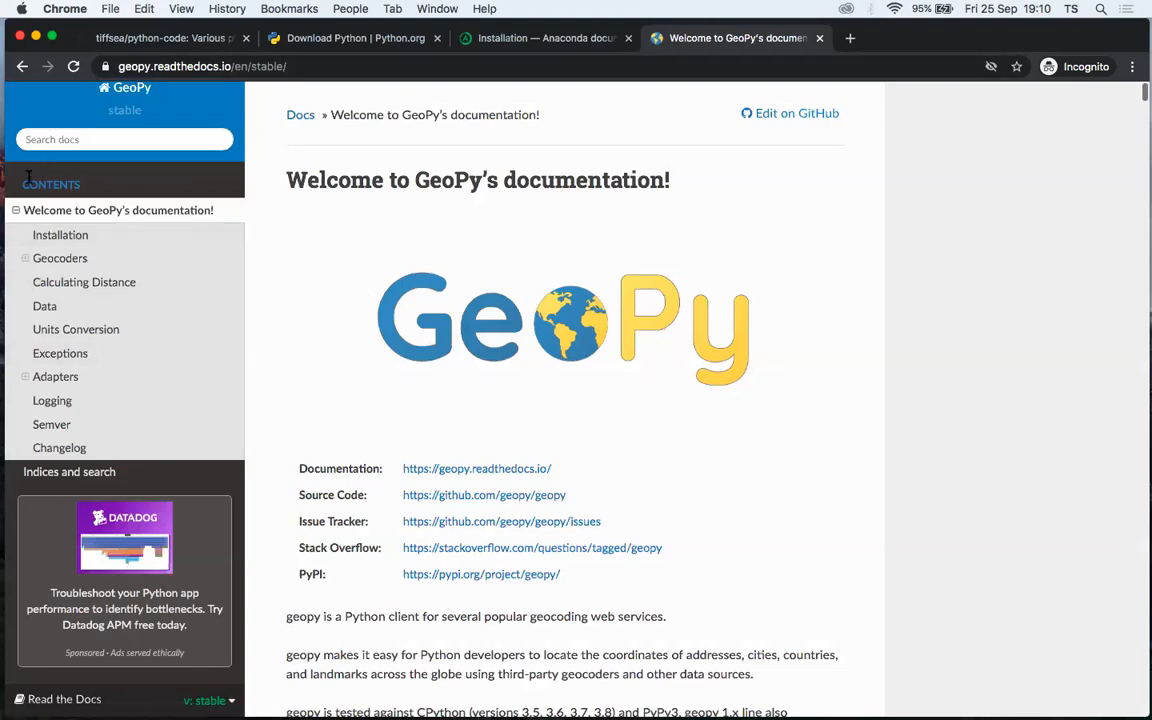
{"action": "mouse_move", "coordinate": [84, 288]}
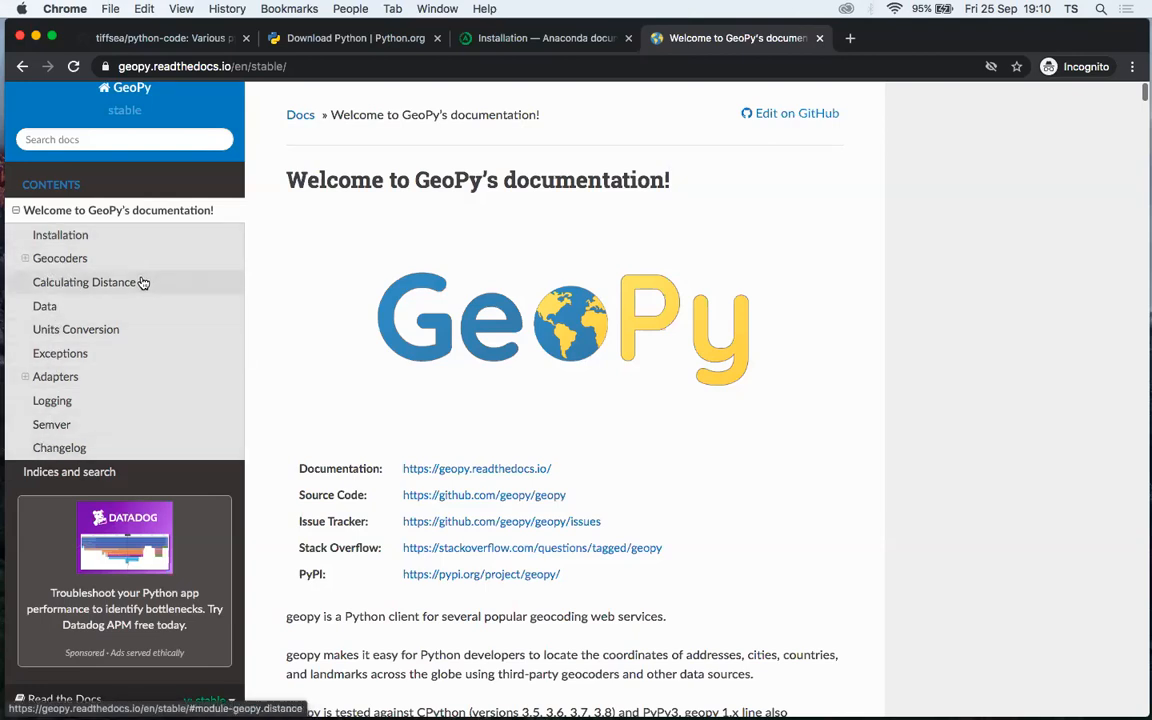
{"action": "mouse_move", "coordinate": [148, 292]}
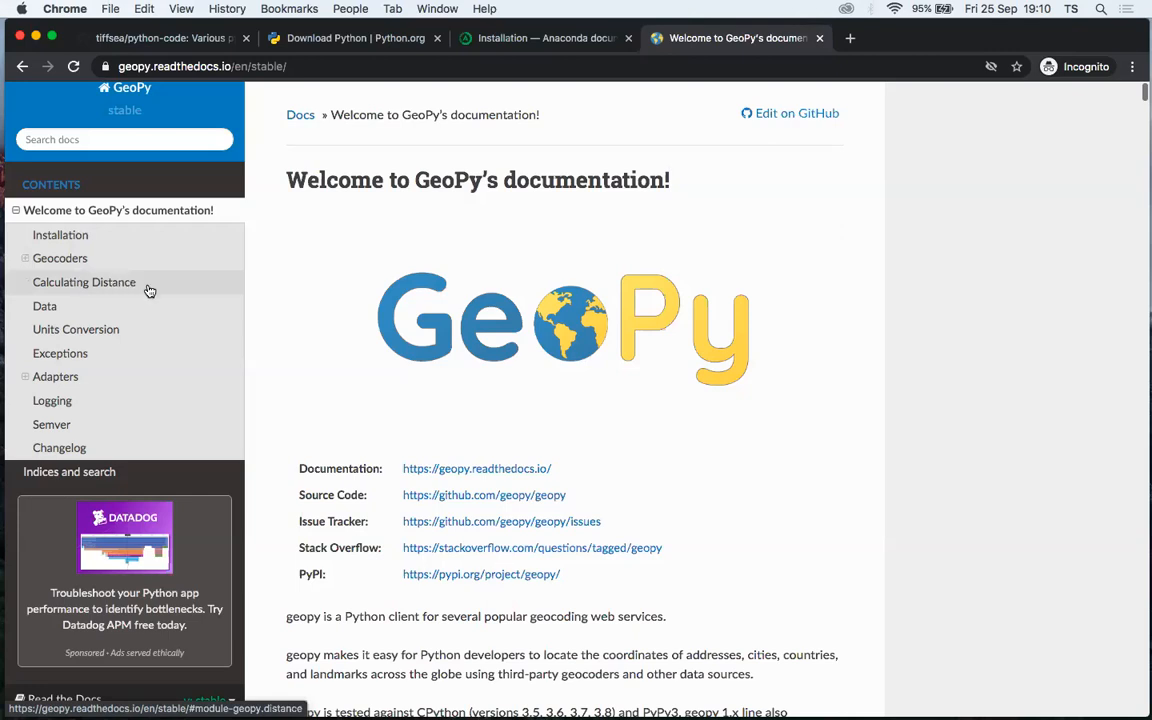
{"action": "scroll", "scroll_direction": "down", "scroll_amount": 3}
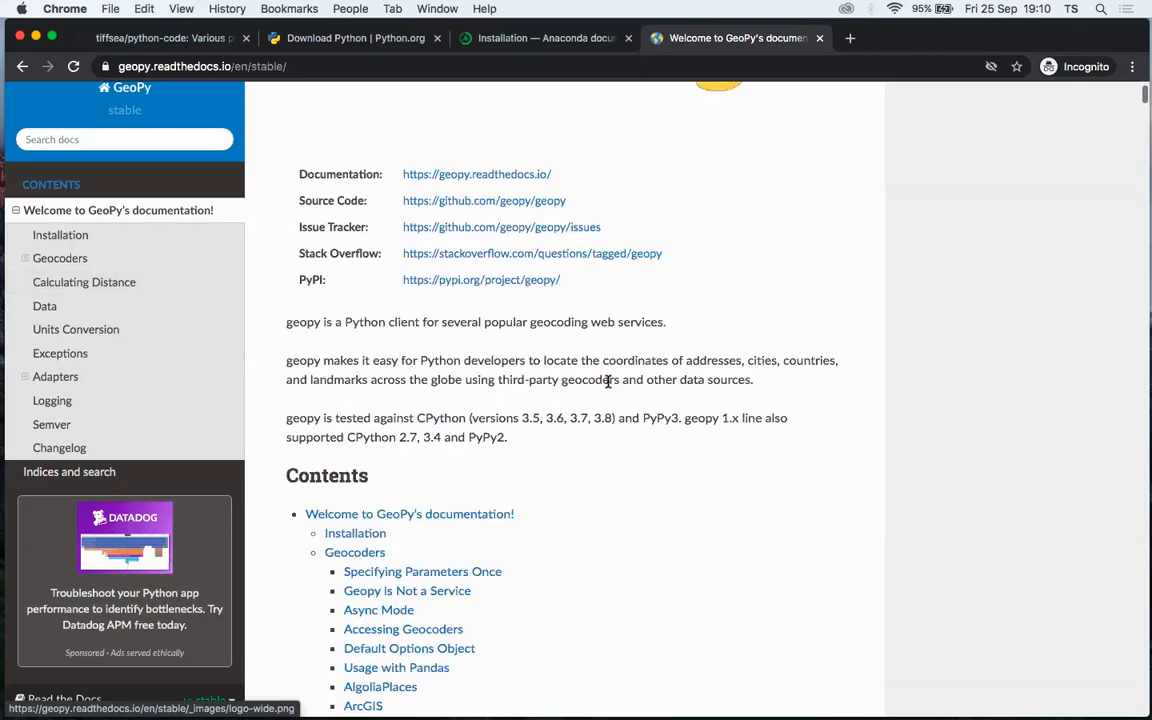
{"action": "scroll", "scroll_direction": "down", "scroll_amount": 3}
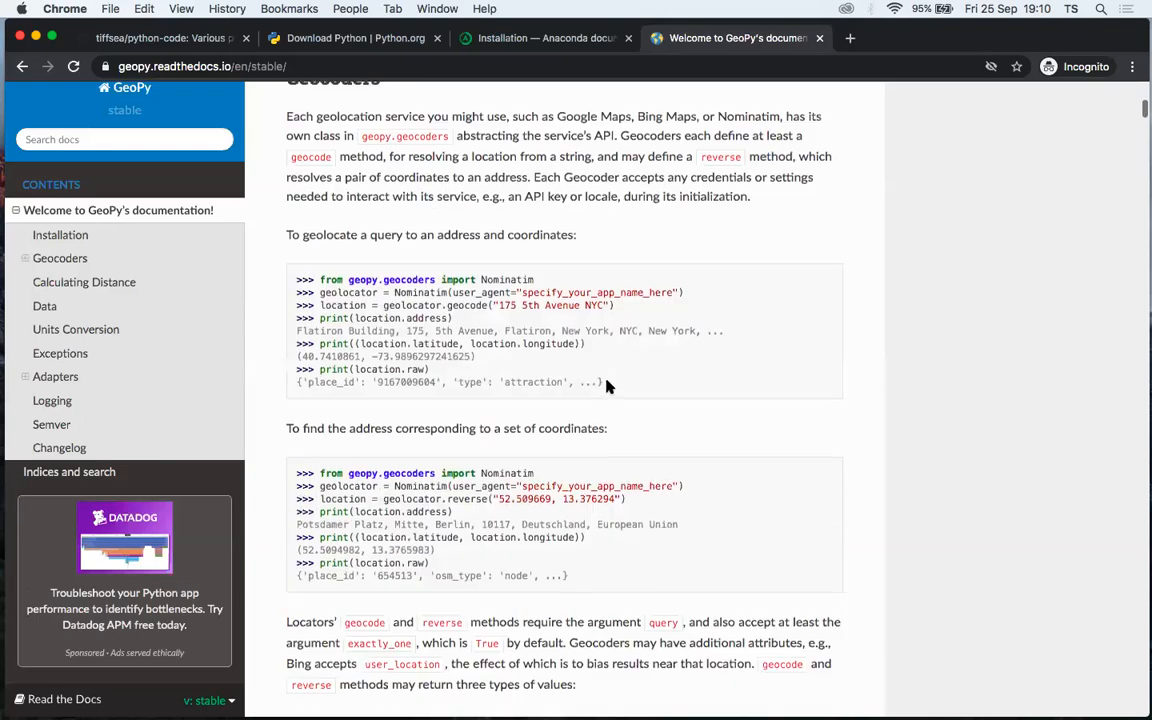
{"action": "scroll", "scroll_direction": "down", "scroll_amount": 3}
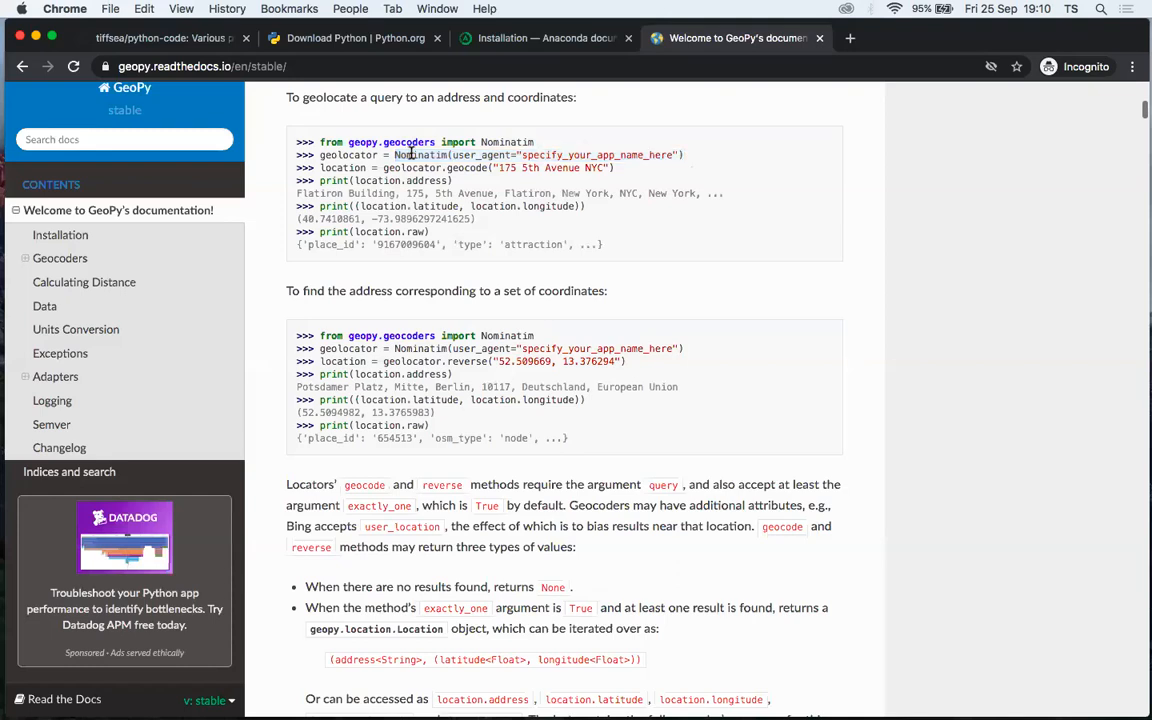
- Highlight Nominatim, the geocoded address and the location variable in the example code
{"action": "double_click", "coordinate": [420, 156]}
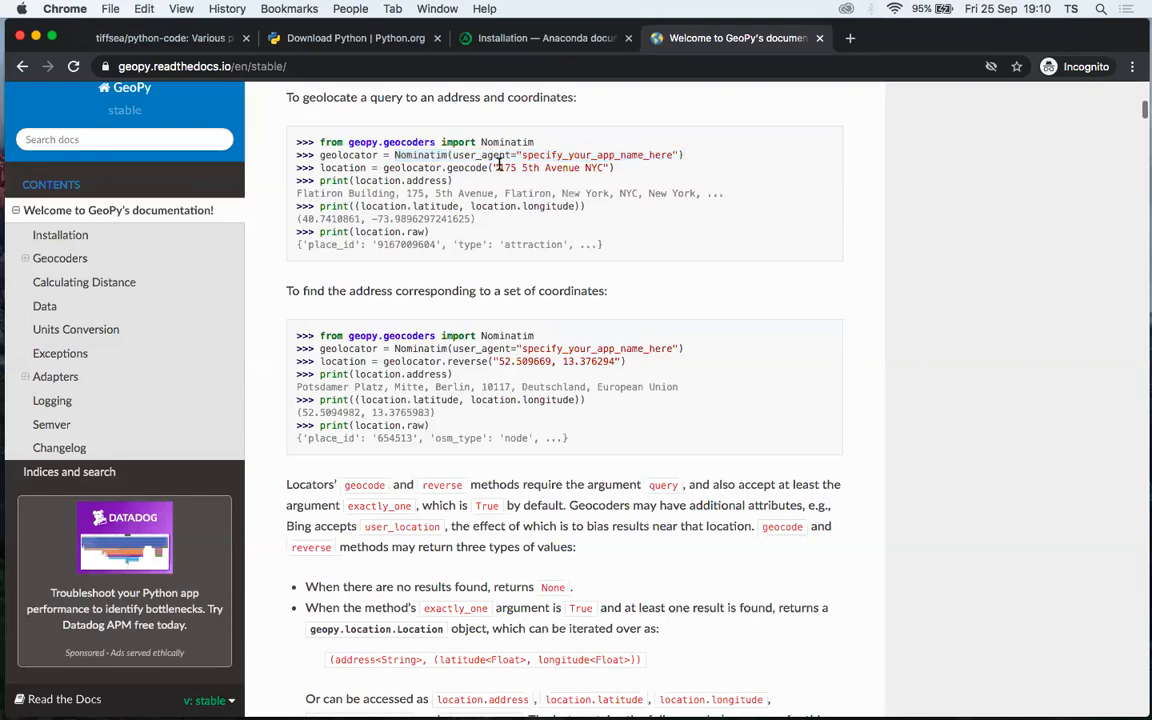
{"action": "left_click_drag", "start_coordinate": [500, 168], "coordinate": [604, 168]}
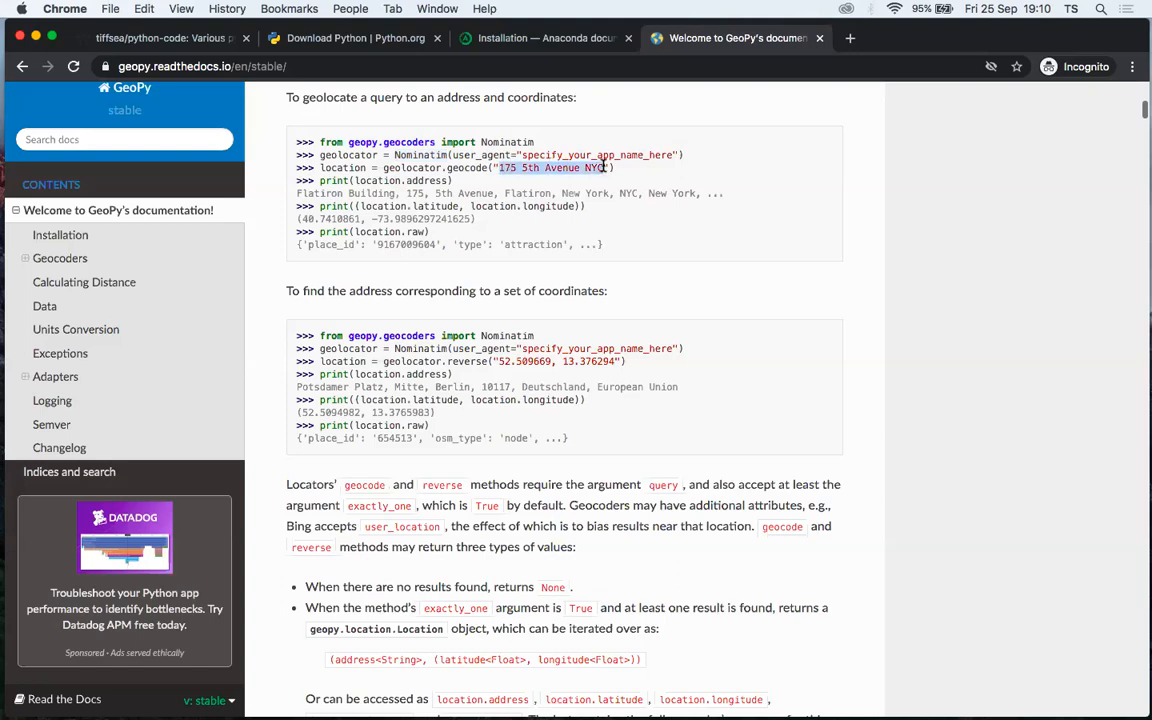
{"action": "mouse_move", "coordinate": [636, 178]}
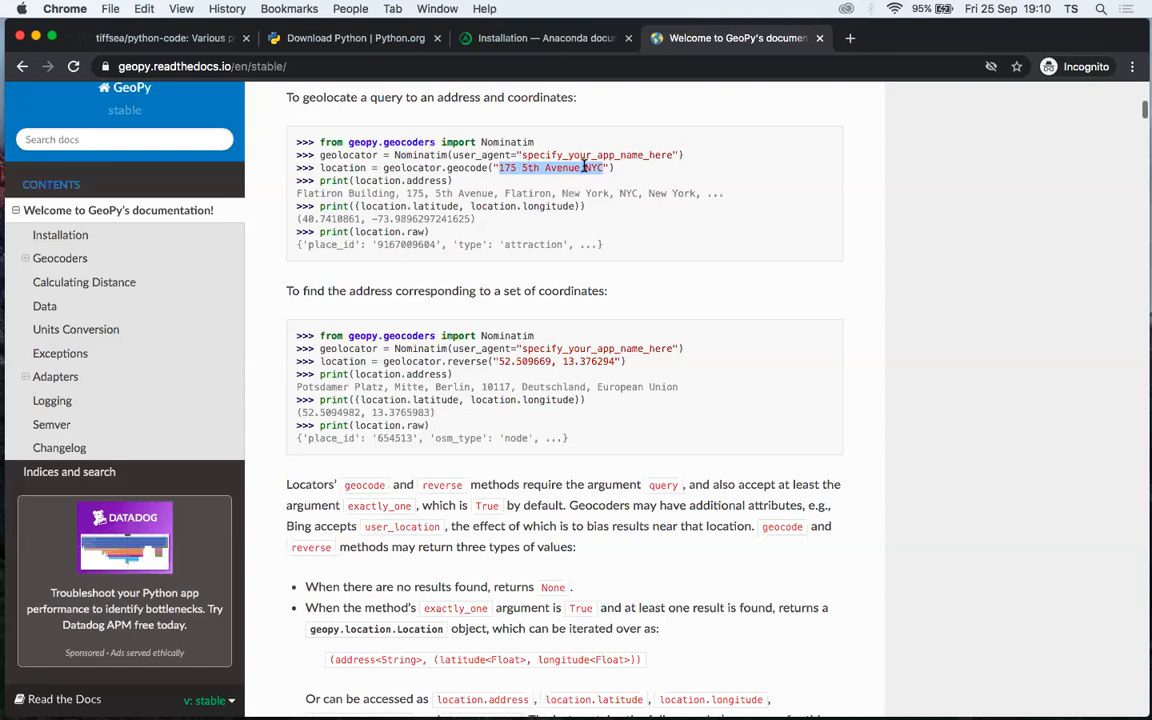
{"action": "mouse_move", "coordinate": [350, 190]}
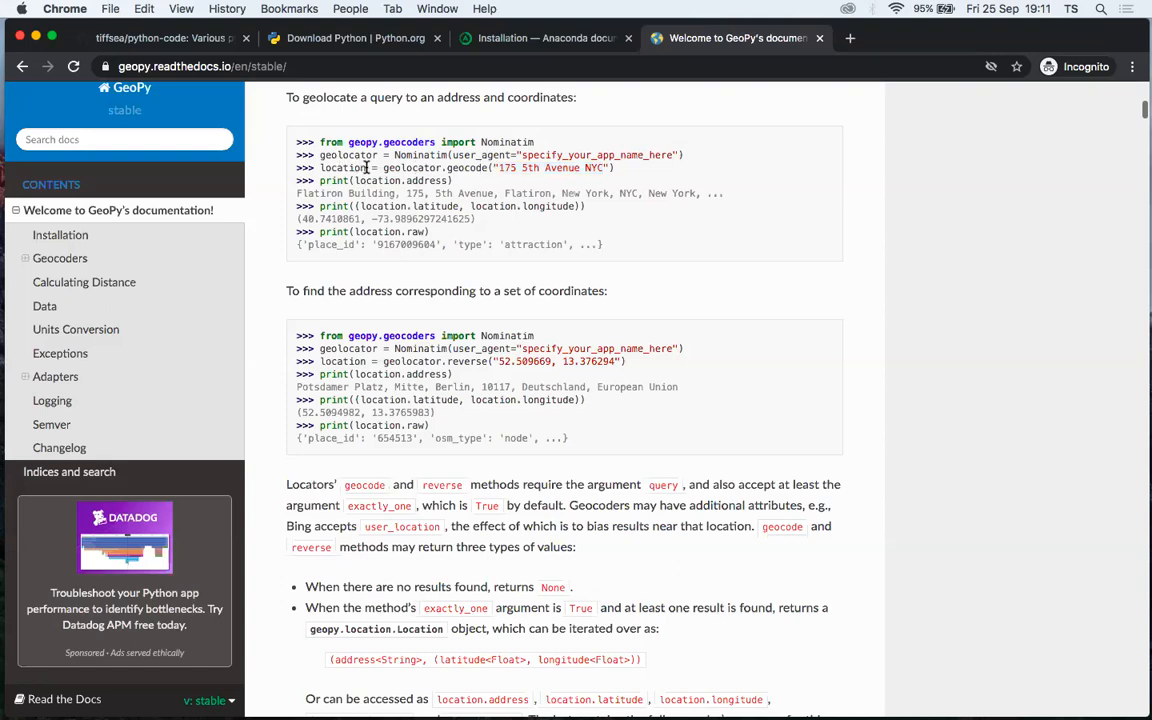
{"action": "double_click", "coordinate": [344, 168]}
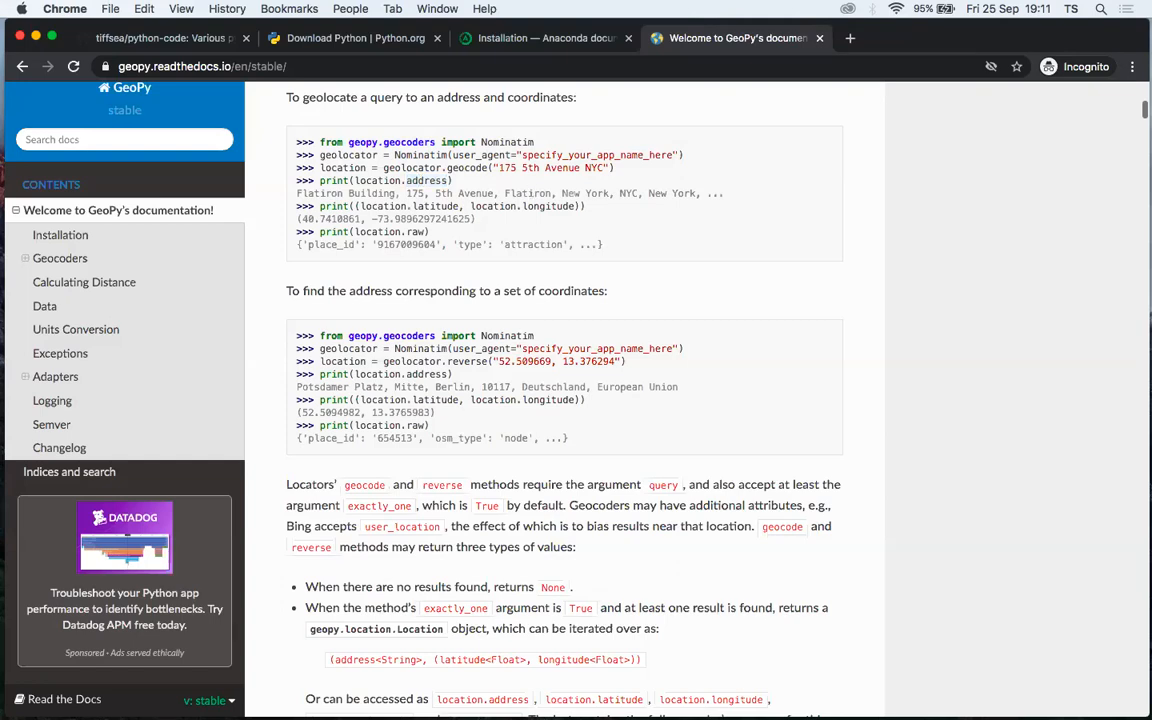
{"action": "mouse_move", "coordinate": [638, 78]}
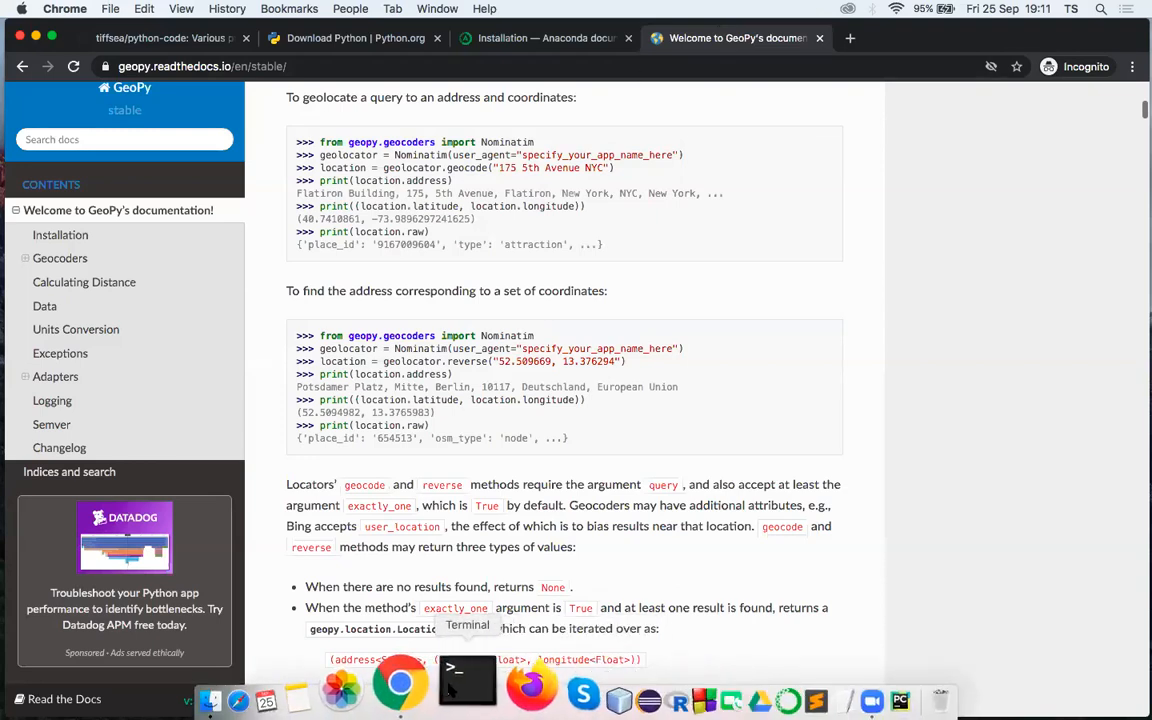
- In Terminal, cd into github/python-code/demos and list its files
{"action": "left_click", "coordinate": [468, 684]}
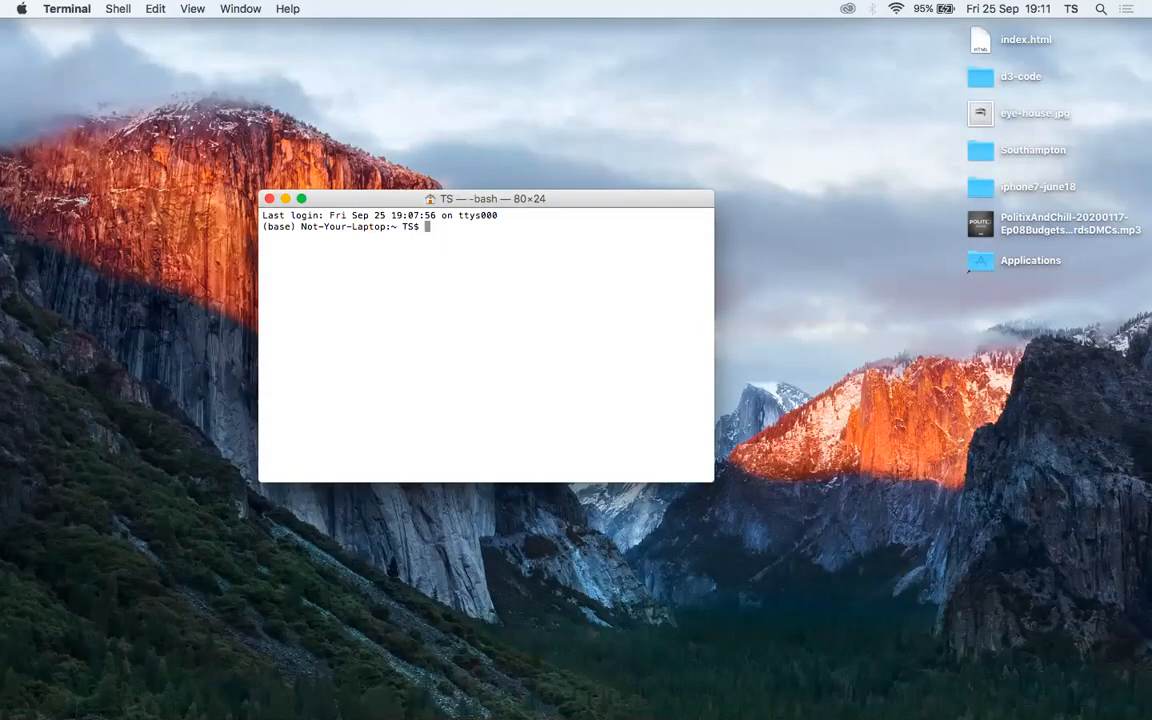
{"action": "type", "text": "cd github"}
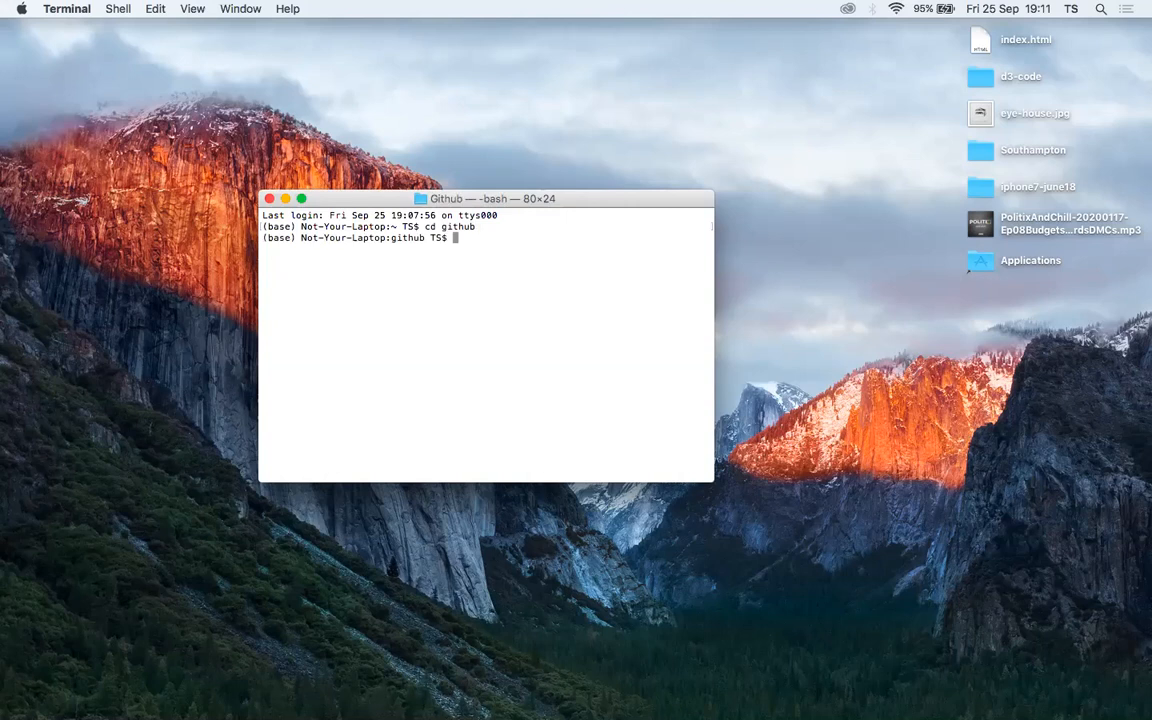
{"action": "type", "text": "cd"}
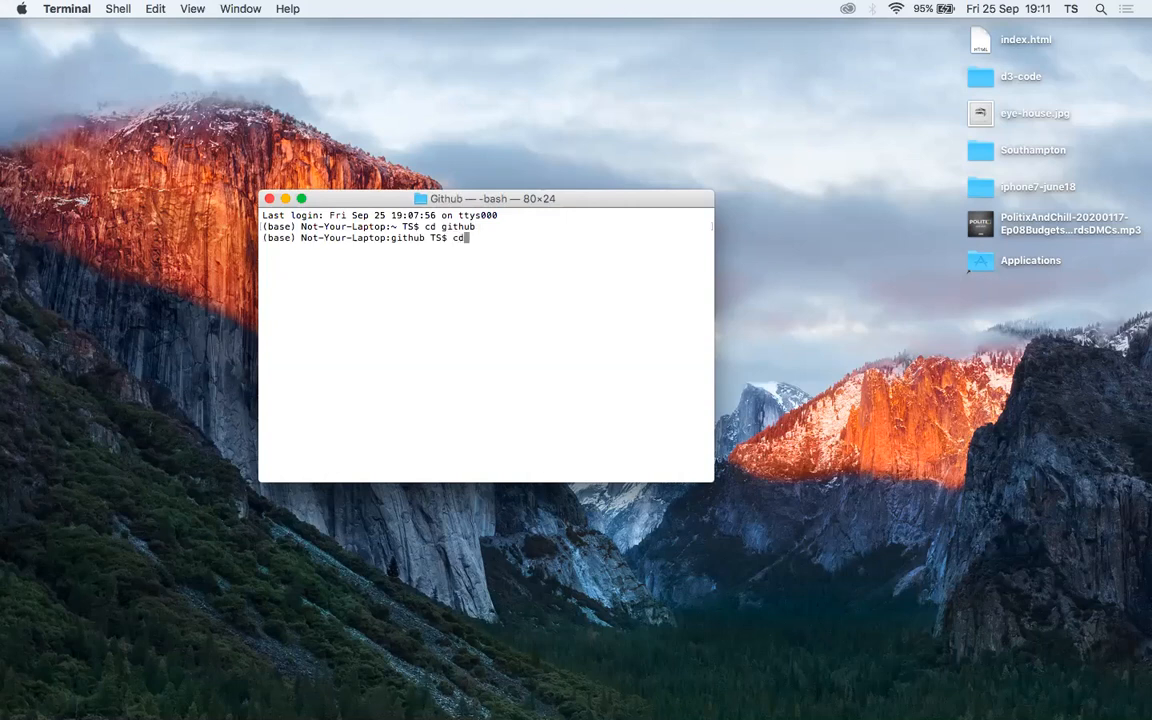
{"action": "type", "text": "python-code"}
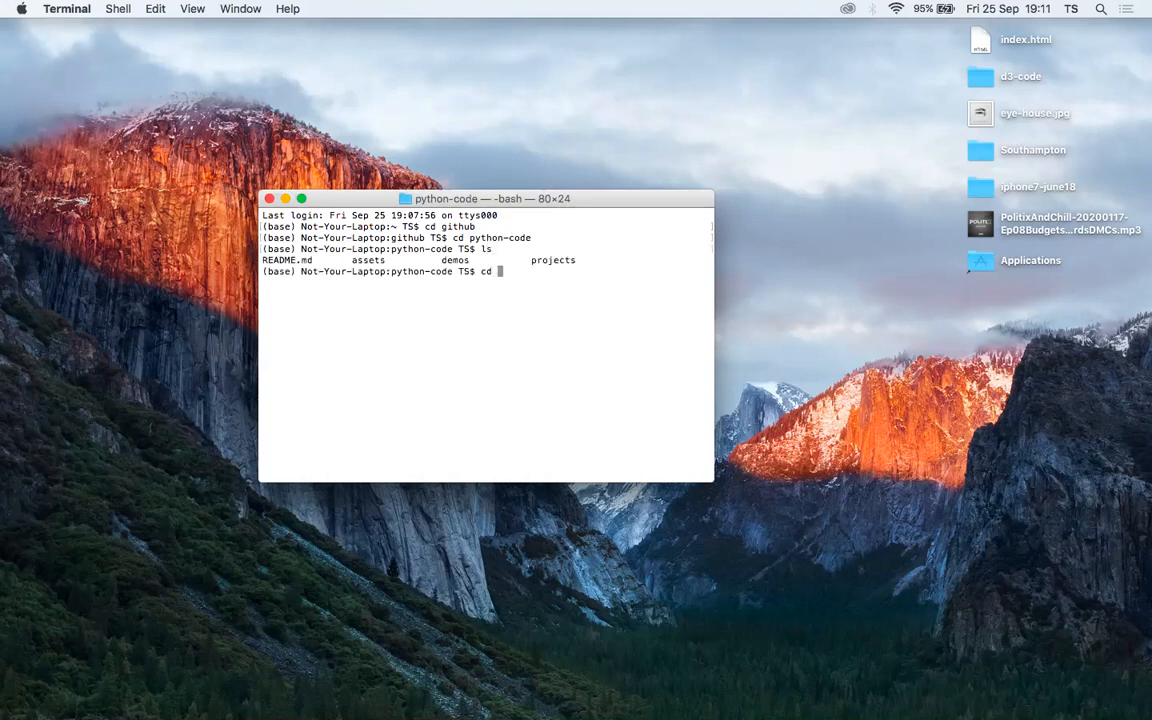
{"action": "type", "text": "dm"}
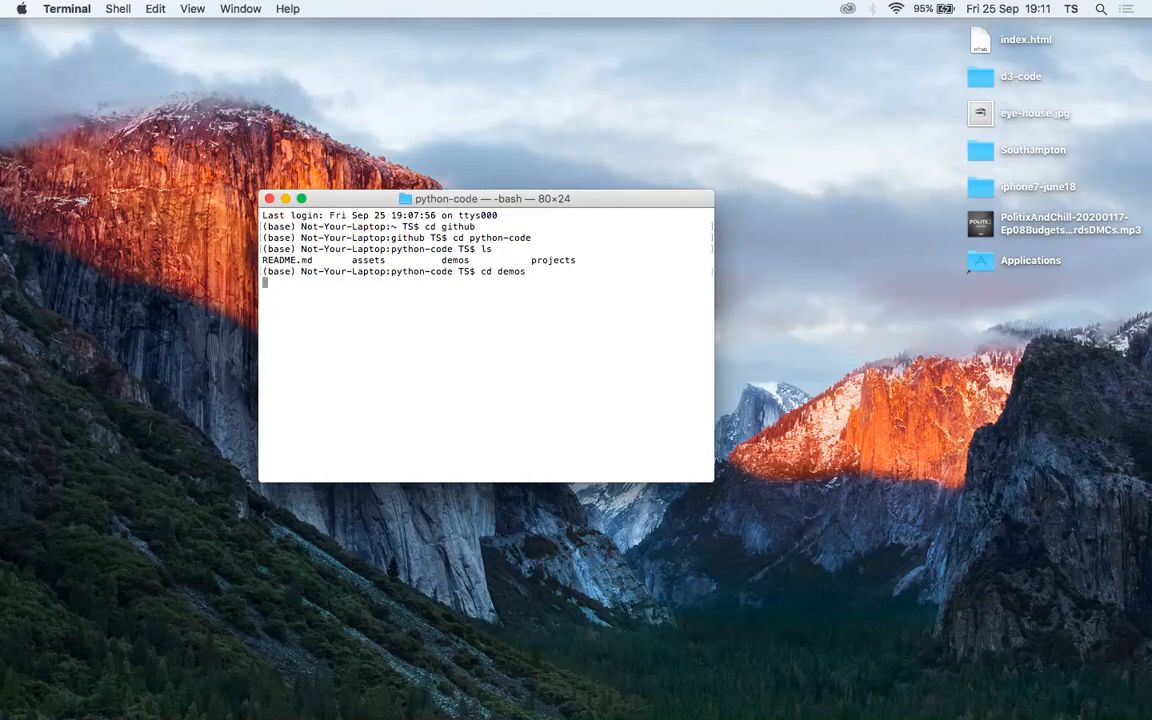
{"action": "key", "text": "Return"}
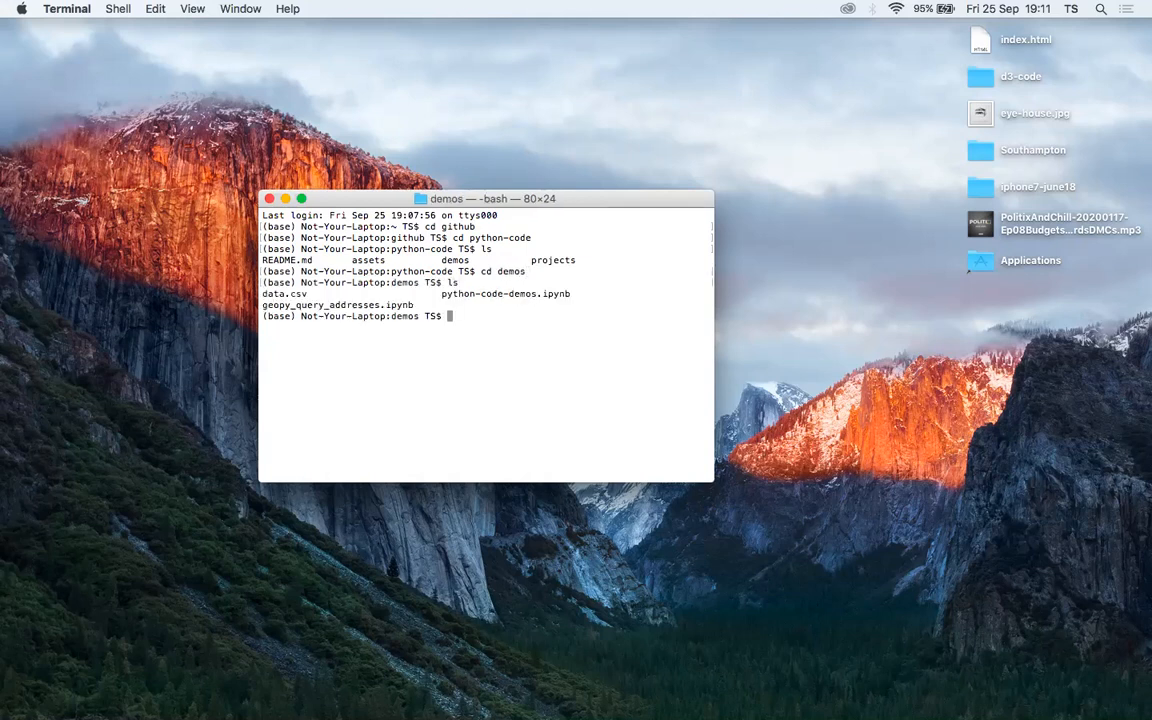
- Launch the Jupyter Notebook server from the demos folder
{"action": "type", "text": "jupyter"}
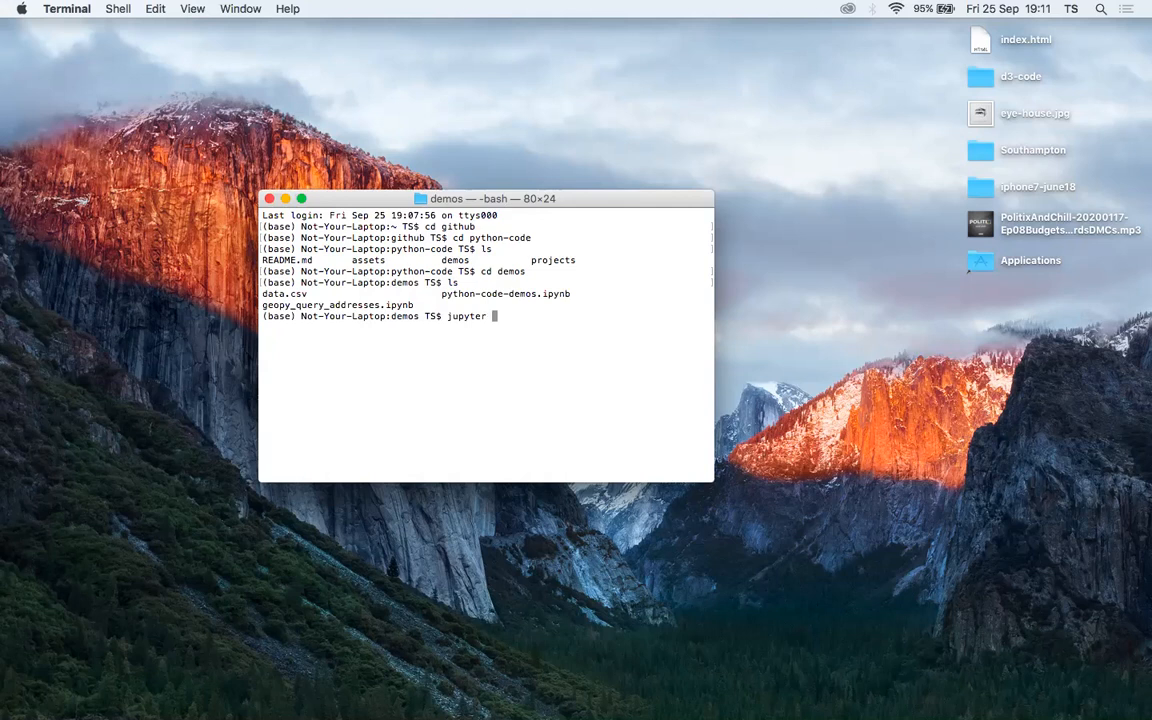
{"action": "type", "text": "notebook"}
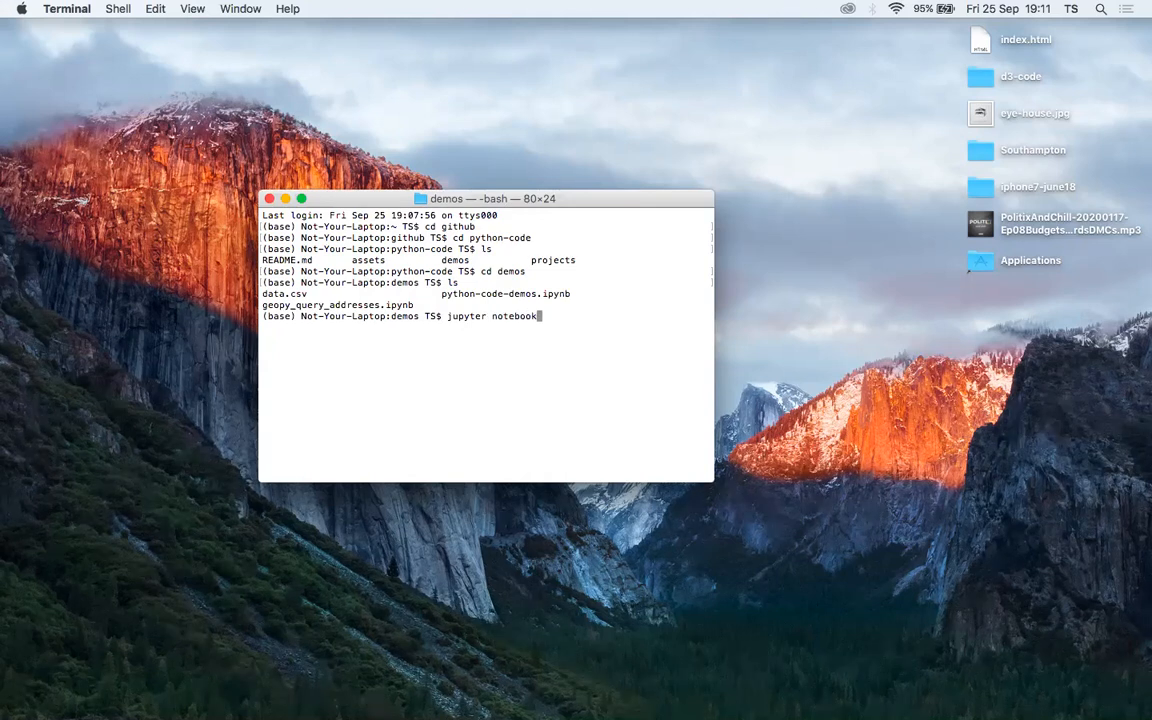
{"action": "key", "text": "Return"}
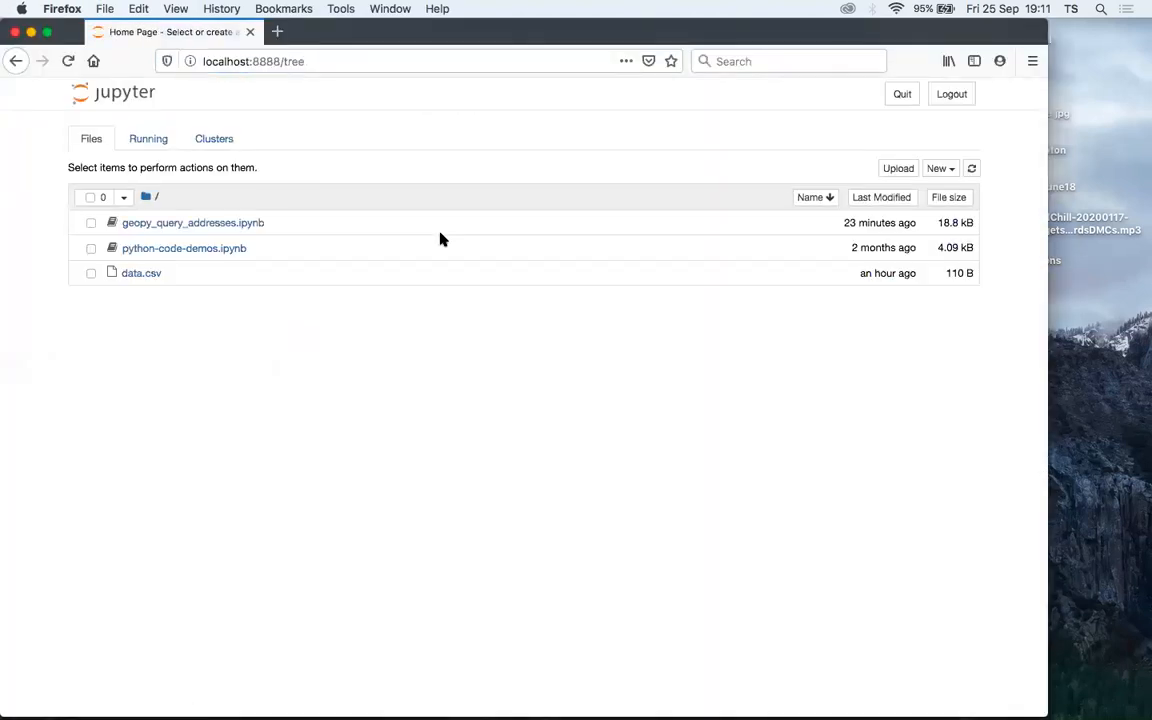
{"action": "mouse_move", "coordinate": [208, 224]}
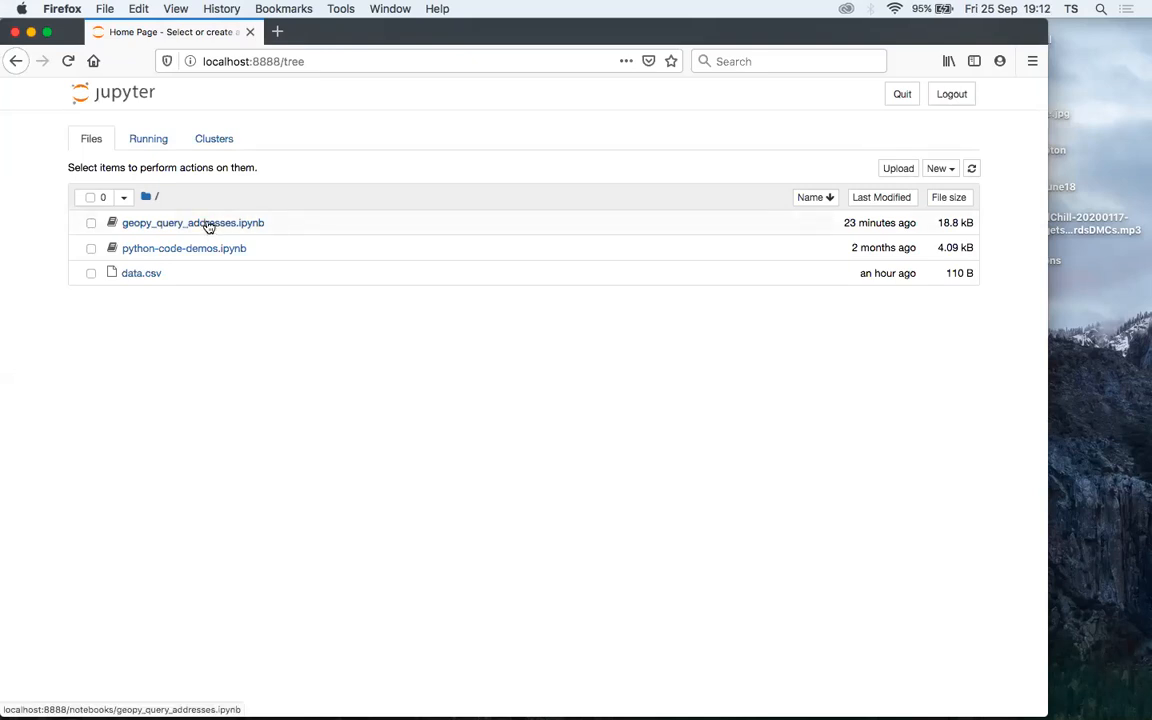
- Open geopy_query_addresses.ipynb from the Jupyter file tree
{"action": "left_click", "coordinate": [192, 222]}
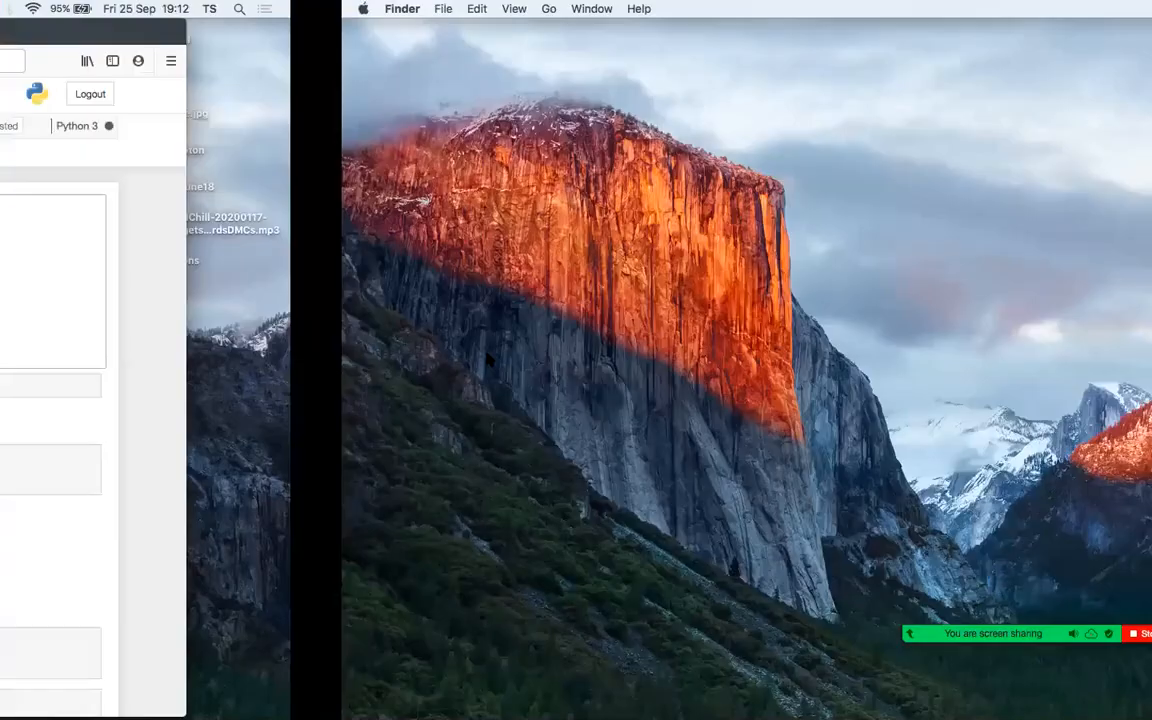
- In the GitHub python-code repository, show the demos folder listing its notebooks
{"action": "left_click", "coordinate": [432, 698]}
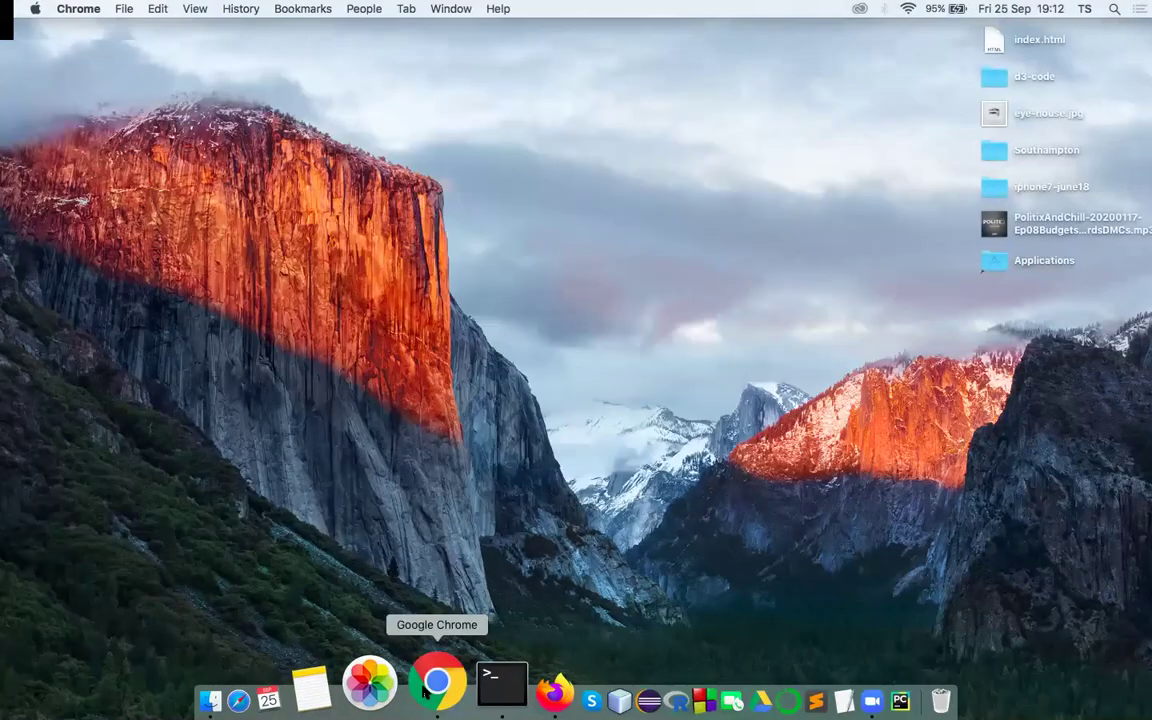
{"action": "left_click", "coordinate": [432, 700]}
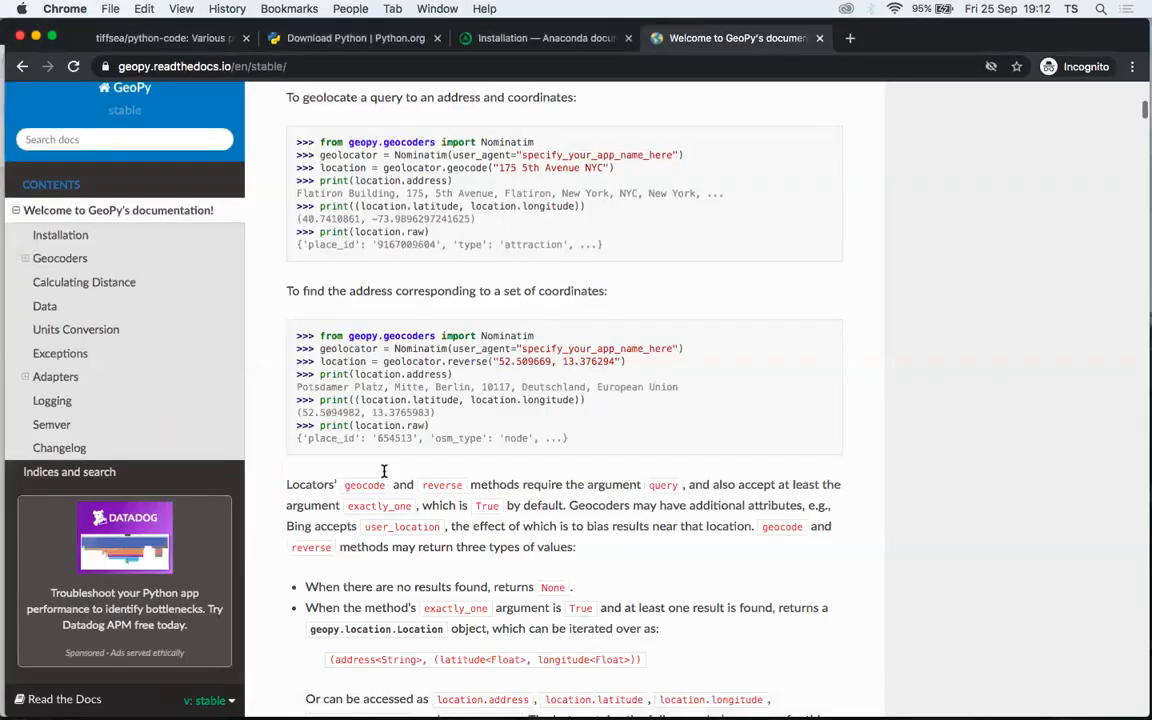
{"action": "left_click", "coordinate": [156, 44]}
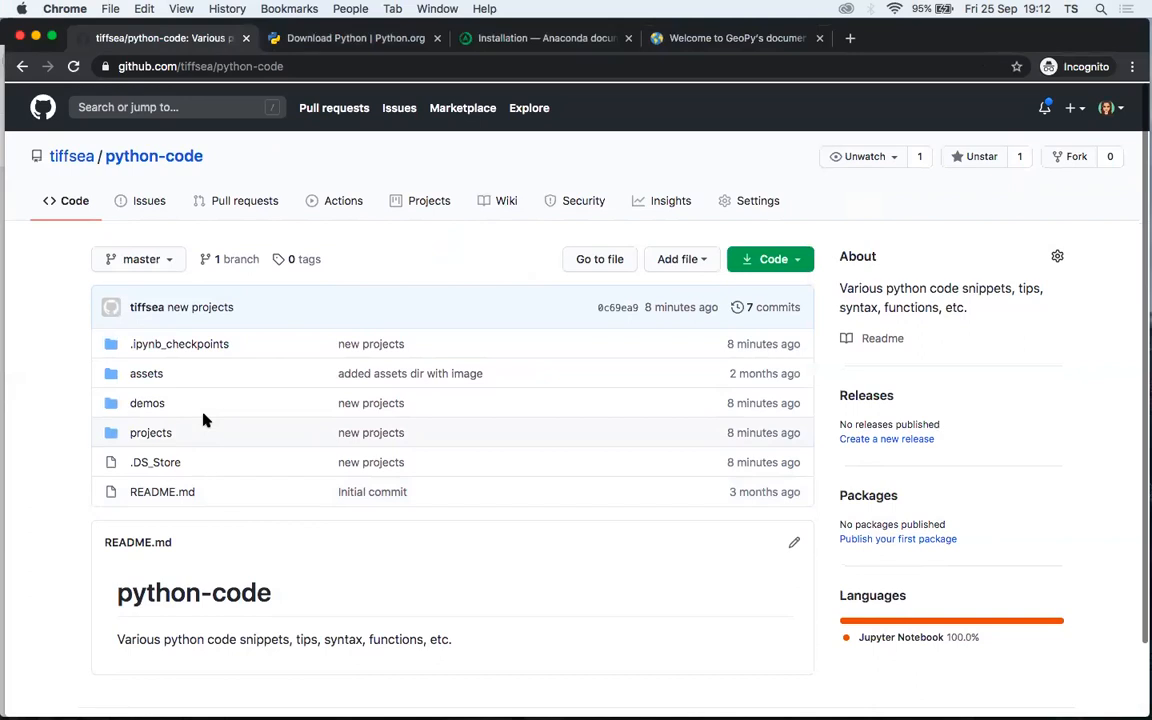
{"action": "left_click", "coordinate": [148, 402]}
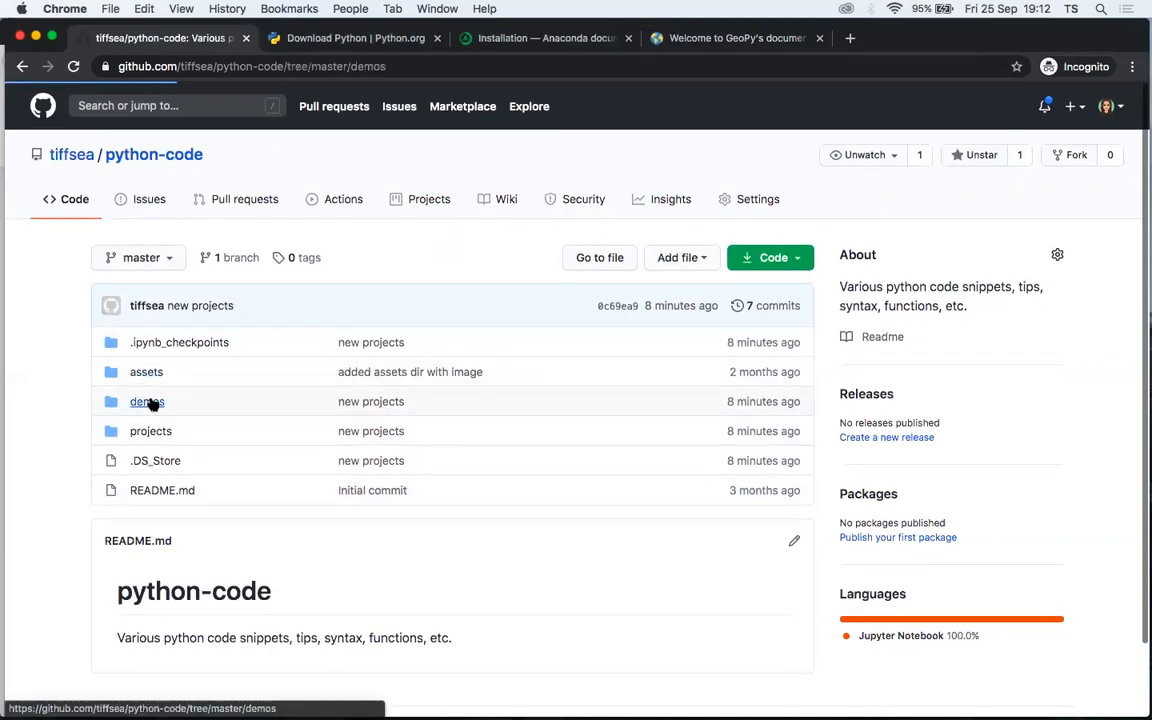
{"action": "left_click", "coordinate": [148, 400]}
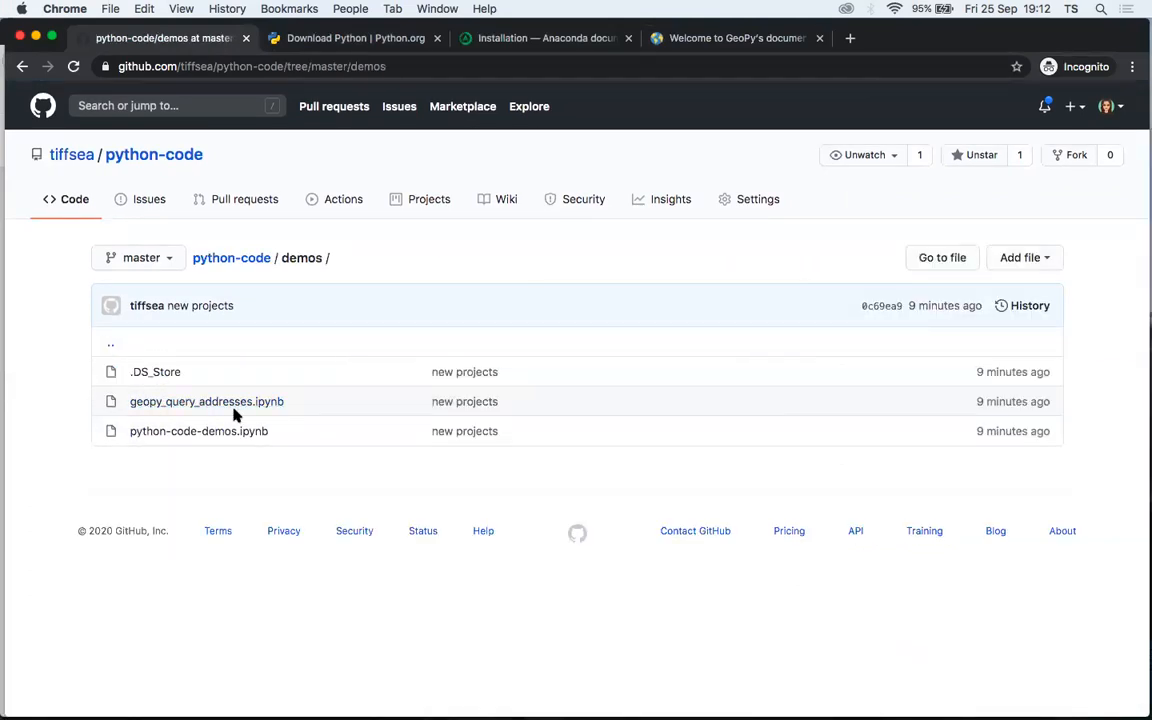
- Look over the notebook's install, import and CSV-loading cells for University of Sussex
{"action": "left_click", "coordinate": [206, 400]}
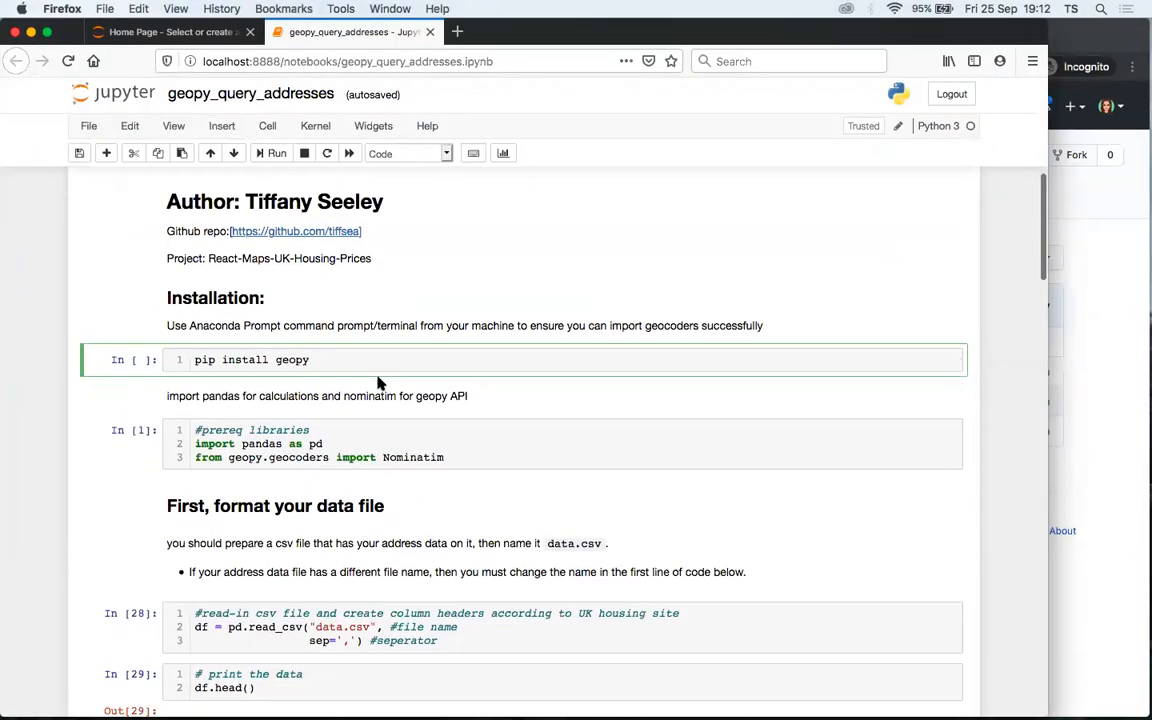
{"action": "scroll", "scroll_direction": "down", "scroll_amount": 3}
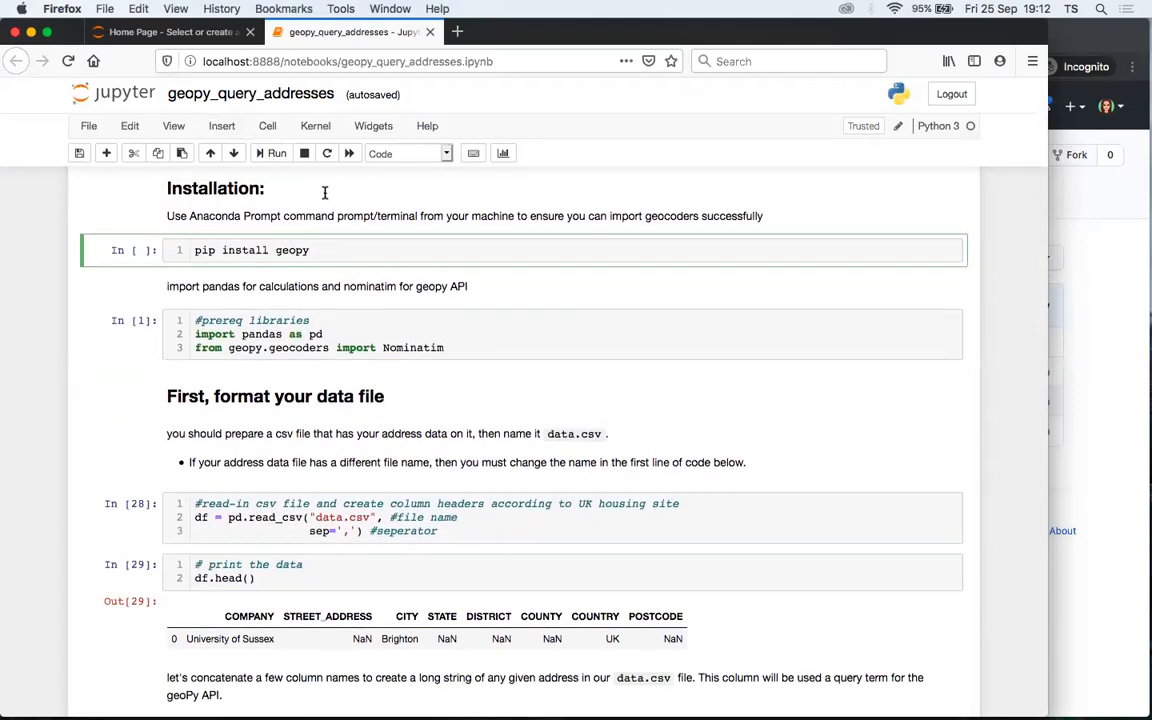
{"action": "left_click", "coordinate": [316, 124]}
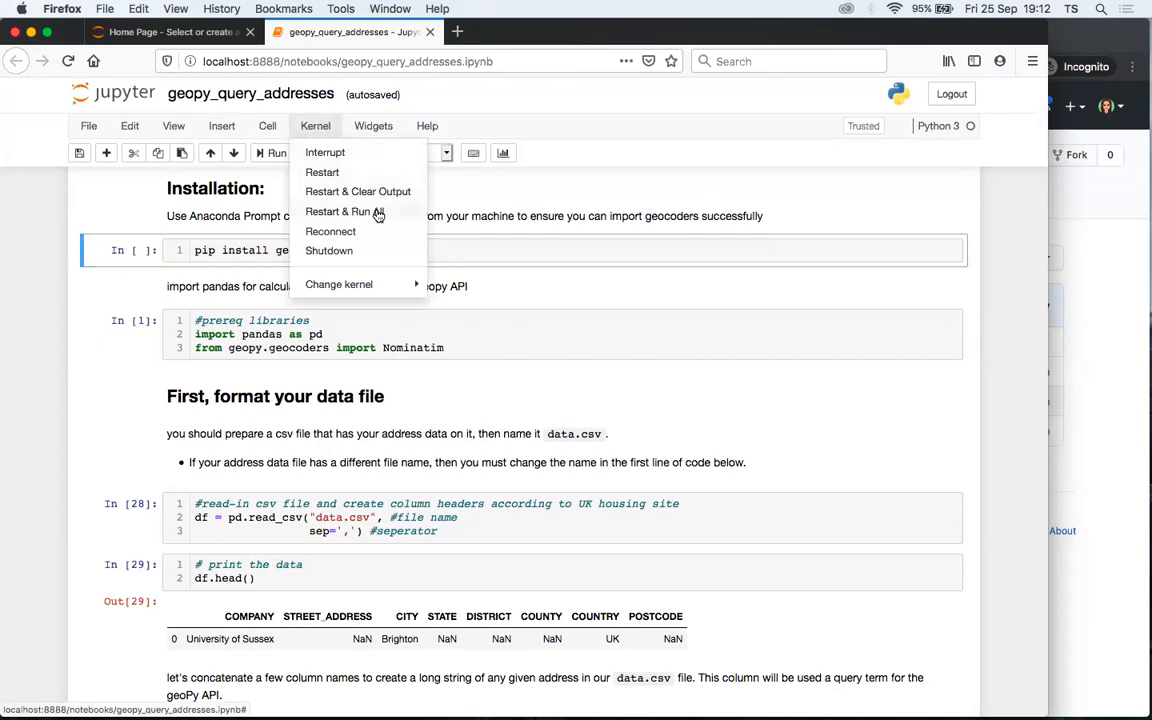
- Restart the kernel and clear all outputs via Restart & Clear Output
{"action": "left_click", "coordinate": [344, 212]}
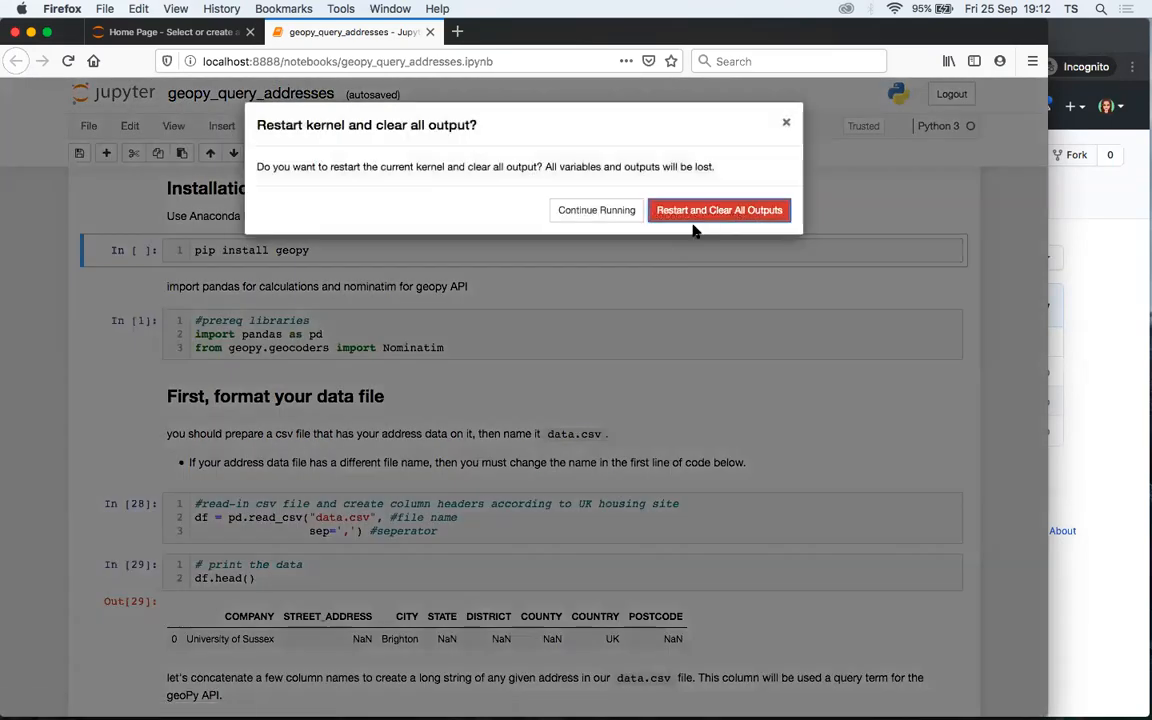
{"action": "left_click", "coordinate": [720, 210]}
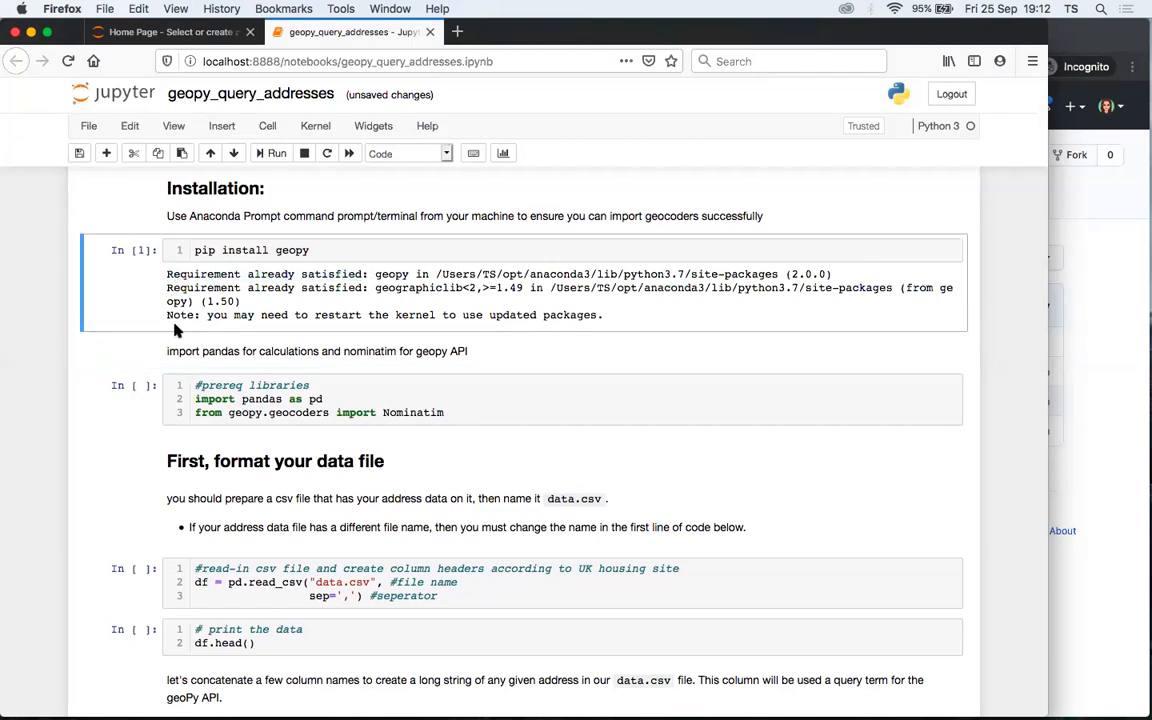
{"action": "mouse_move", "coordinate": [184, 312]}
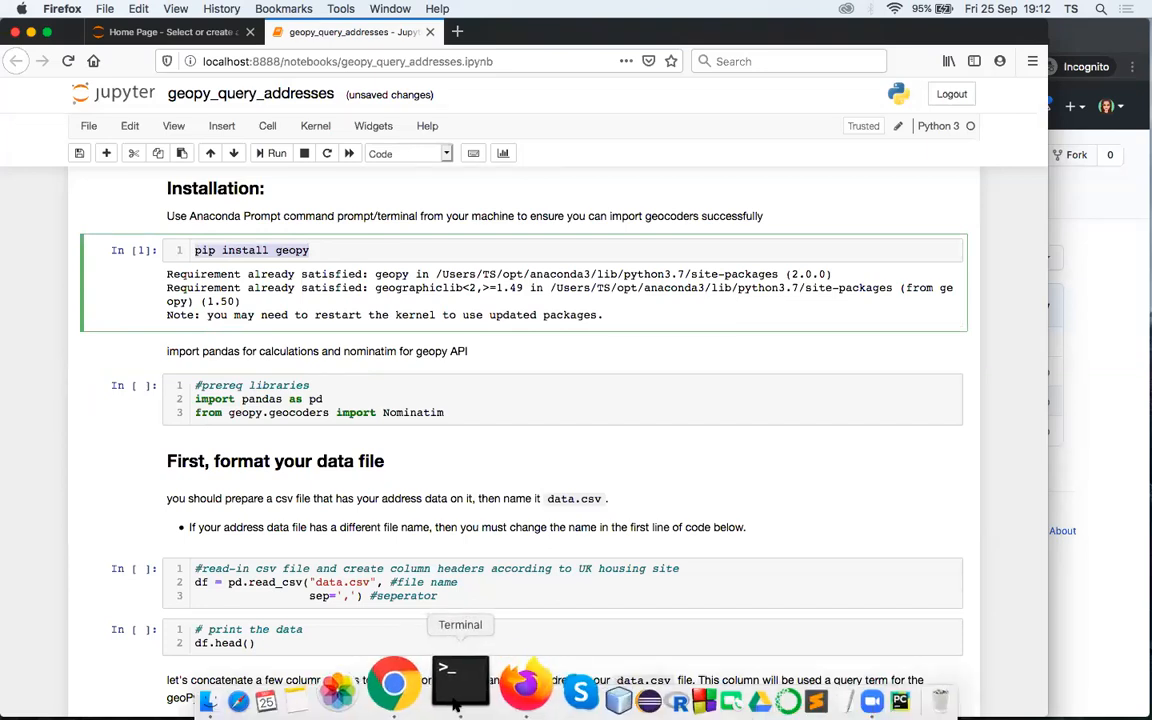
- Run the pandas and Nominatim import cell, then select the read_csv data.csv cell
{"action": "left_click", "coordinate": [458, 676]}
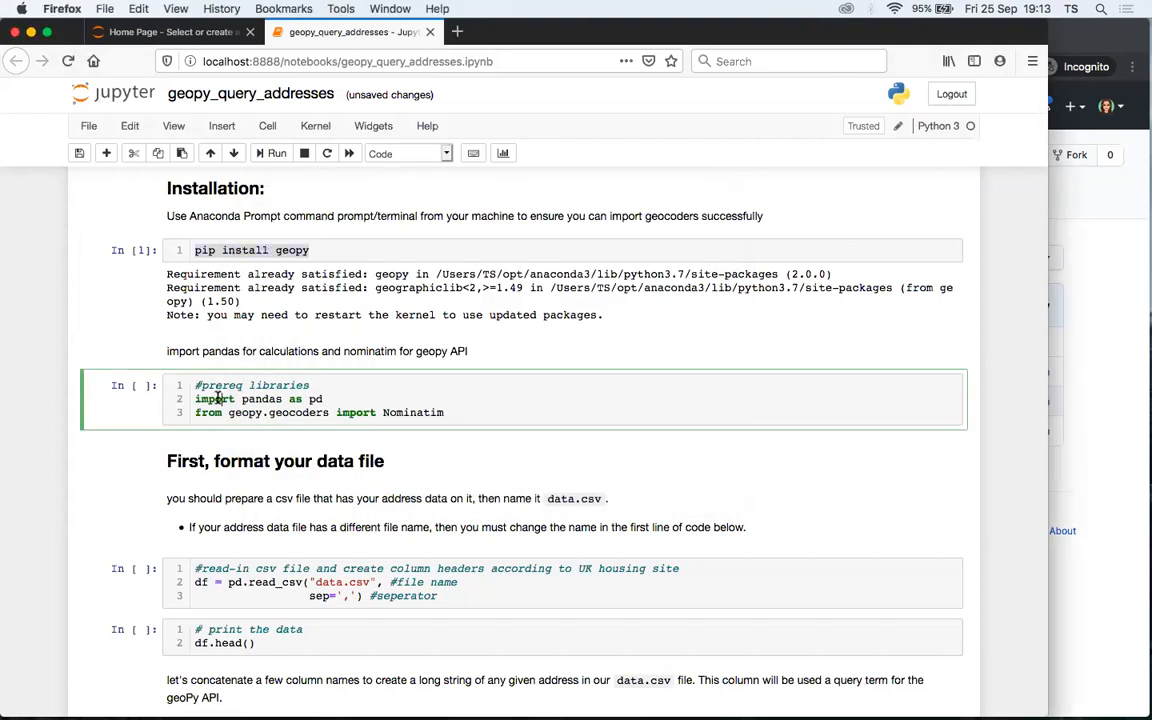
{"action": "scroll", "scroll_direction": "down", "scroll_amount": 3}
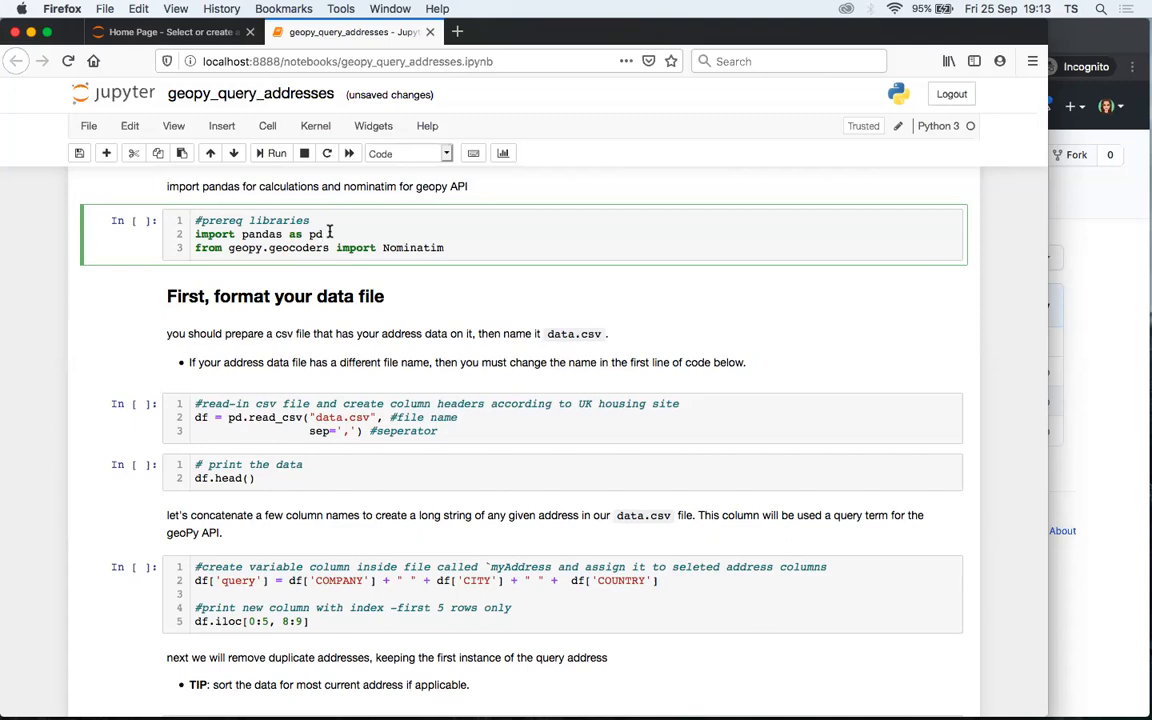
{"action": "double_click", "coordinate": [412, 248]}
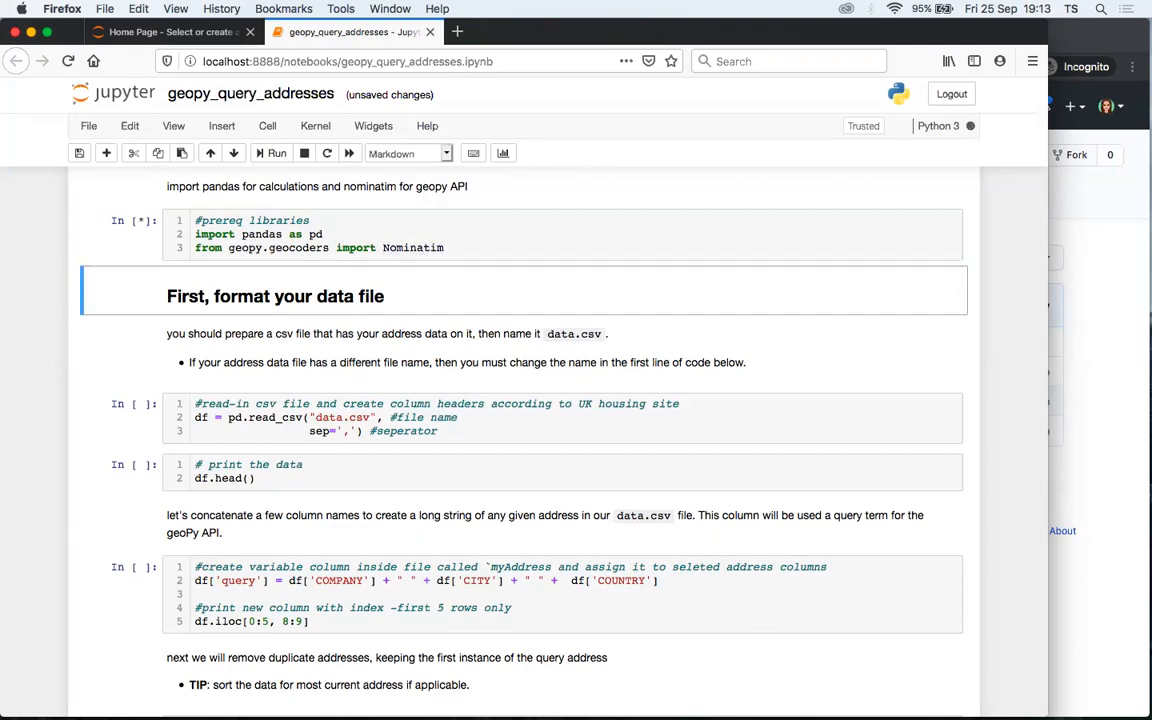
{"action": "scroll", "scroll_direction": "down", "scroll_amount": 3}
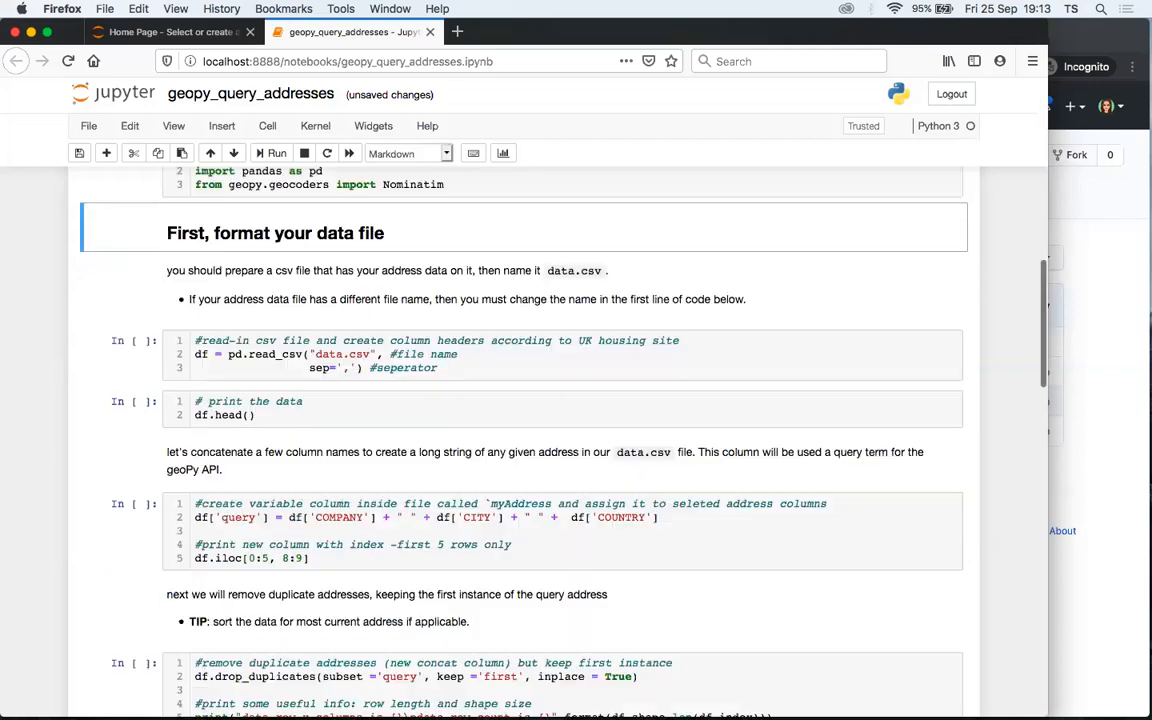
{"action": "scroll", "scroll_direction": "down", "scroll_amount": 3}
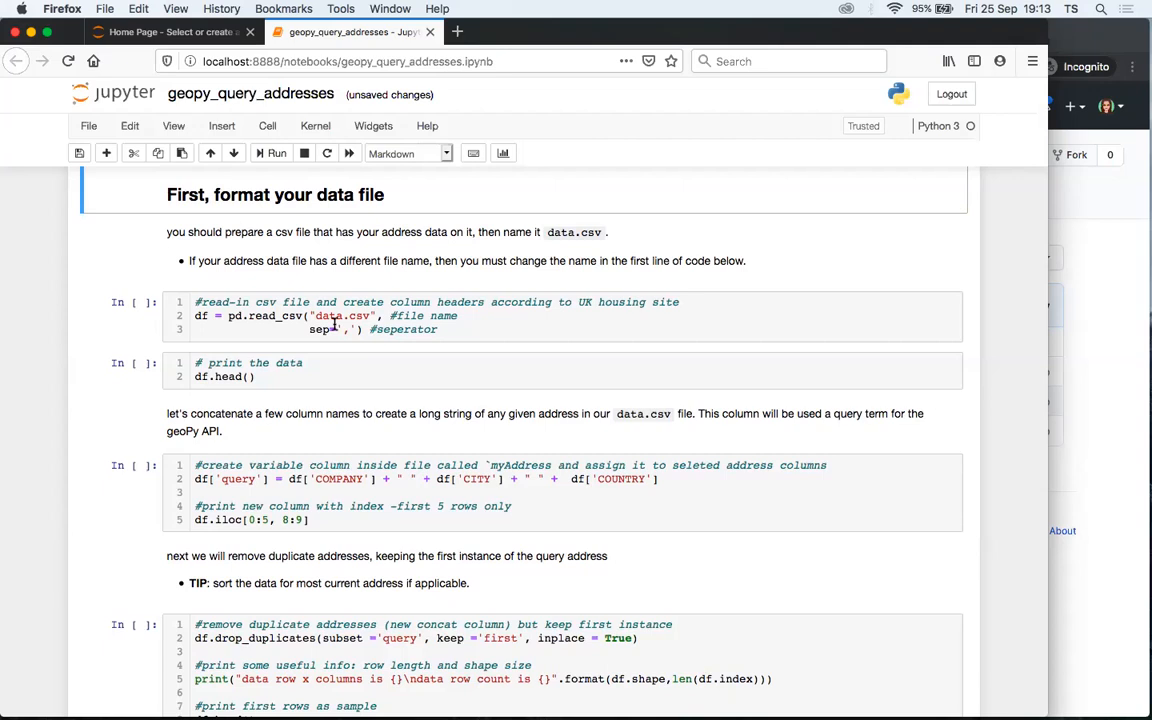
{"action": "left_click", "coordinate": [360, 316]}
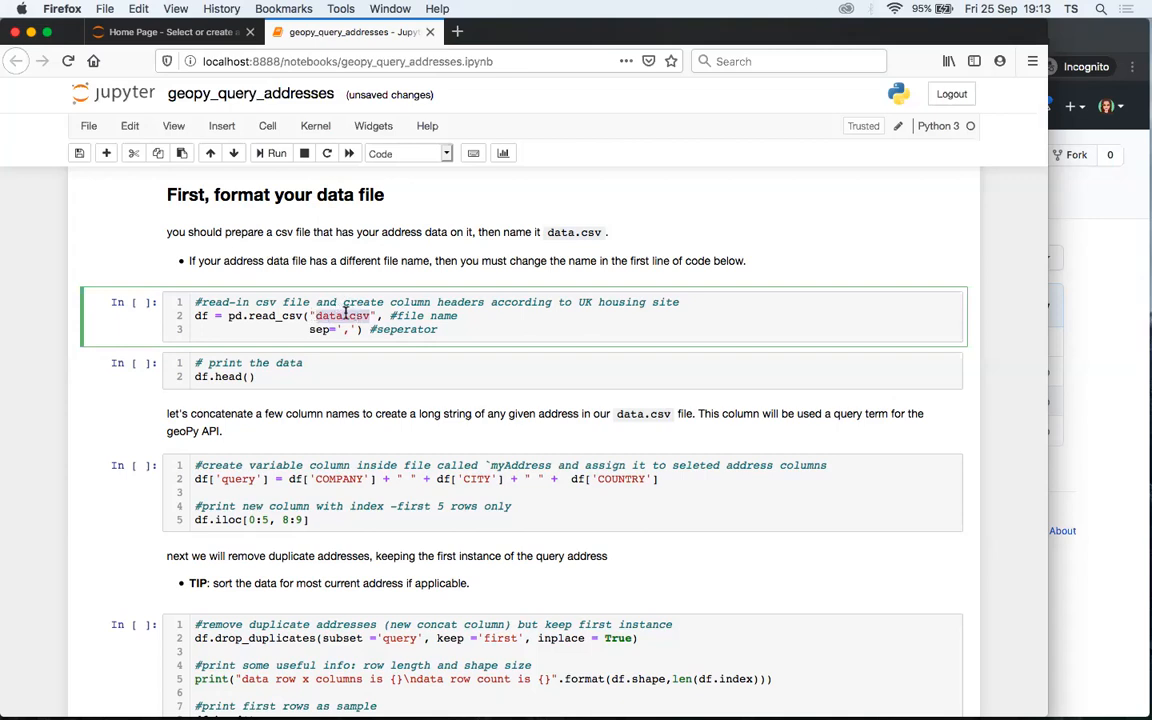
- Check the Jupyter file tree for data.csv and return to the geopy_query_addresses notebook
{"action": "left_click", "coordinate": [180, 32]}
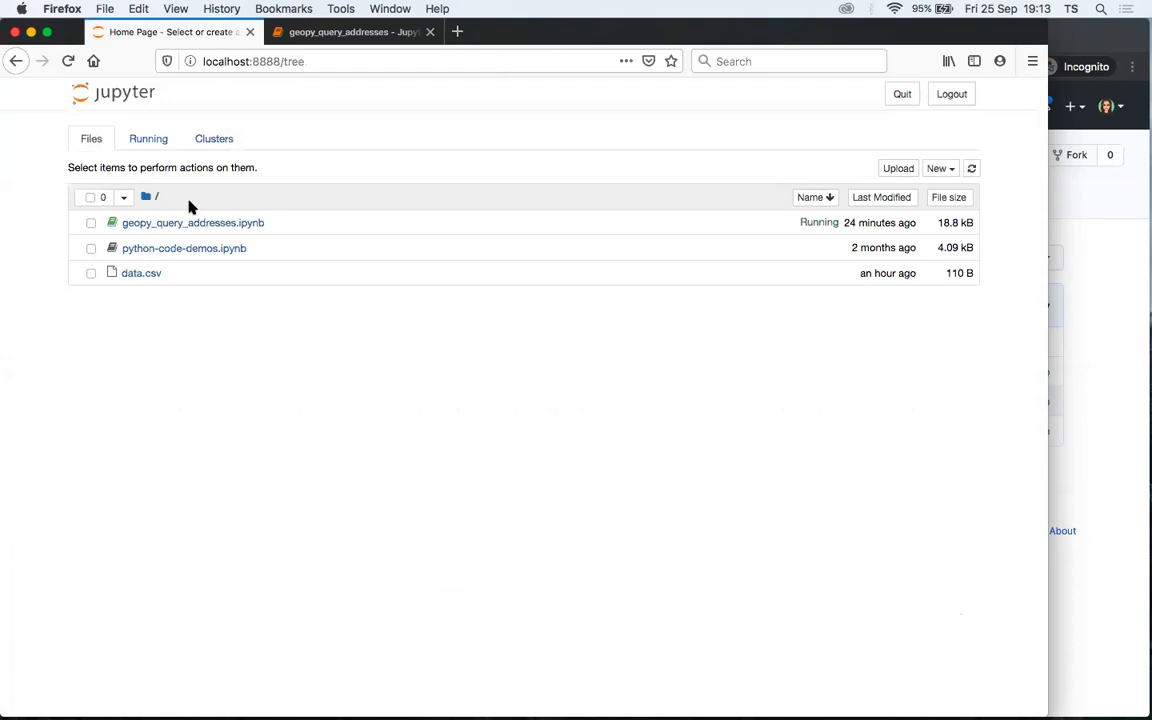
{"action": "mouse_move", "coordinate": [140, 244]}
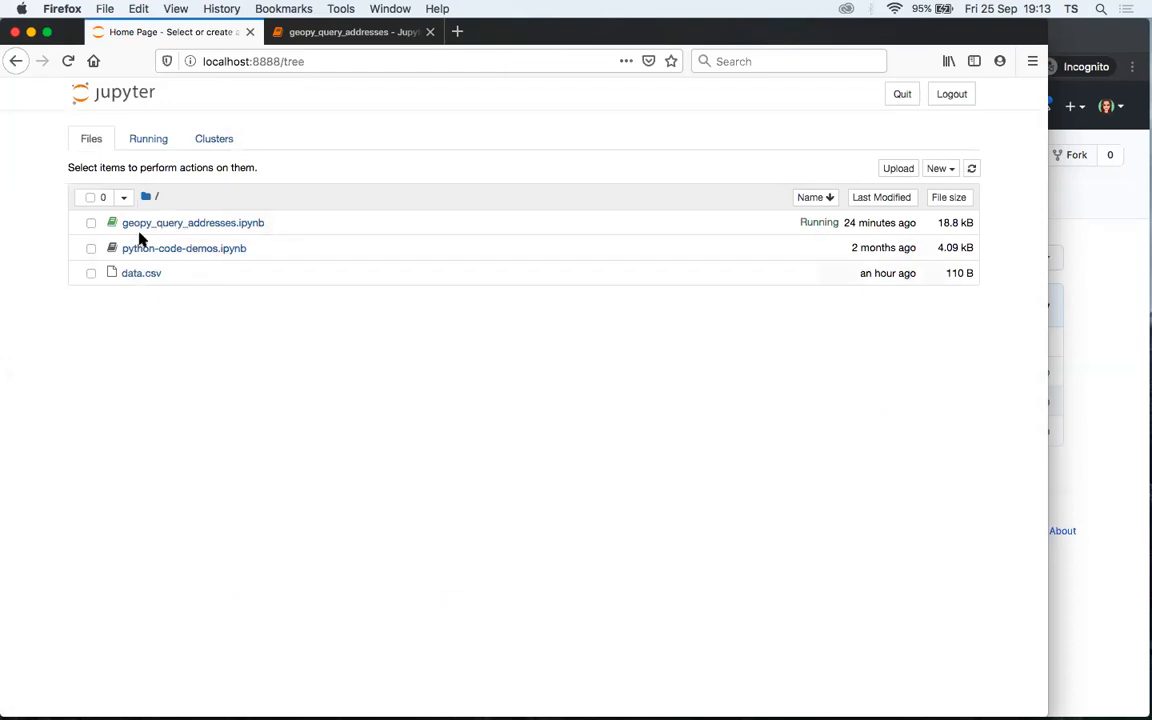
{"action": "mouse_move", "coordinate": [144, 274]}
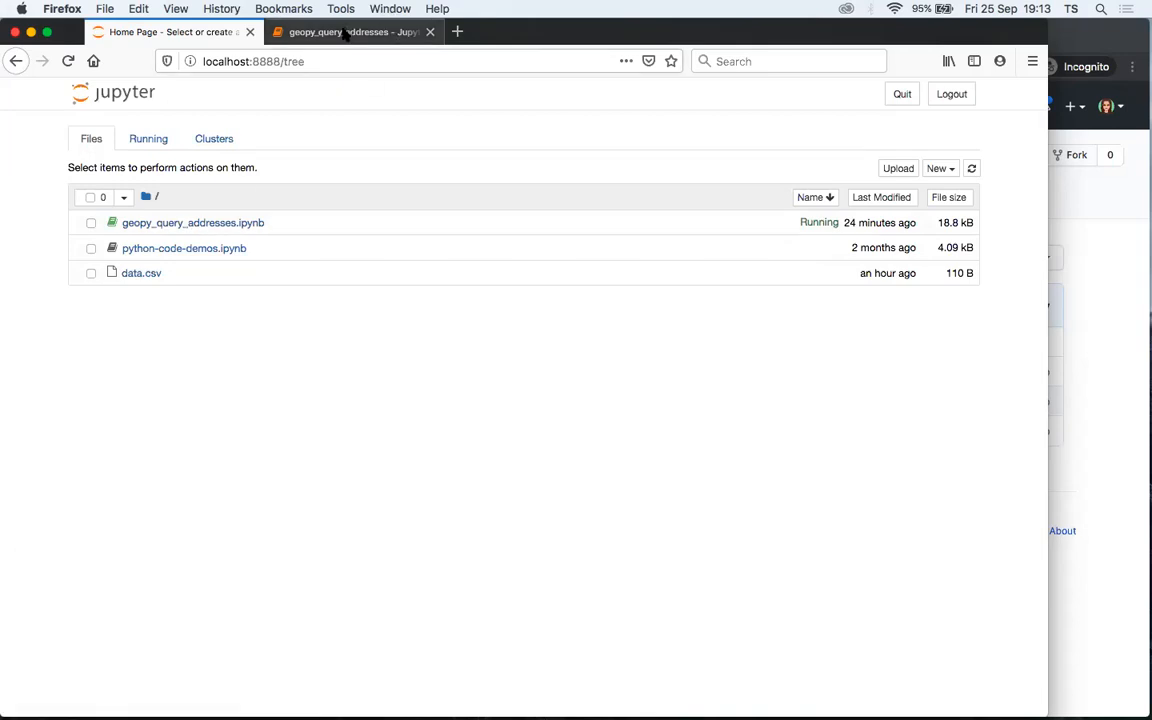
{"action": "left_click", "coordinate": [350, 32]}
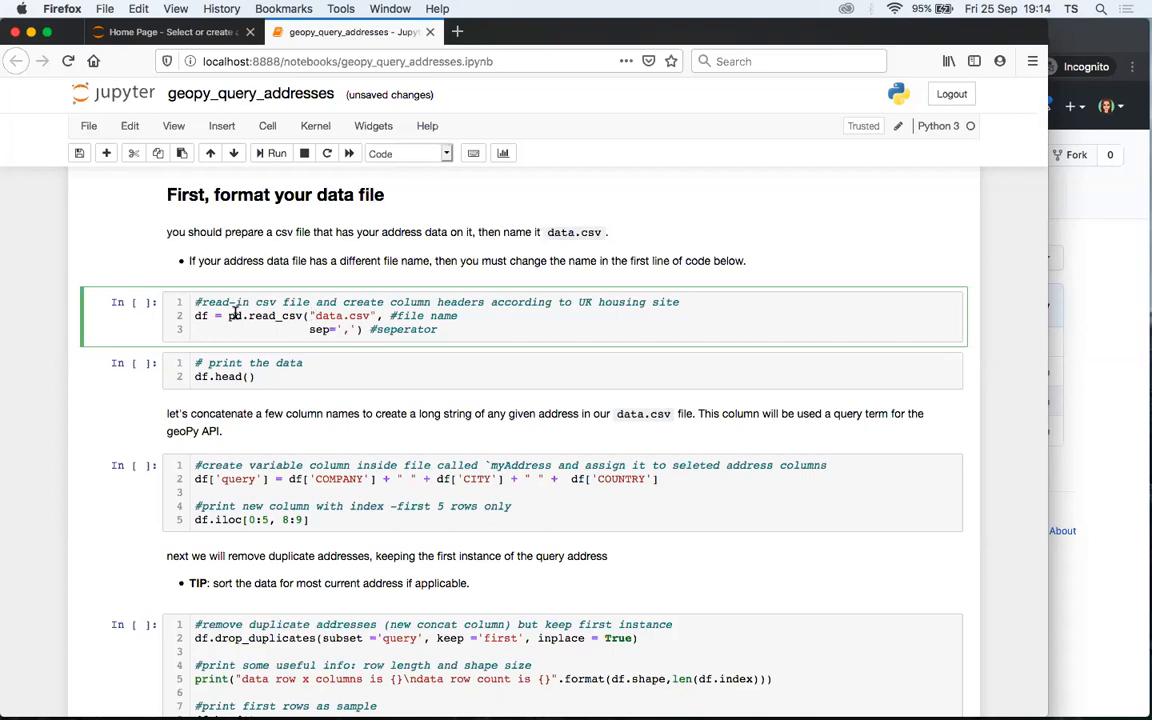
{"action": "mouse_move", "coordinate": [370, 302]}
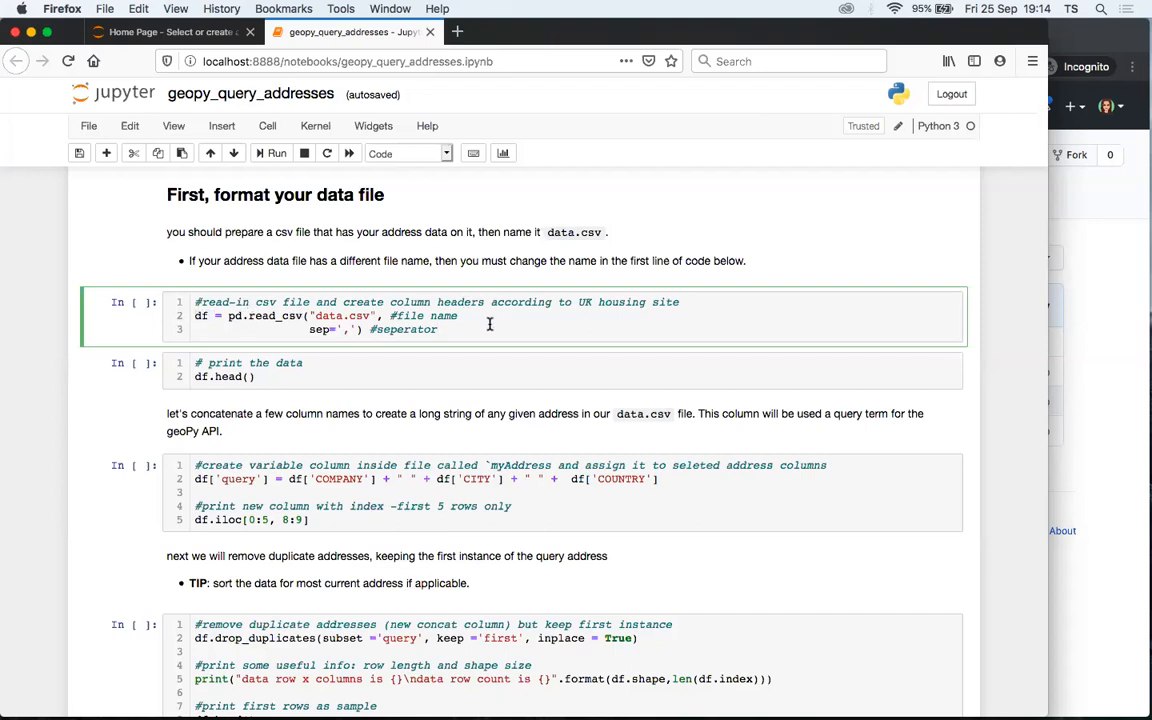
- Run the read_csv cell that loads data.csv into the dataframe
{"action": "scroll", "scroll_direction": "down", "scroll_amount": 3}
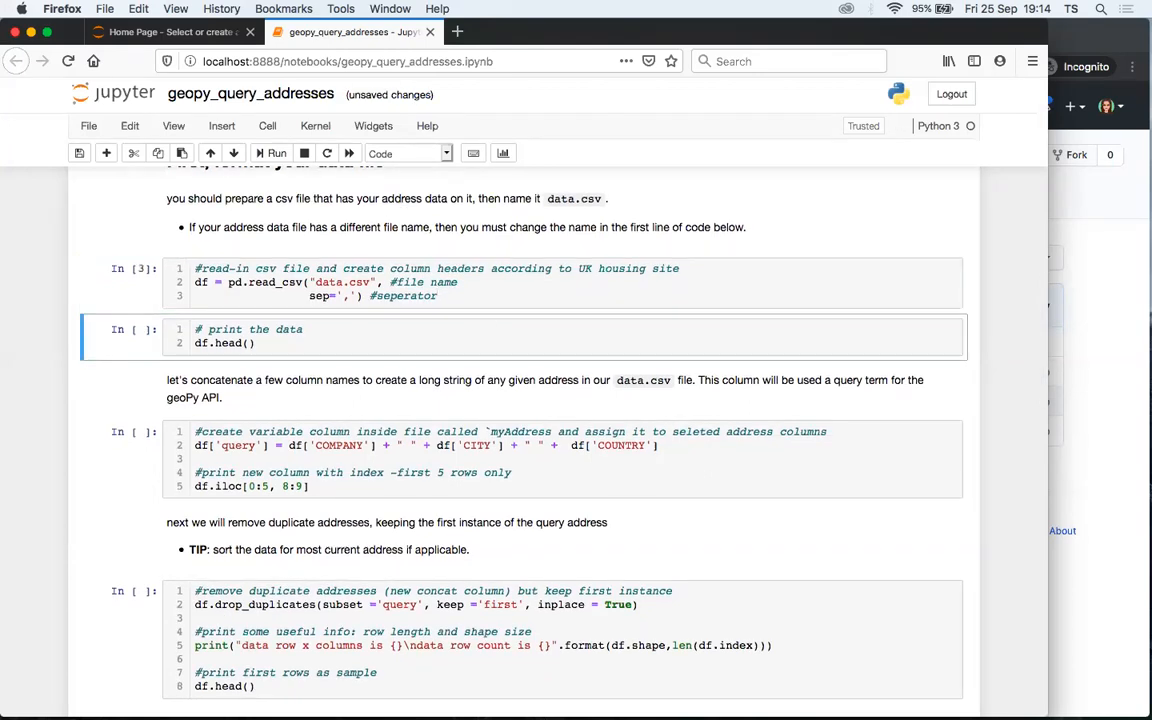
{"action": "scroll", "scroll_direction": "down", "scroll_amount": 3}
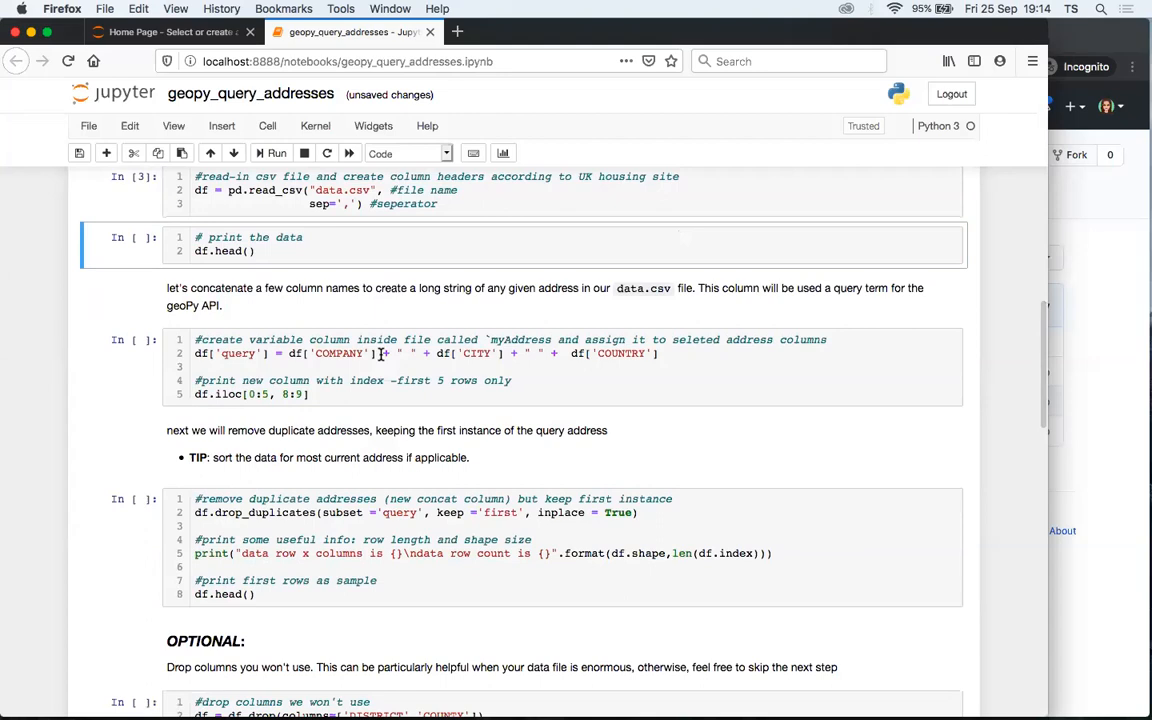
{"action": "left_click", "coordinate": [276, 152]}
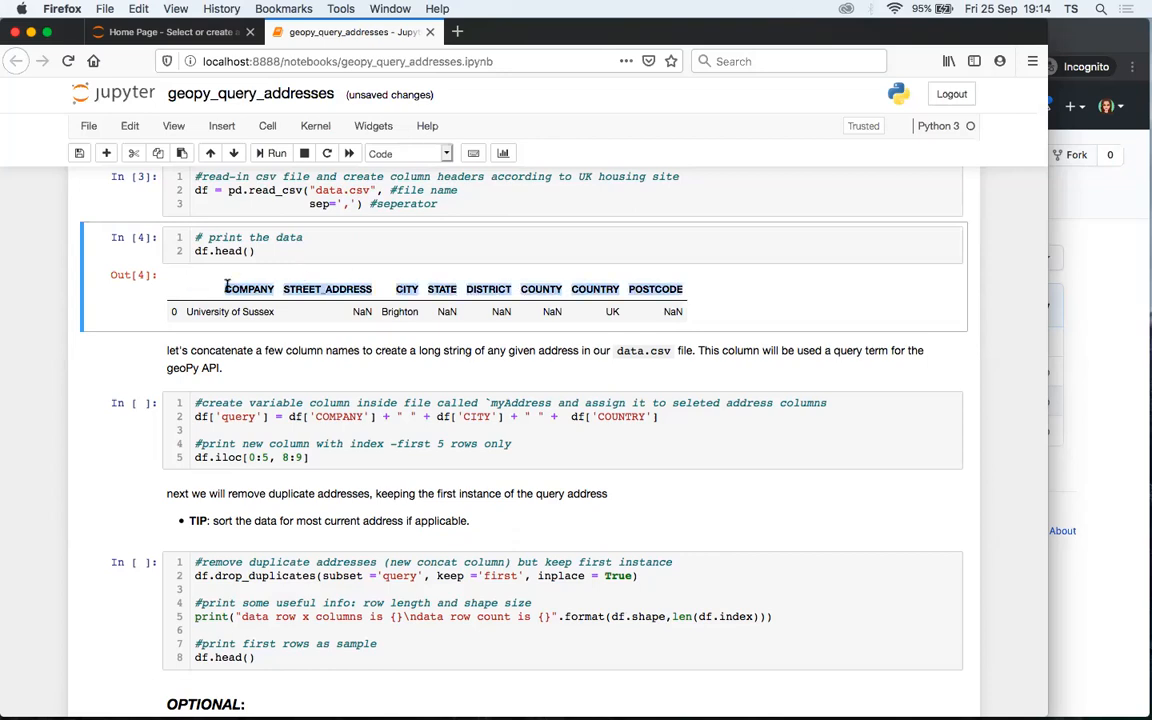
{"action": "scroll", "scroll_direction": "up", "scroll_amount": 3}
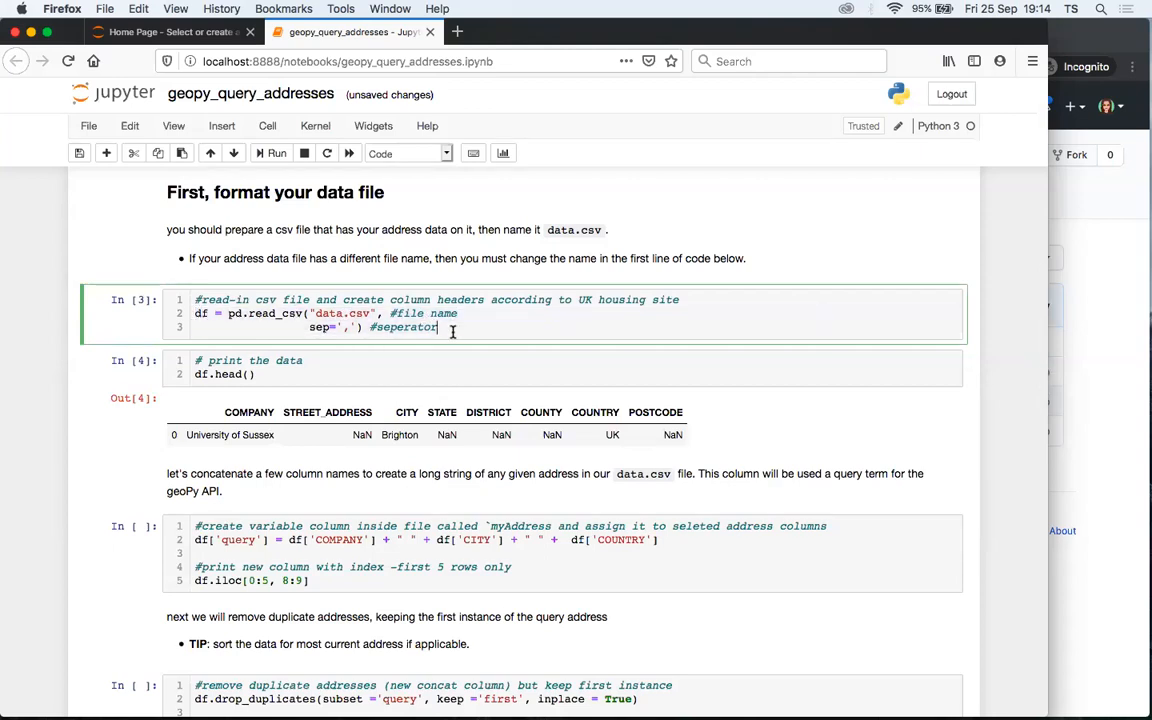
{"action": "scroll", "scroll_direction": "down", "scroll_amount": 3}
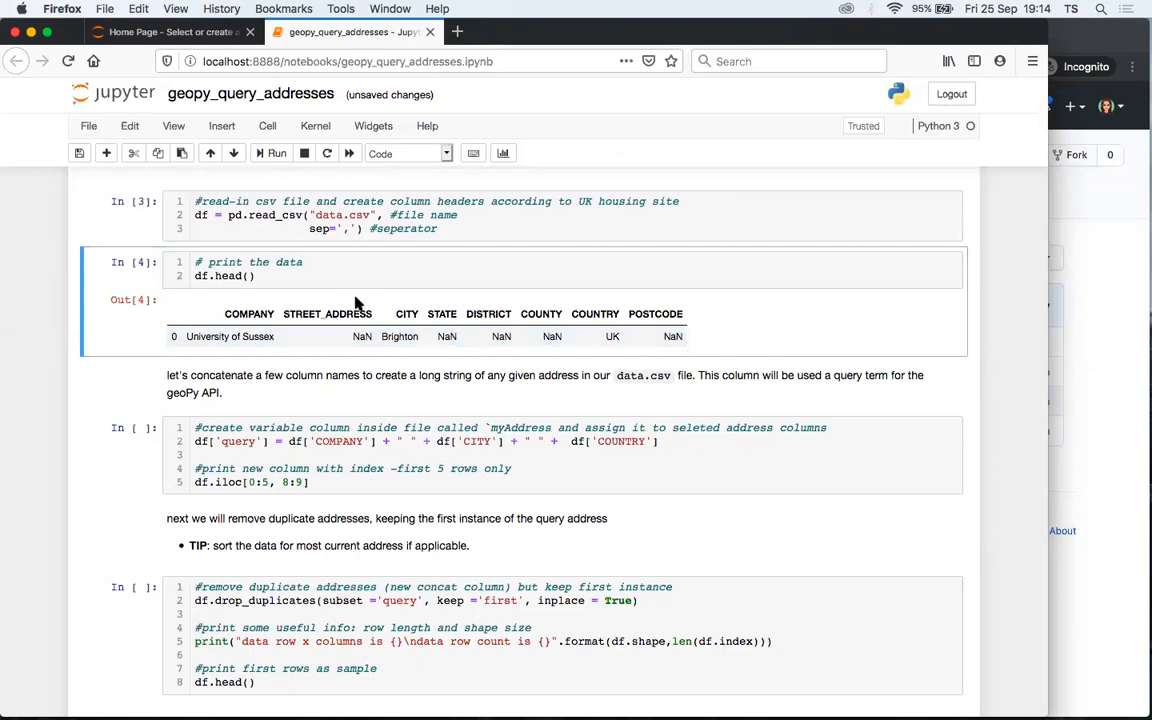
{"action": "mouse_move", "coordinate": [700, 320]}
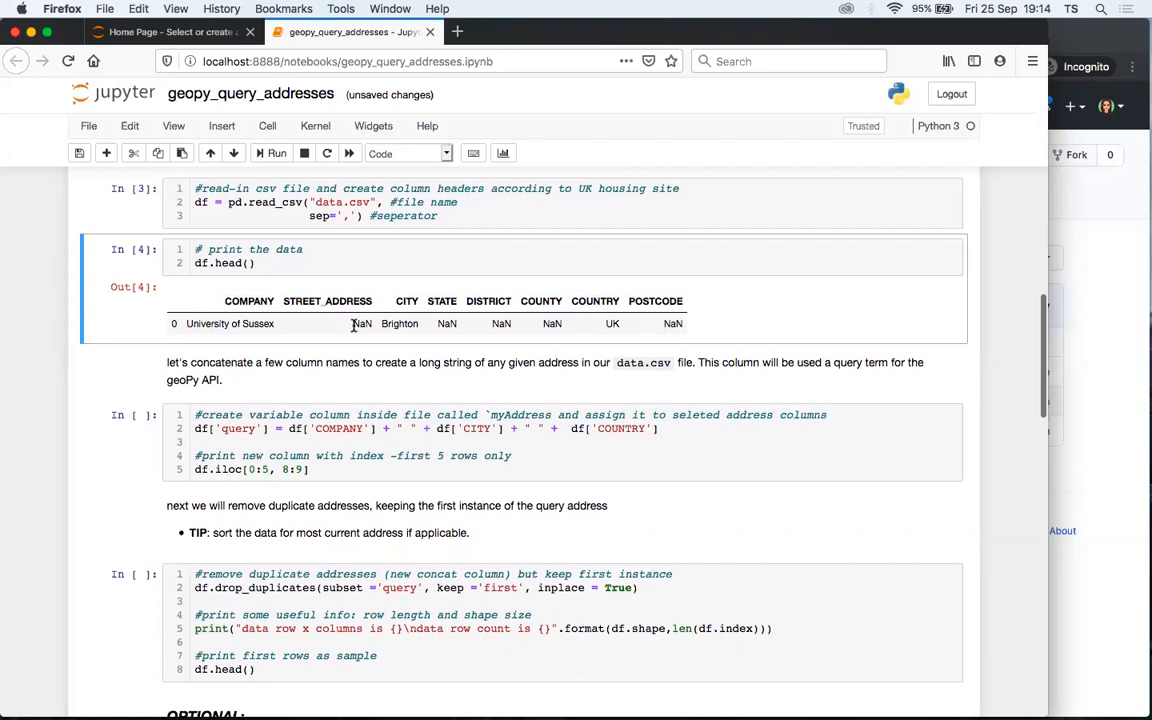
{"action": "mouse_move", "coordinate": [462, 330]}
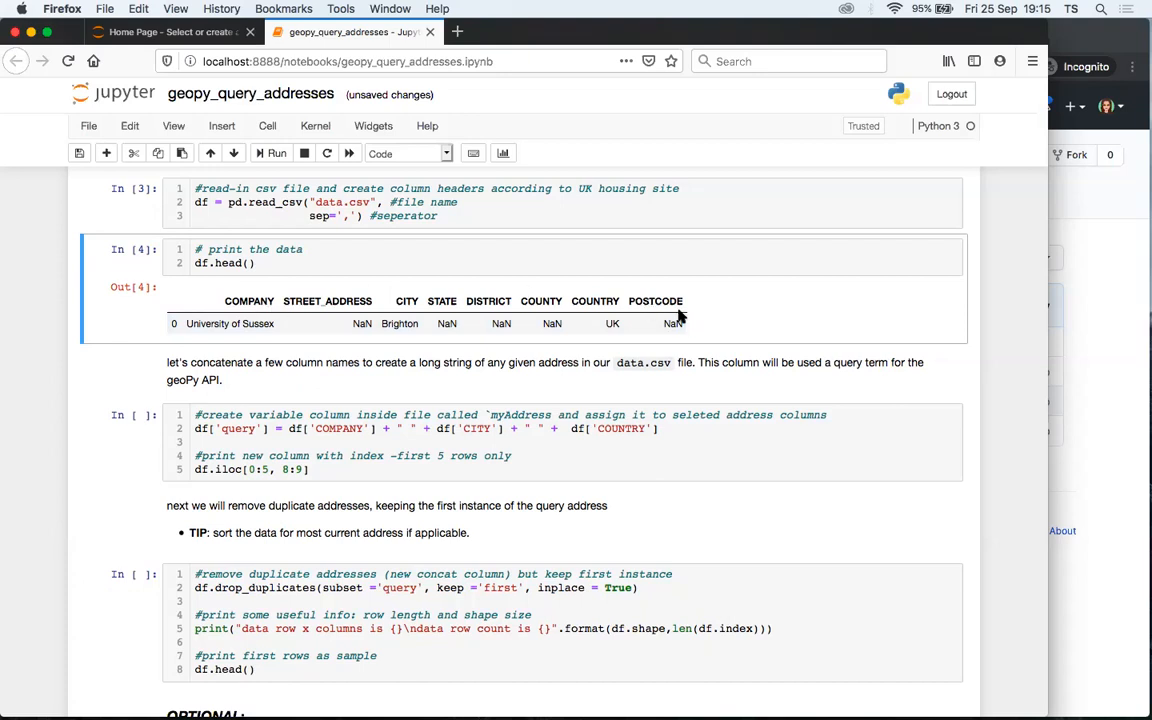
{"action": "mouse_move", "coordinate": [680, 328]}
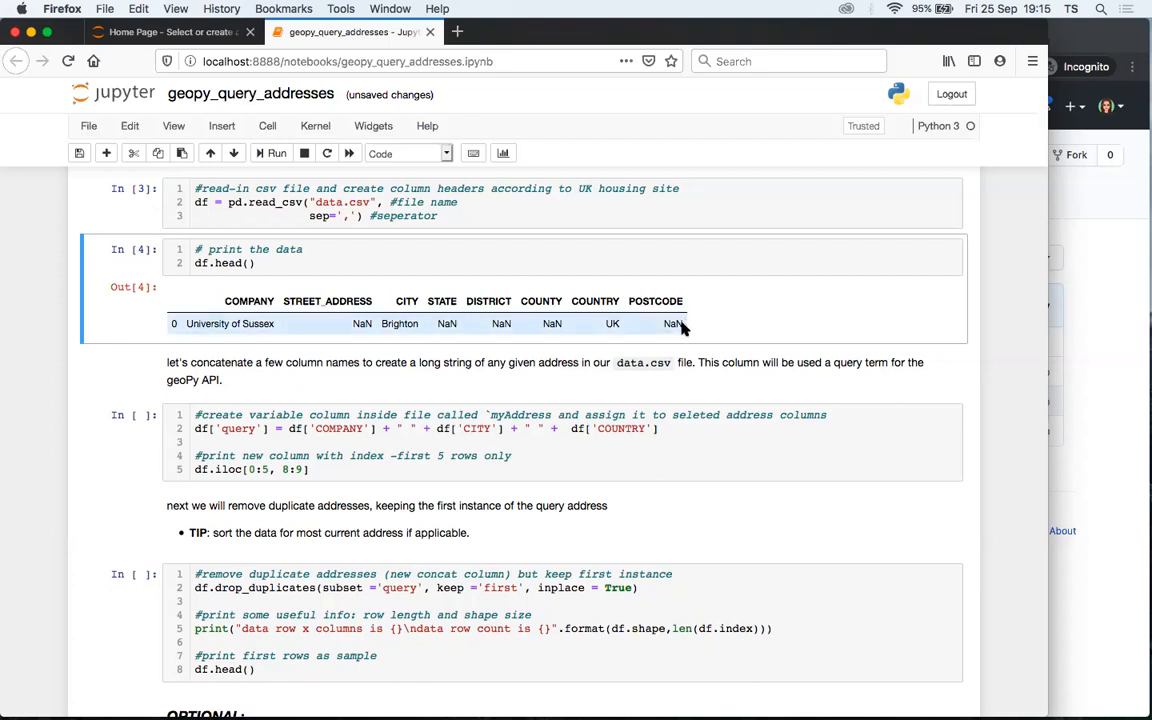
- Run df.head() and check the preview row for University of Sussex in Brighton, UK
{"action": "scroll", "scroll_direction": "down", "scroll_amount": 3}
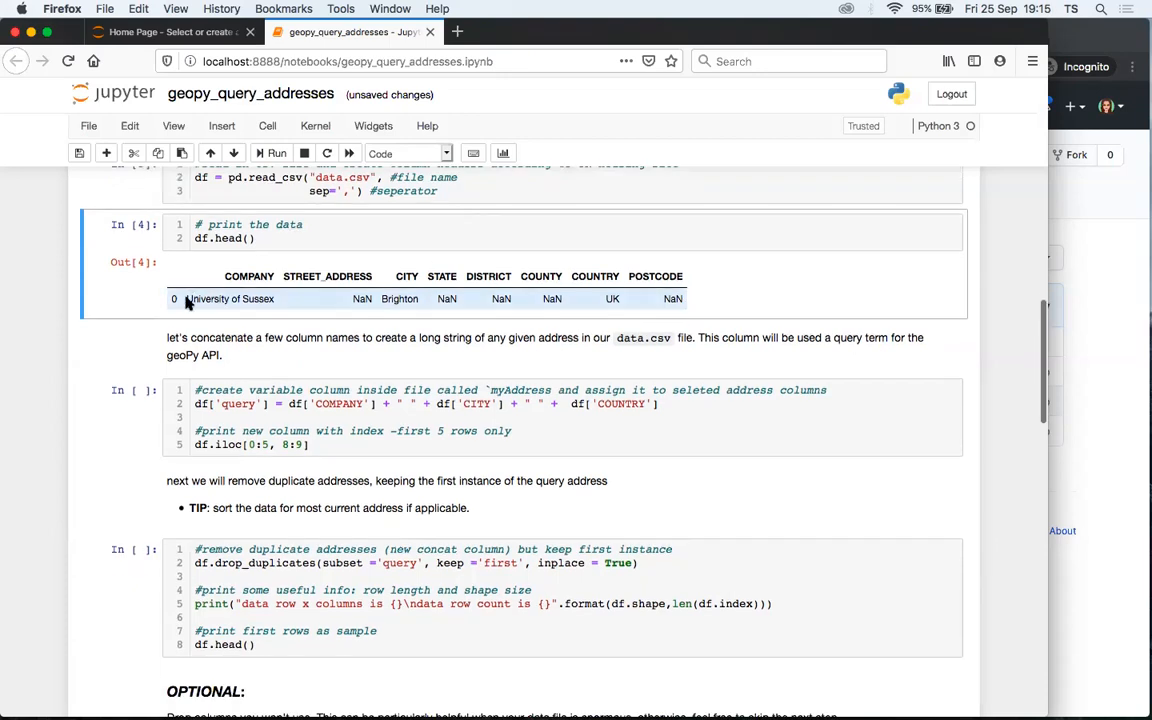
{"action": "mouse_move", "coordinate": [278, 302]}
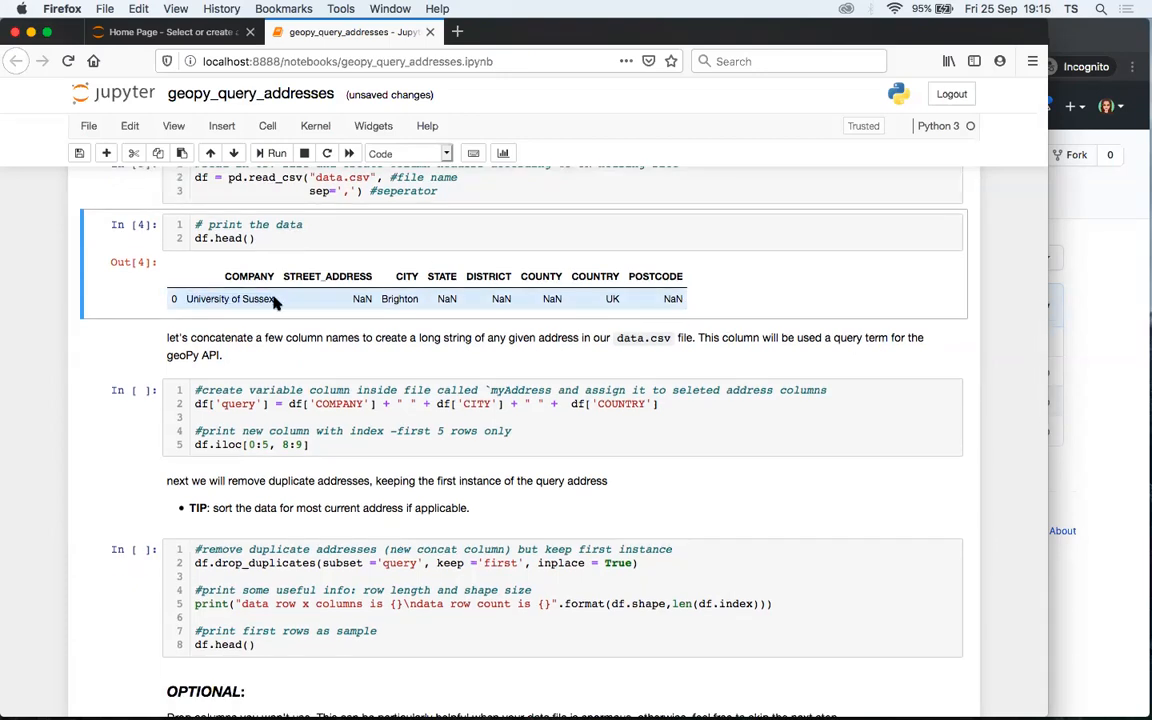
{"action": "scroll", "scroll_direction": "down", "scroll_amount": 3}
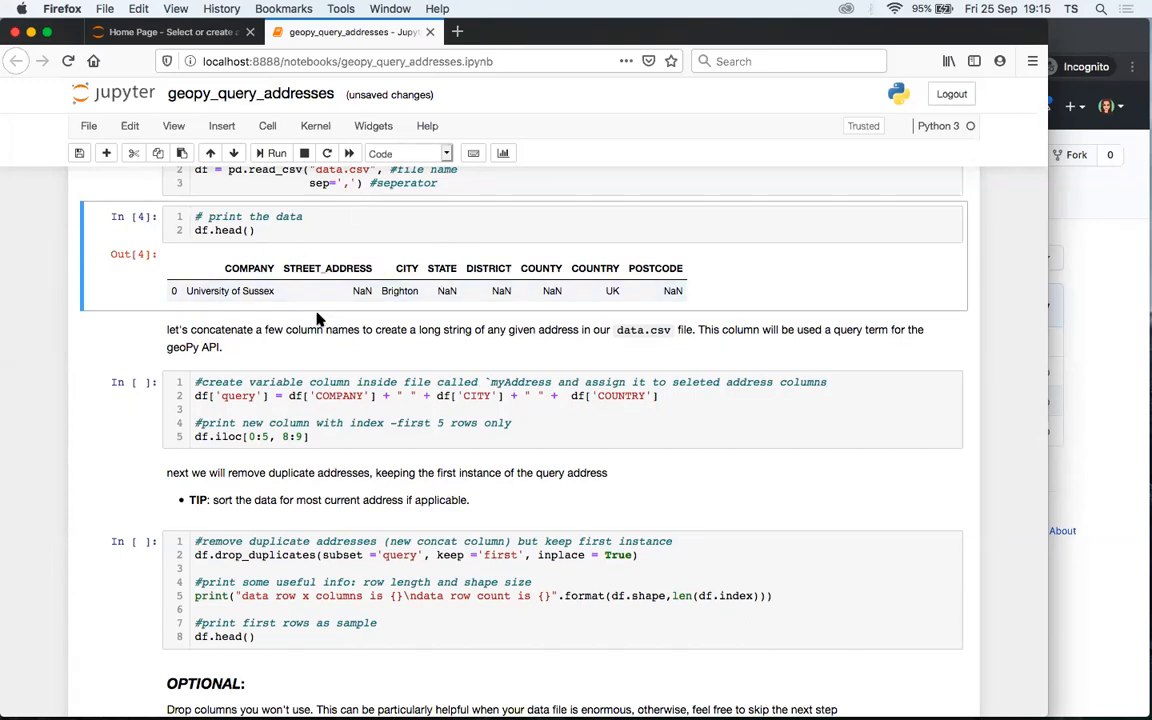
{"action": "scroll", "scroll_direction": "down", "scroll_amount": 3}
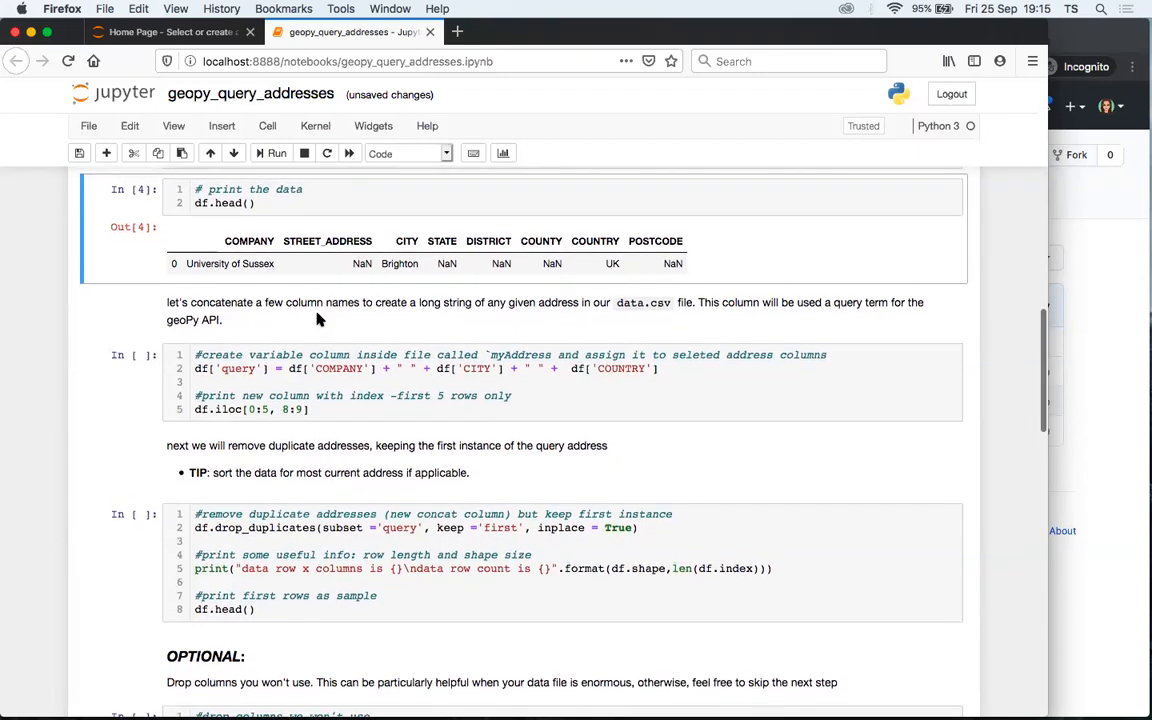
{"action": "scroll", "scroll_direction": "down", "scroll_amount": 3}
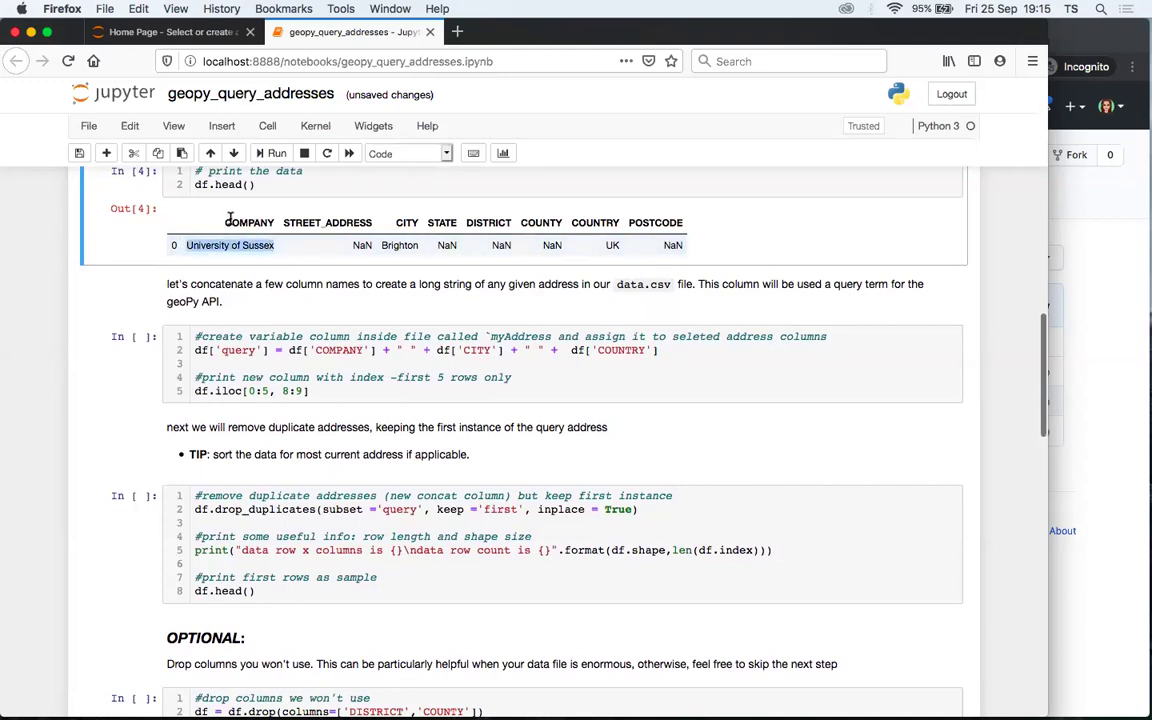
{"action": "double_click", "coordinate": [248, 222]}
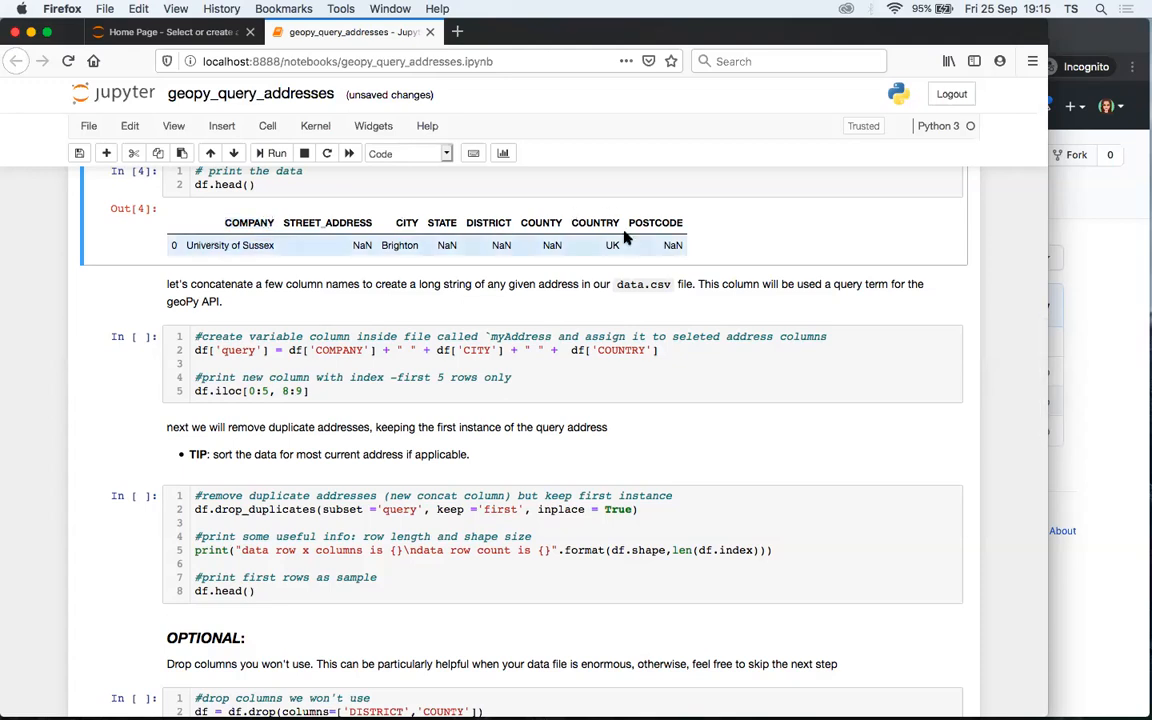
{"action": "scroll", "scroll_direction": "down", "scroll_amount": 3}
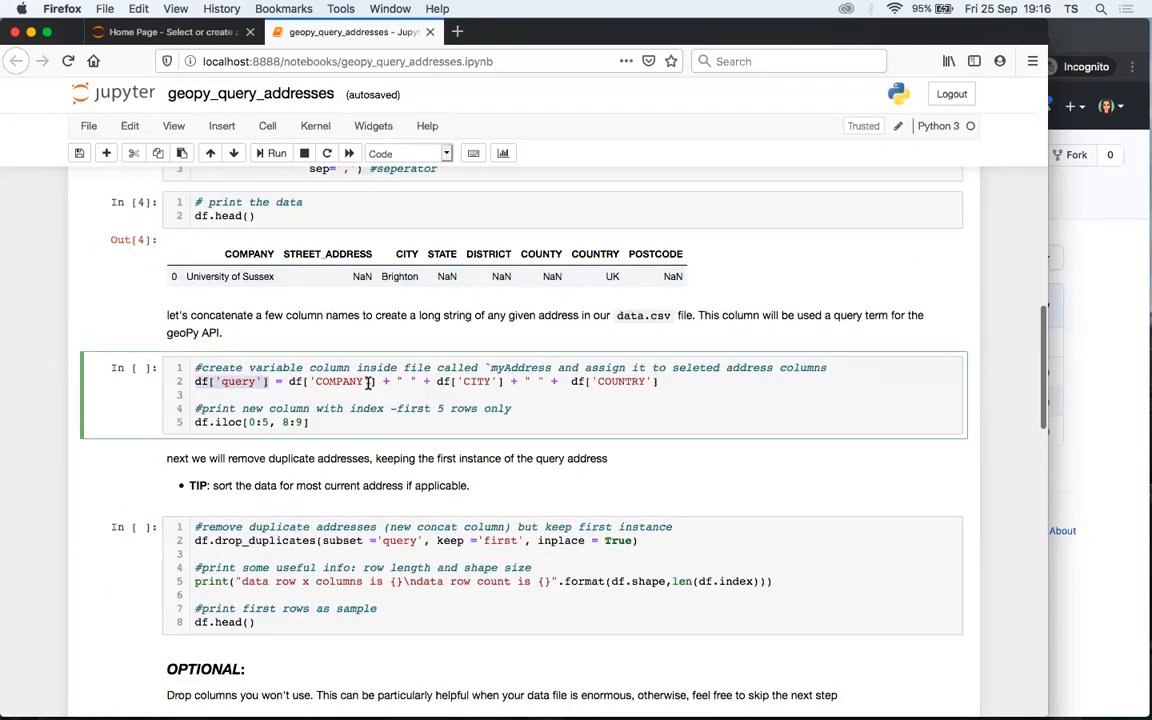
- Run the cell building df['query'] as 'University of Sussex Brighton UK' from COMPANY, CITY and COUNTRY
{"action": "scroll", "scroll_direction": "down", "scroll_amount": 3}
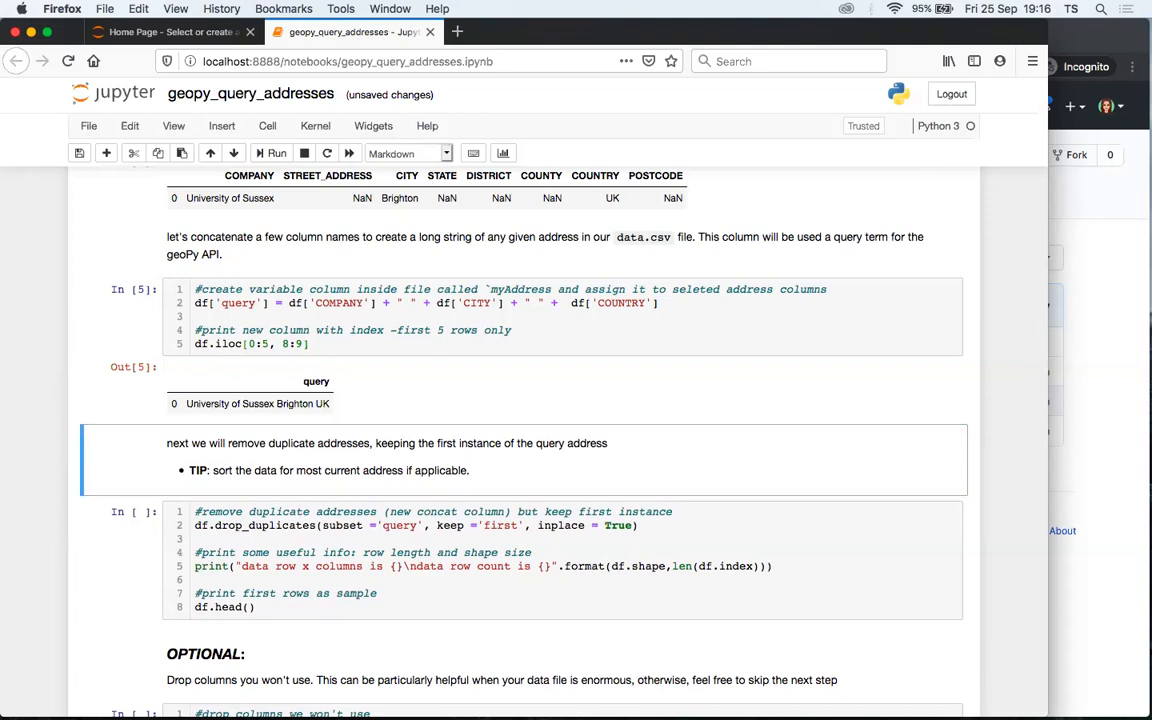
{"action": "mouse_move", "coordinate": [268, 254]}
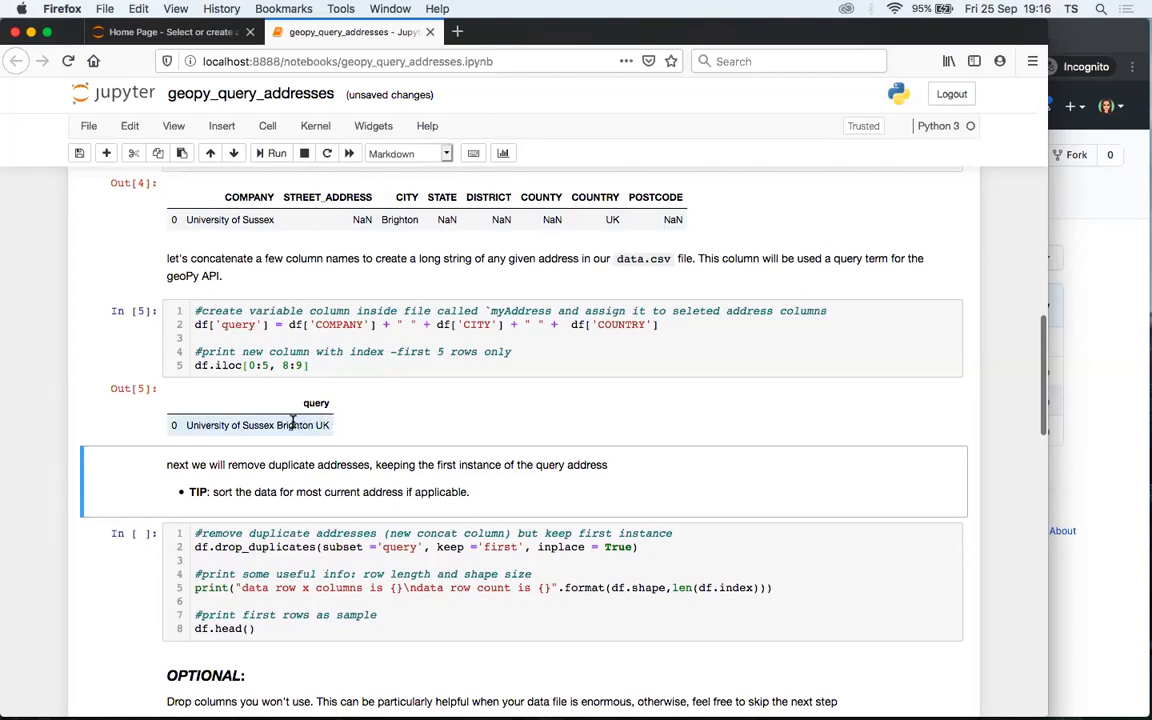
{"action": "mouse_move", "coordinate": [232, 428]}
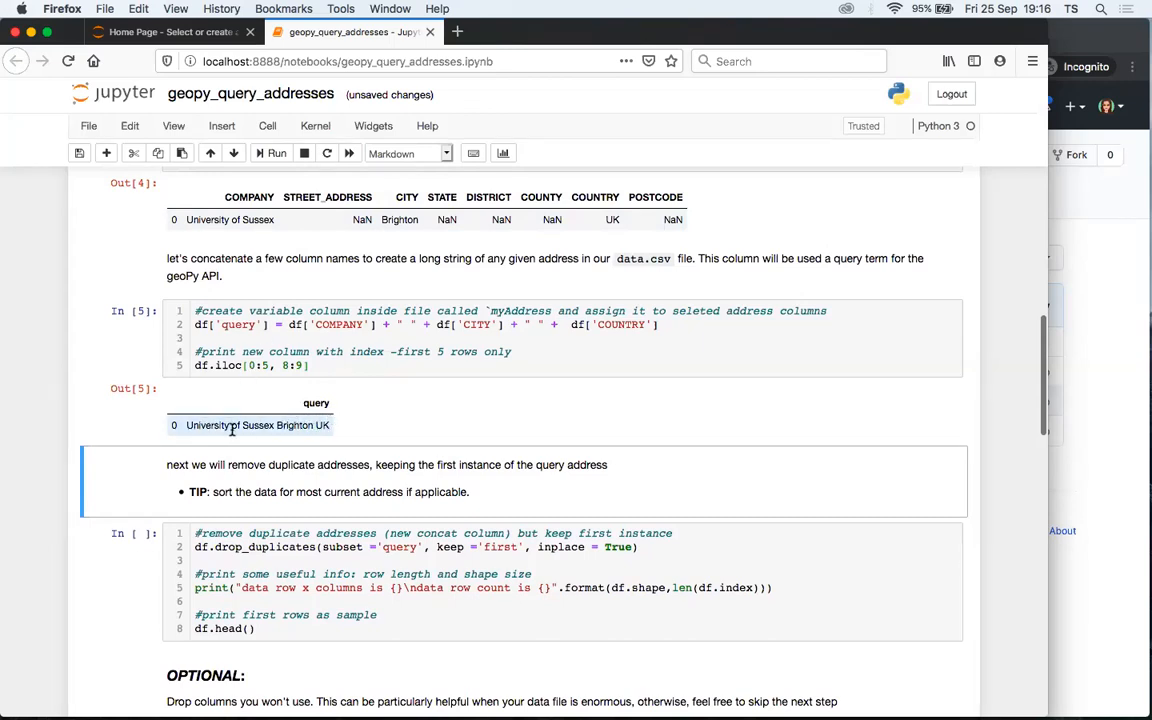
{"action": "scroll", "scroll_direction": "down", "scroll_amount": 3}
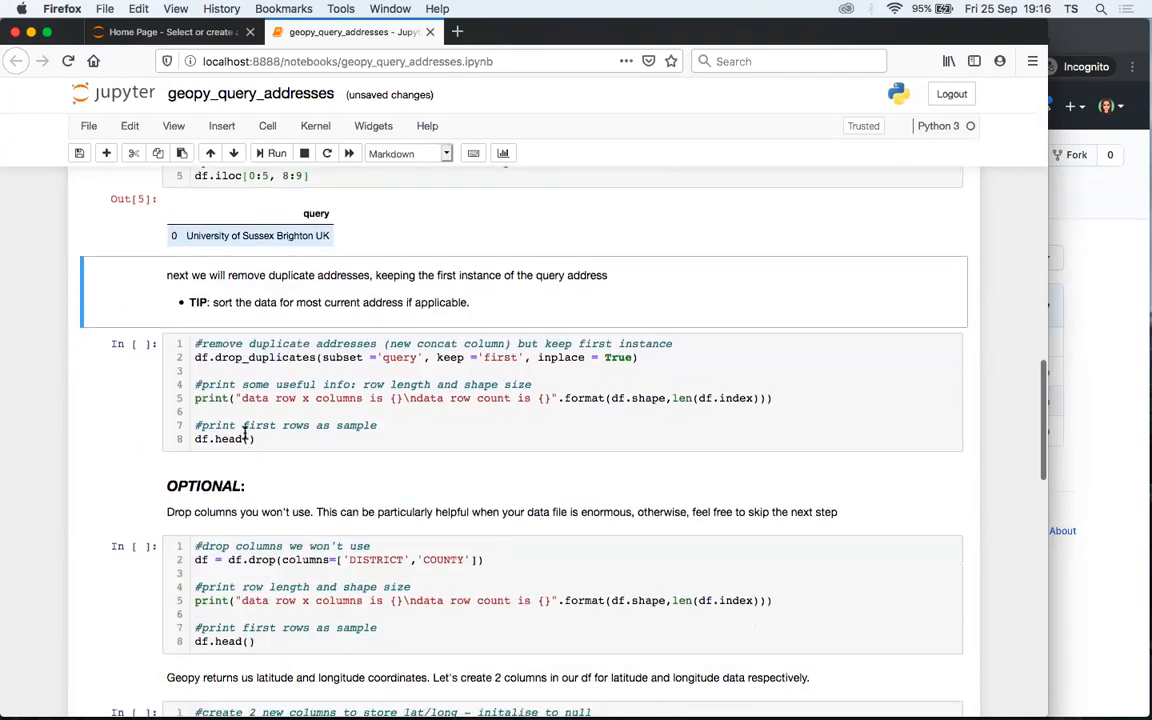
{"action": "scroll", "scroll_direction": "down", "scroll_amount": 3}
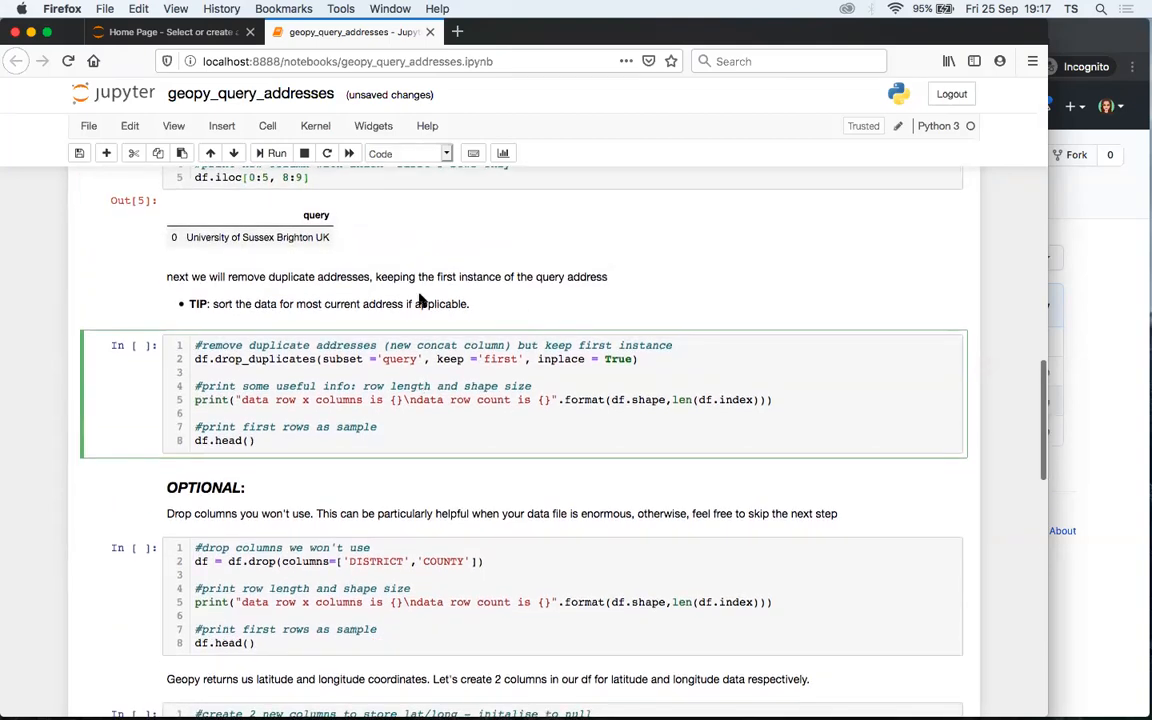
- Run the drop_duplicates cell, leaving one University of Sussex row with shape (1, 9)
{"action": "left_click", "coordinate": [376, 442]}
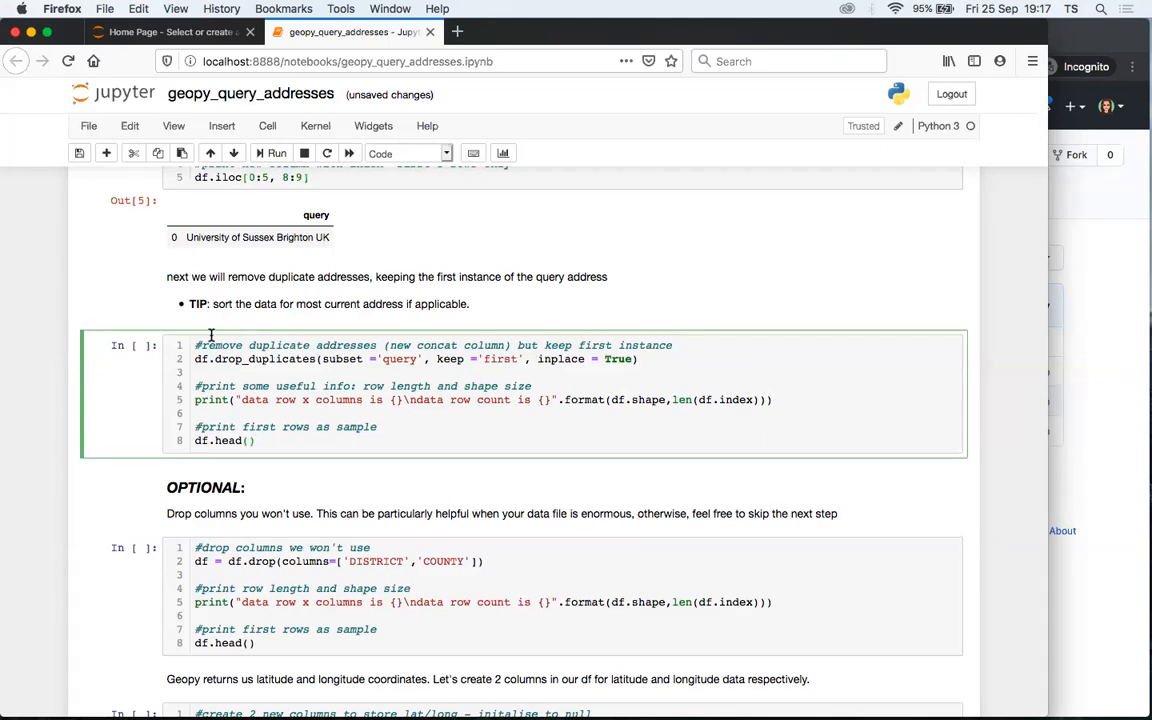
{"action": "left_click", "coordinate": [240, 360]}
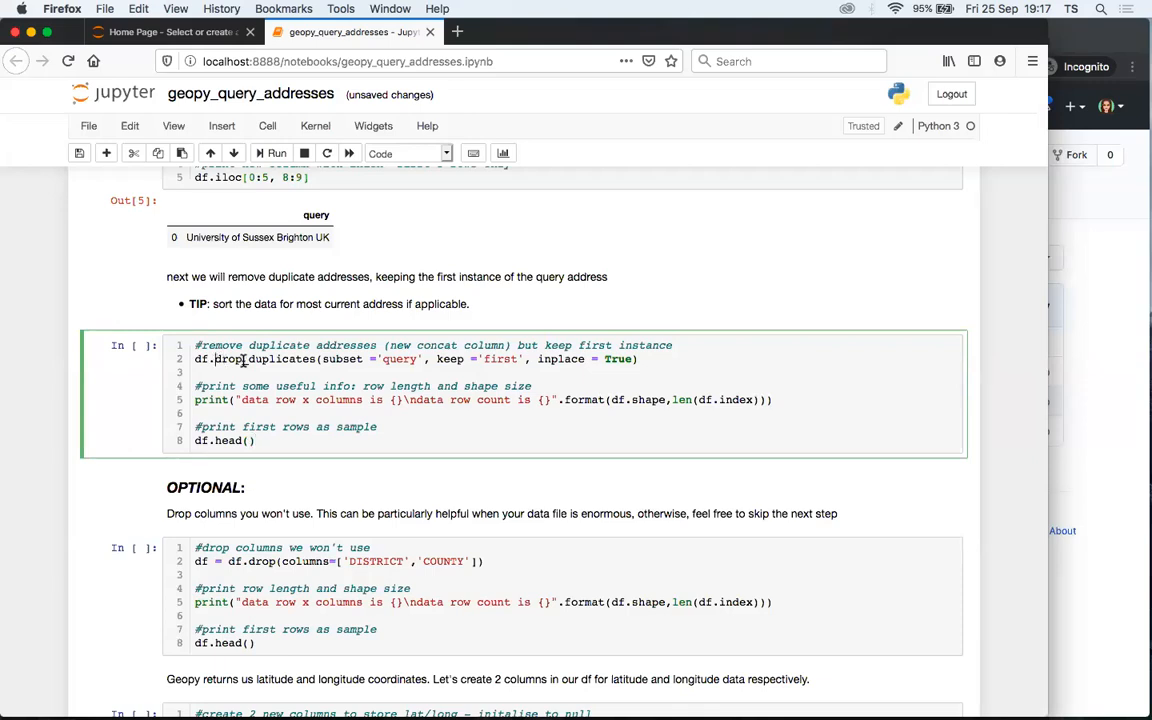
{"action": "double_click", "coordinate": [264, 360]}
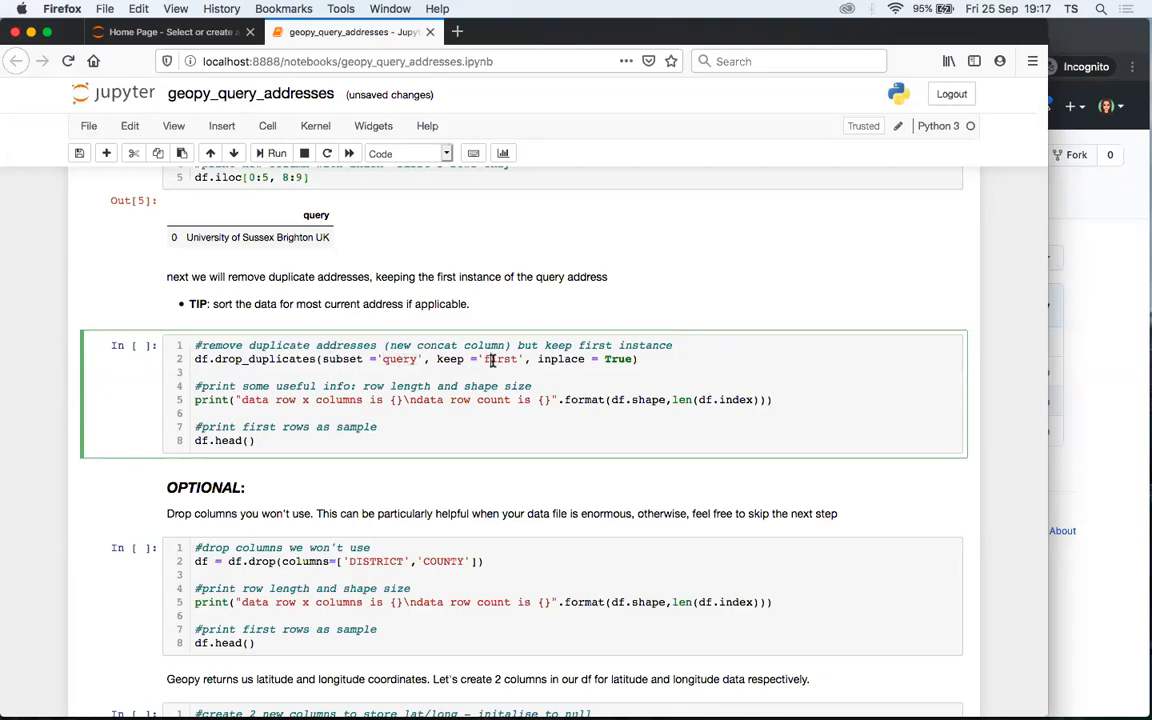
{"action": "mouse_move", "coordinate": [612, 360]}
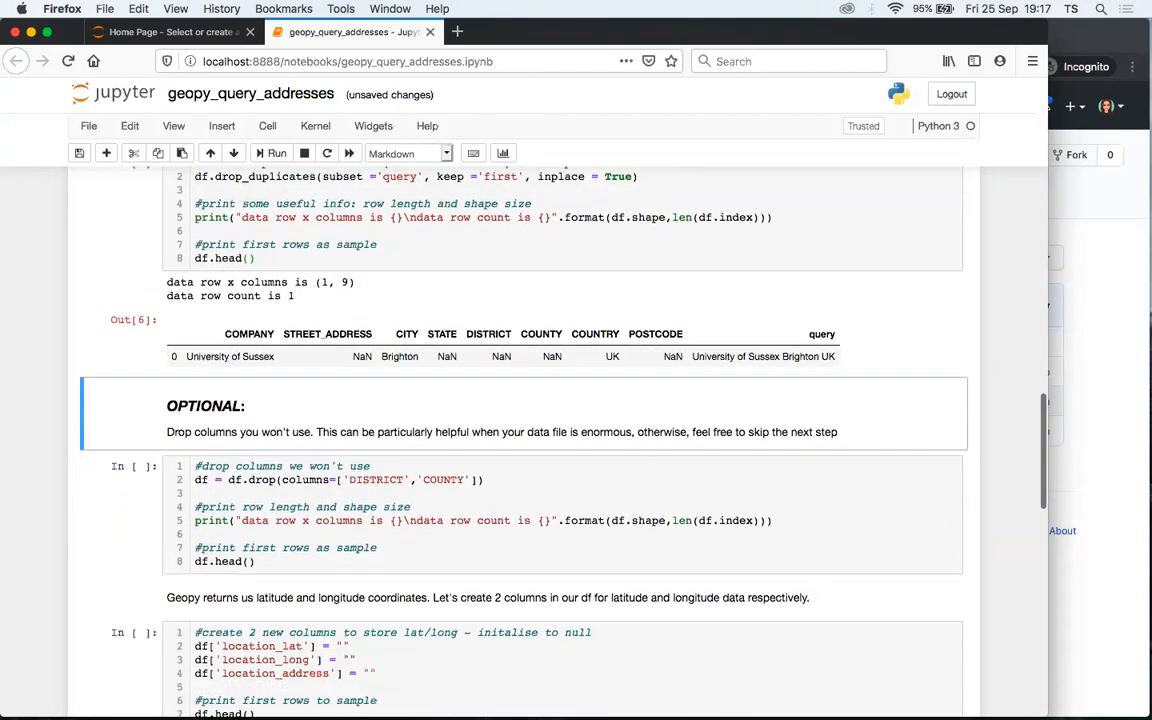
{"action": "scroll", "scroll_direction": "down", "scroll_amount": 3}
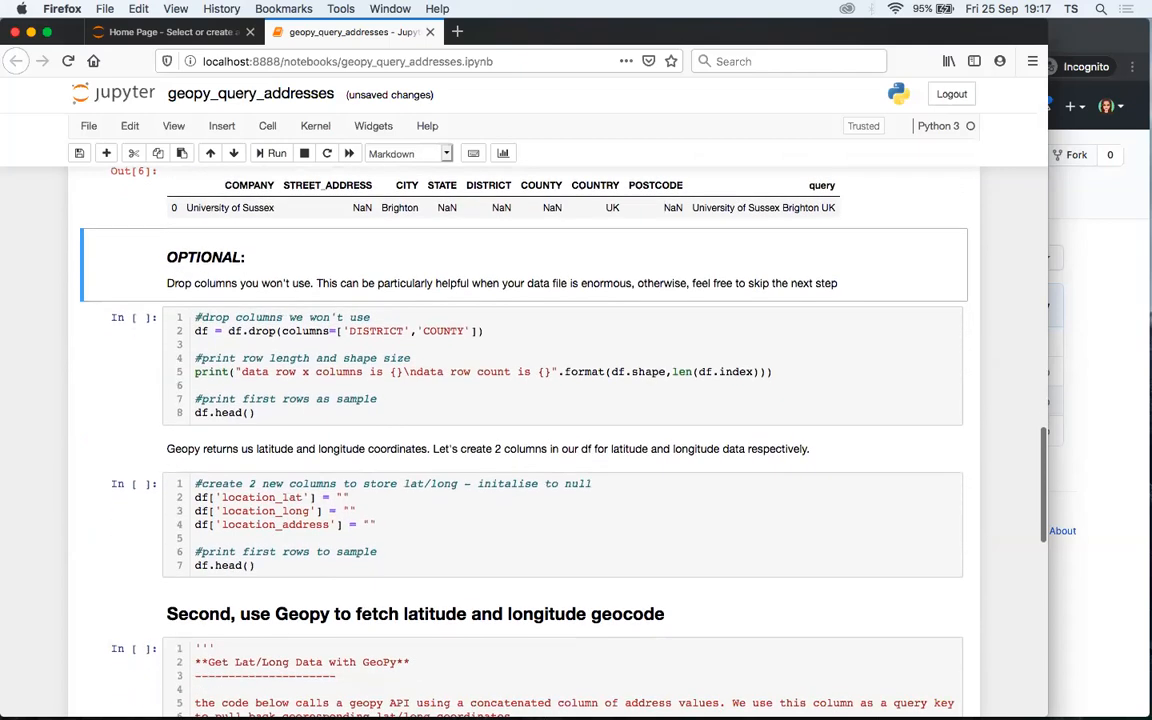
{"action": "scroll", "scroll_direction": "down", "scroll_amount": 3}
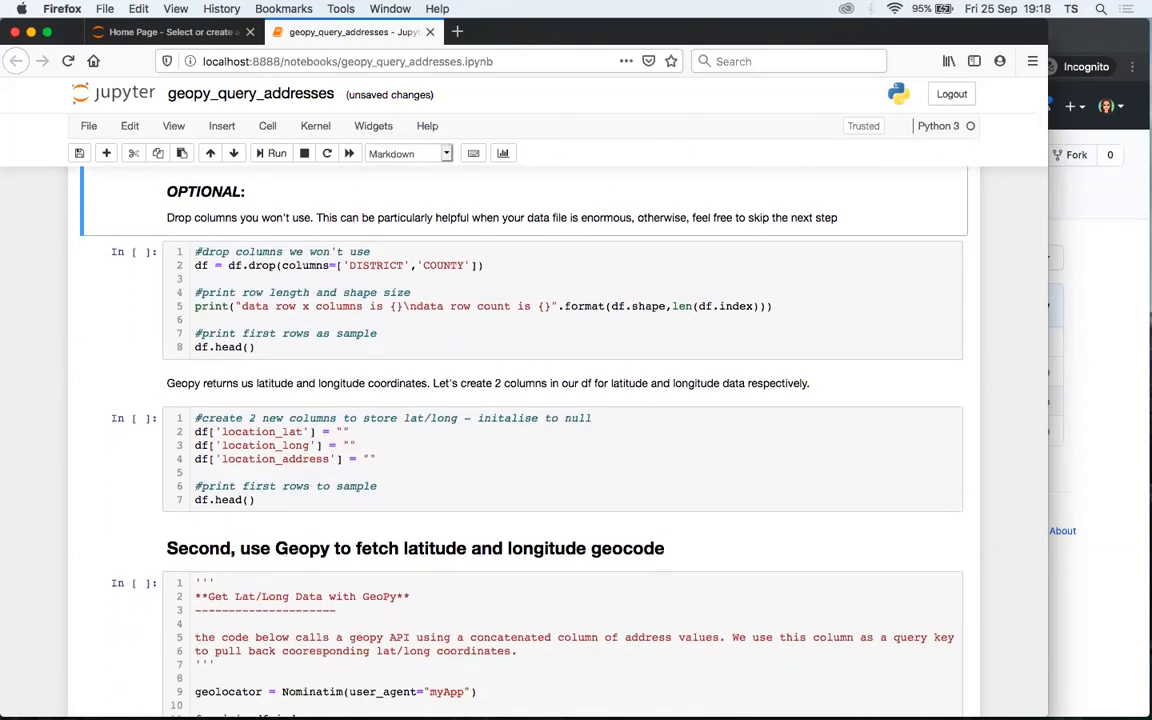
{"action": "mouse_move", "coordinate": [362, 338]}
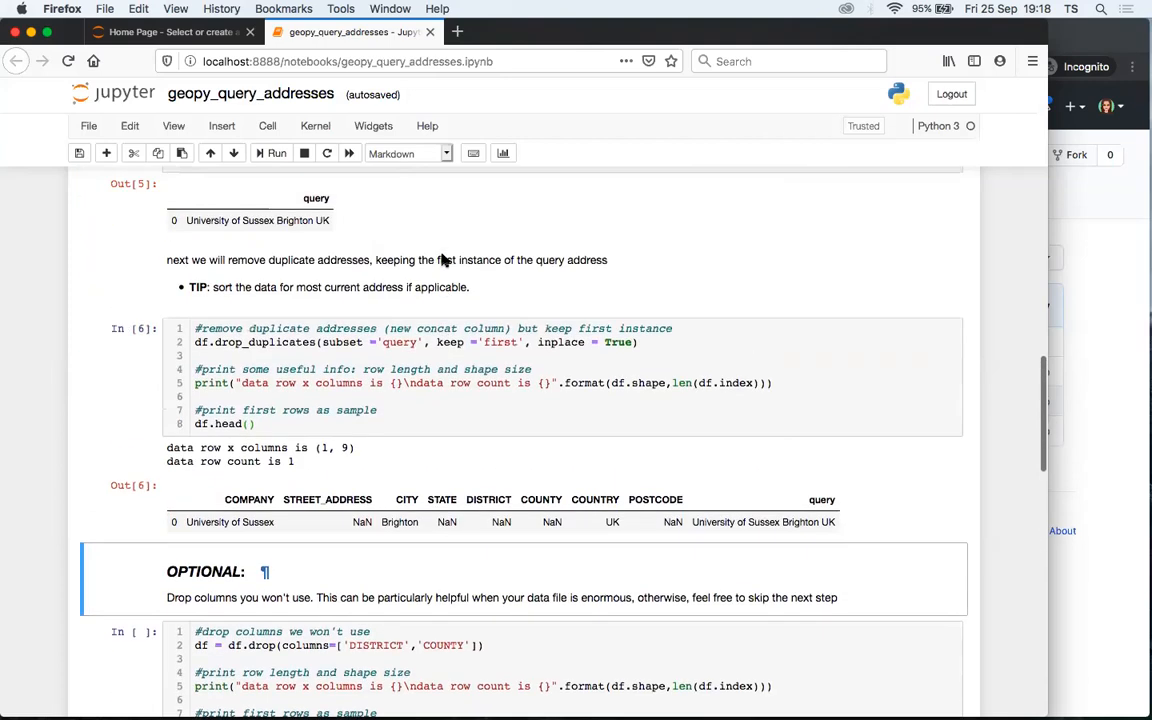
{"action": "scroll", "scroll_direction": "down", "scroll_amount": 3}
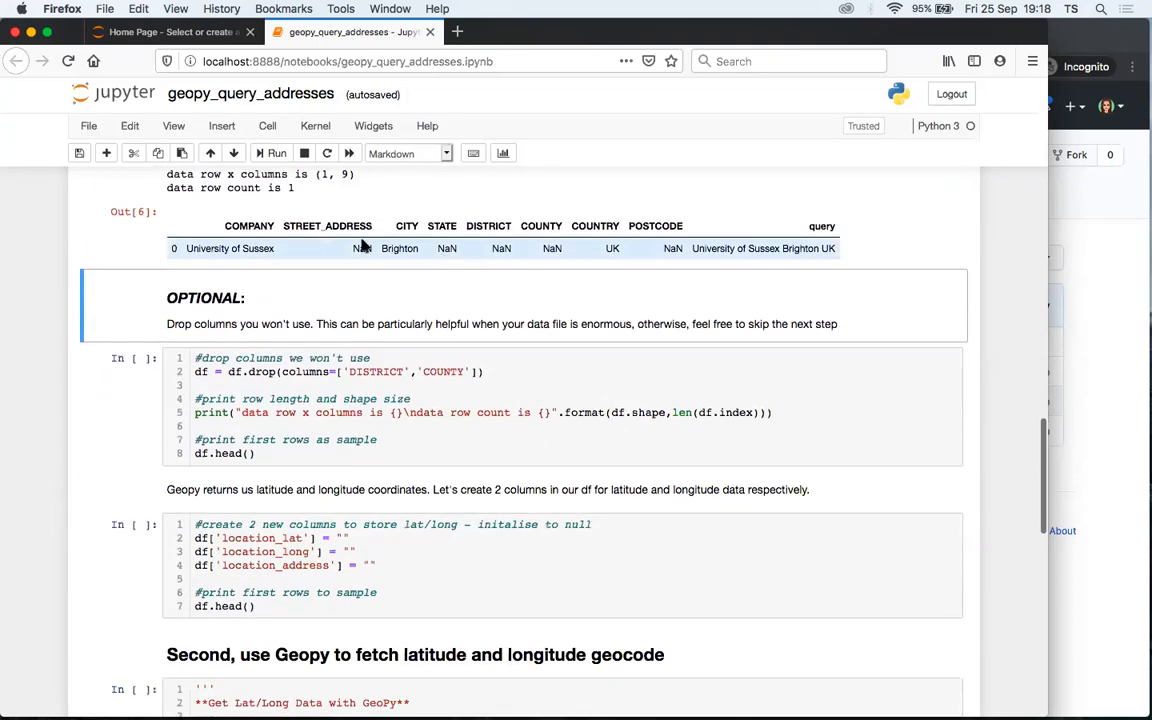
{"action": "mouse_move", "coordinate": [526, 244]}
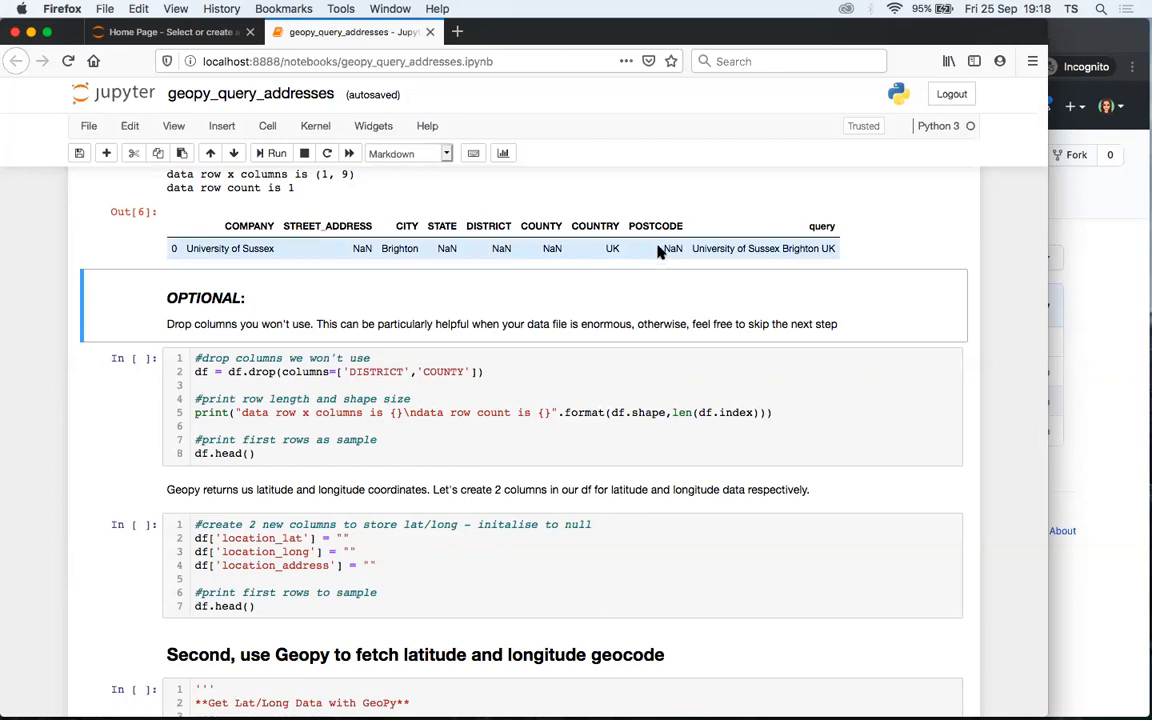
{"action": "mouse_move", "coordinate": [424, 248]}
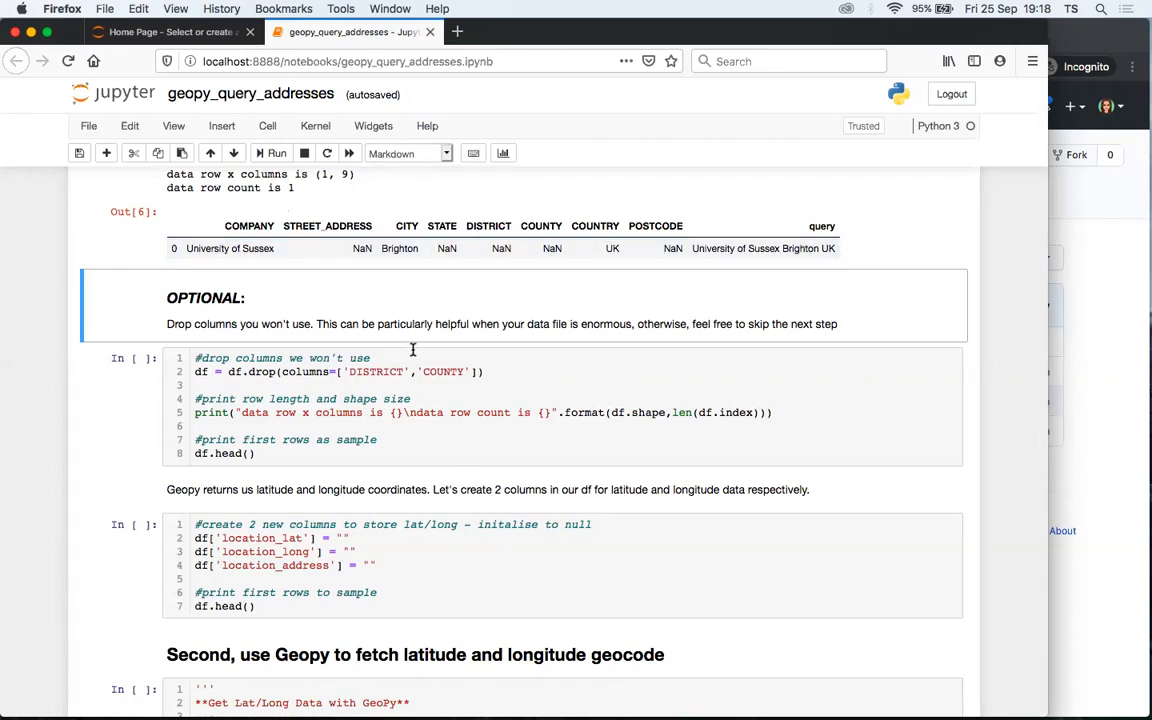
{"action": "mouse_move", "coordinate": [560, 290]}
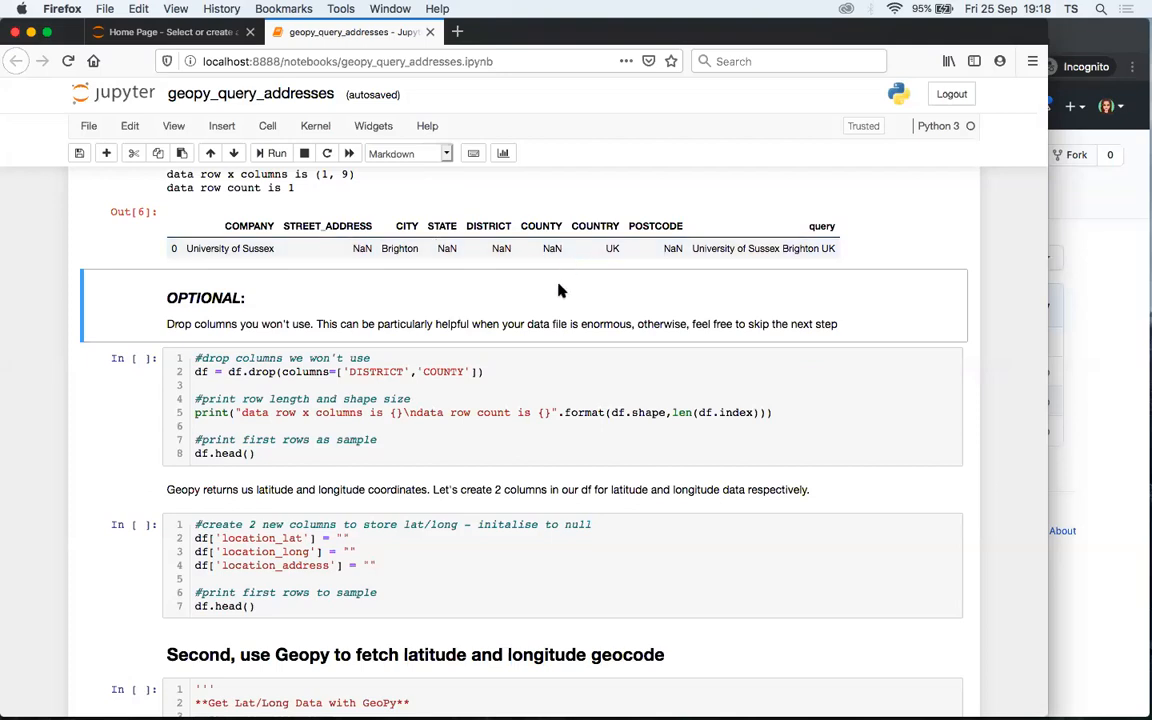
{"action": "mouse_move", "coordinate": [304, 222]}
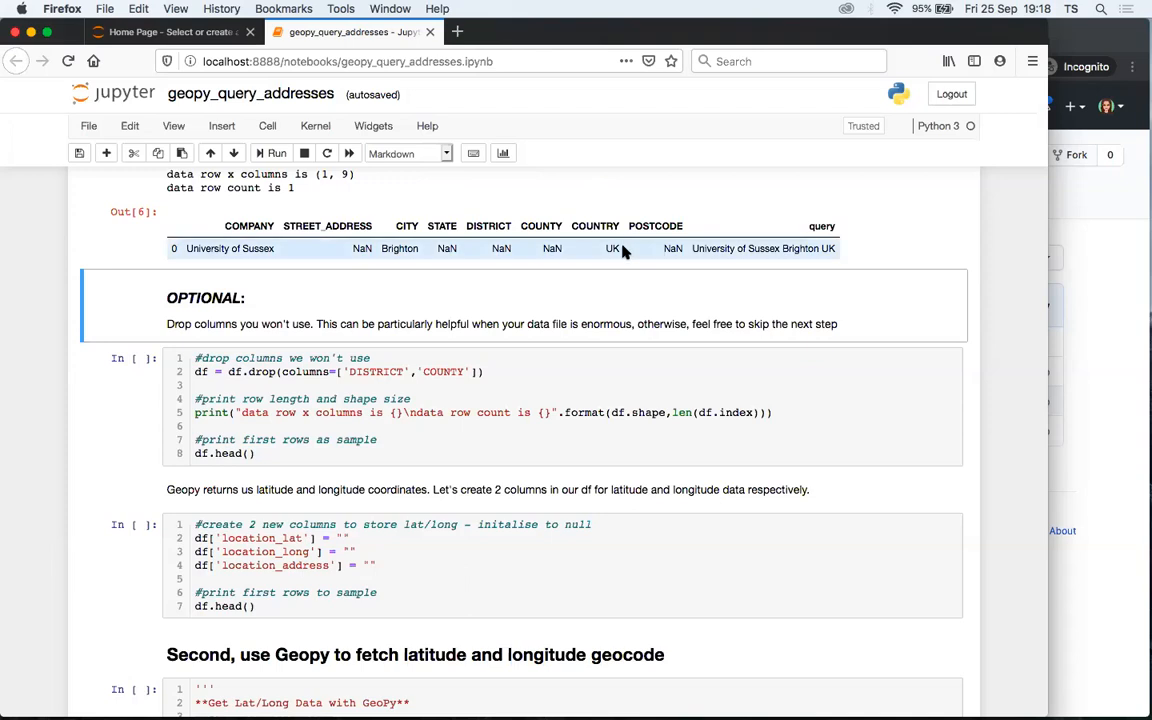
{"action": "mouse_move", "coordinate": [636, 280]}
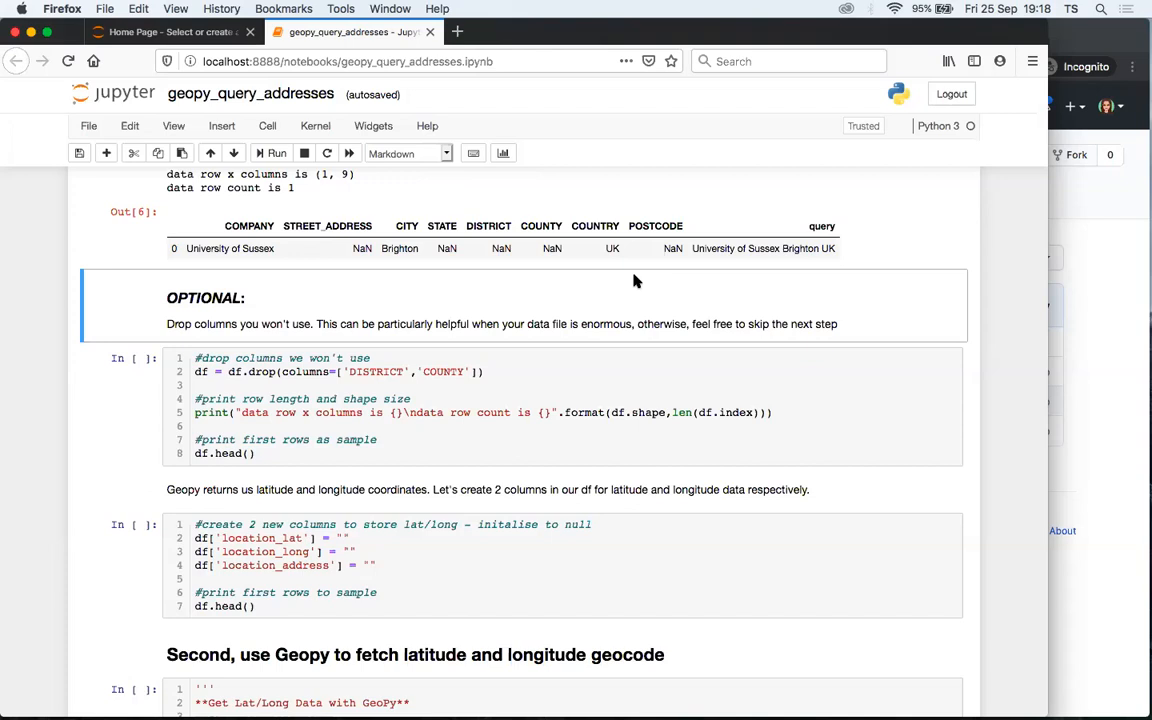
{"action": "scroll", "scroll_direction": "down", "scroll_amount": 3}
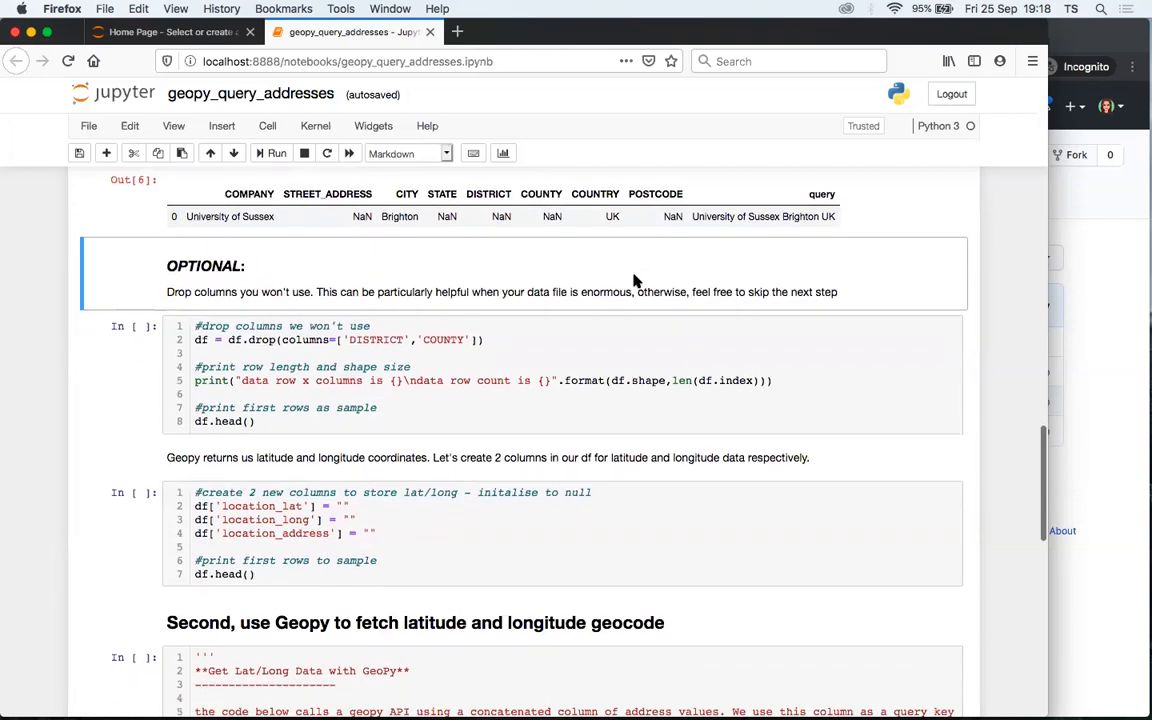
{"action": "mouse_move", "coordinate": [480, 224]}
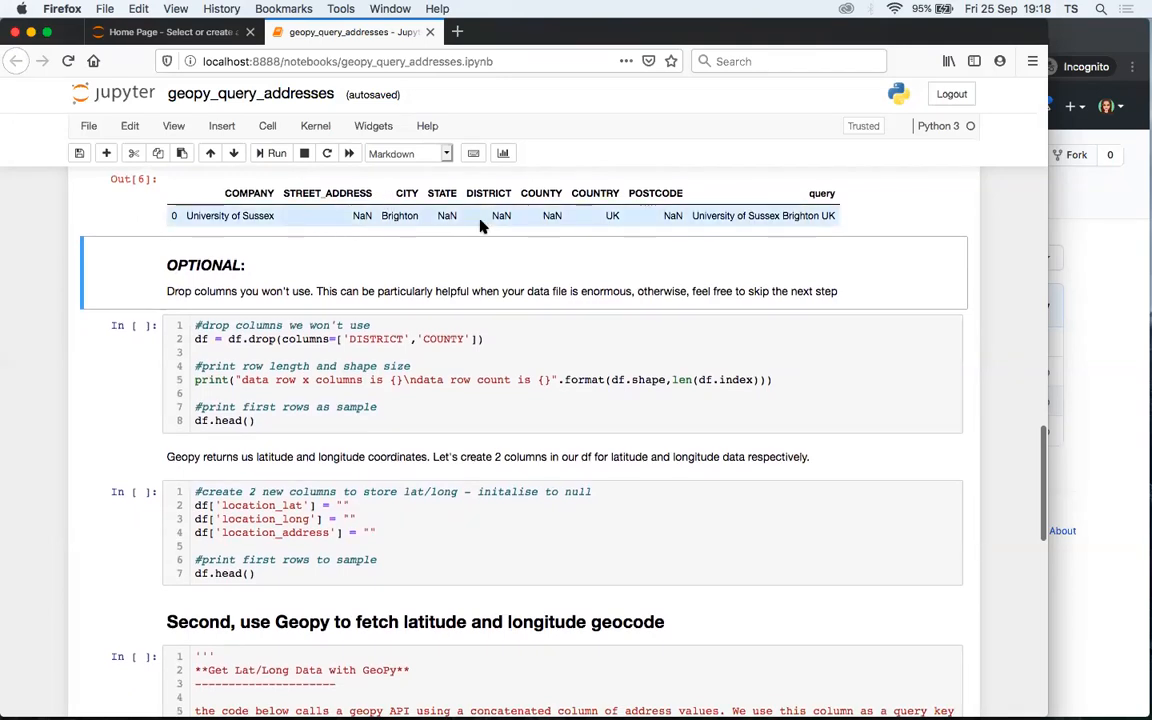
{"action": "mouse_move", "coordinate": [496, 252]}
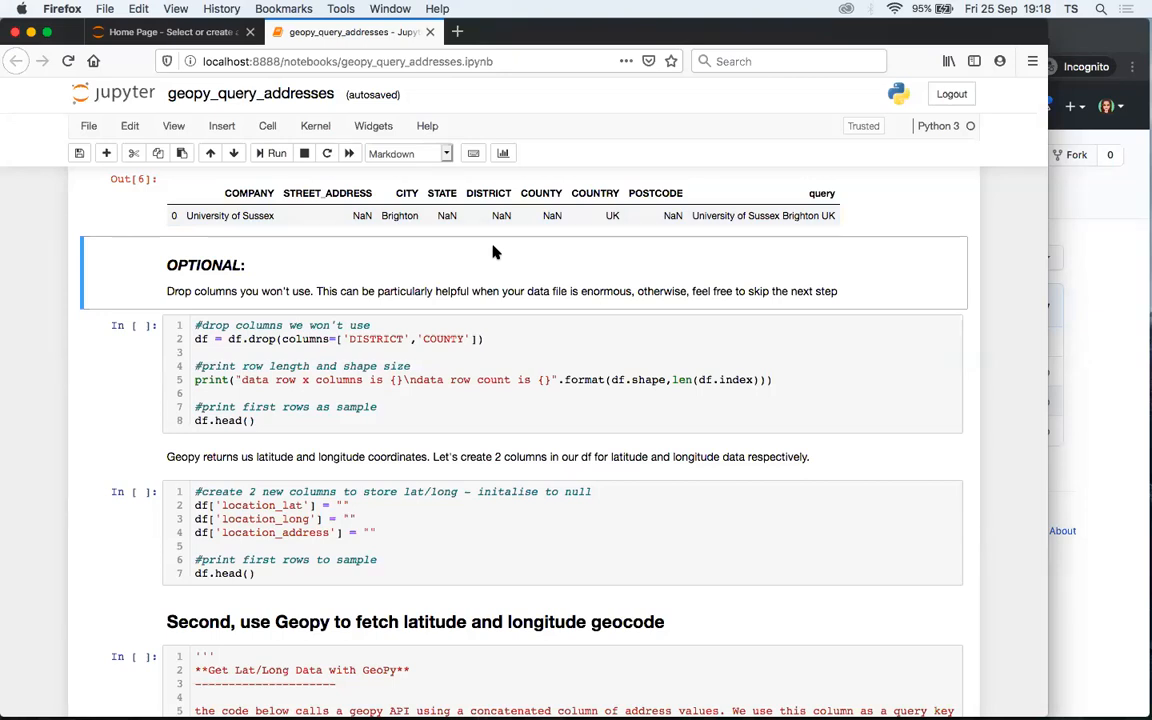
{"action": "scroll", "scroll_direction": "down", "scroll_amount": 3}
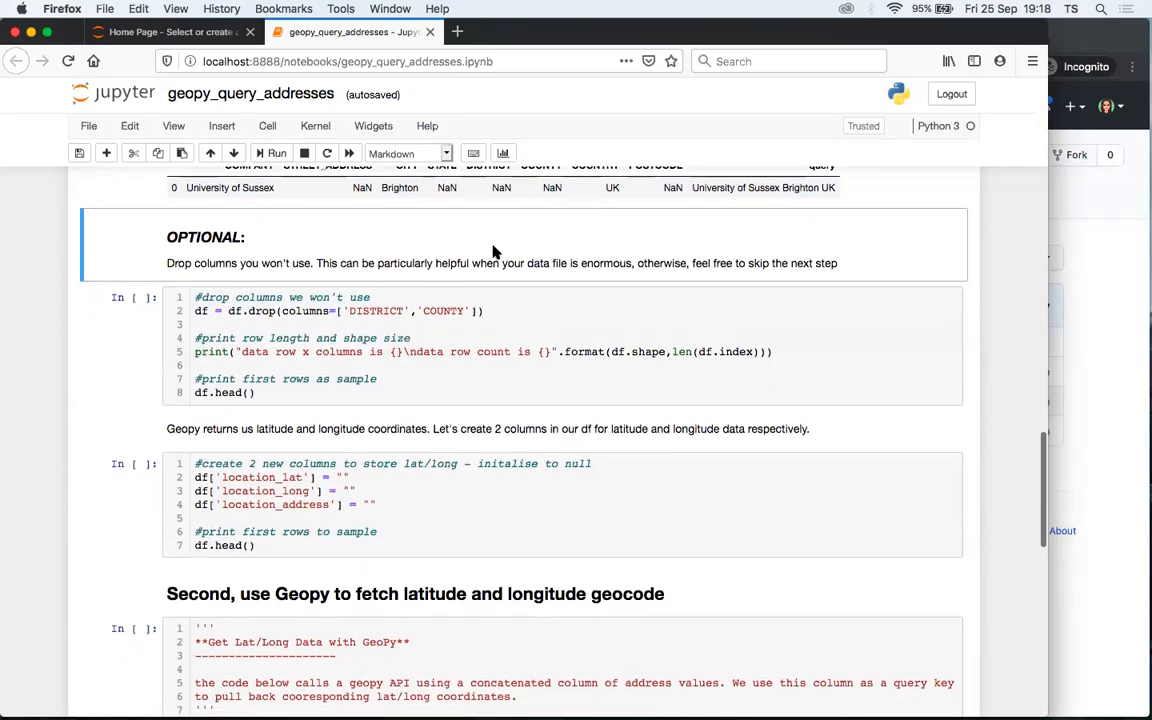
- Run df.drop for DISTRICT and COUNTY, reducing the data to shape (1, 7)
{"action": "left_click", "coordinate": [350, 360]}
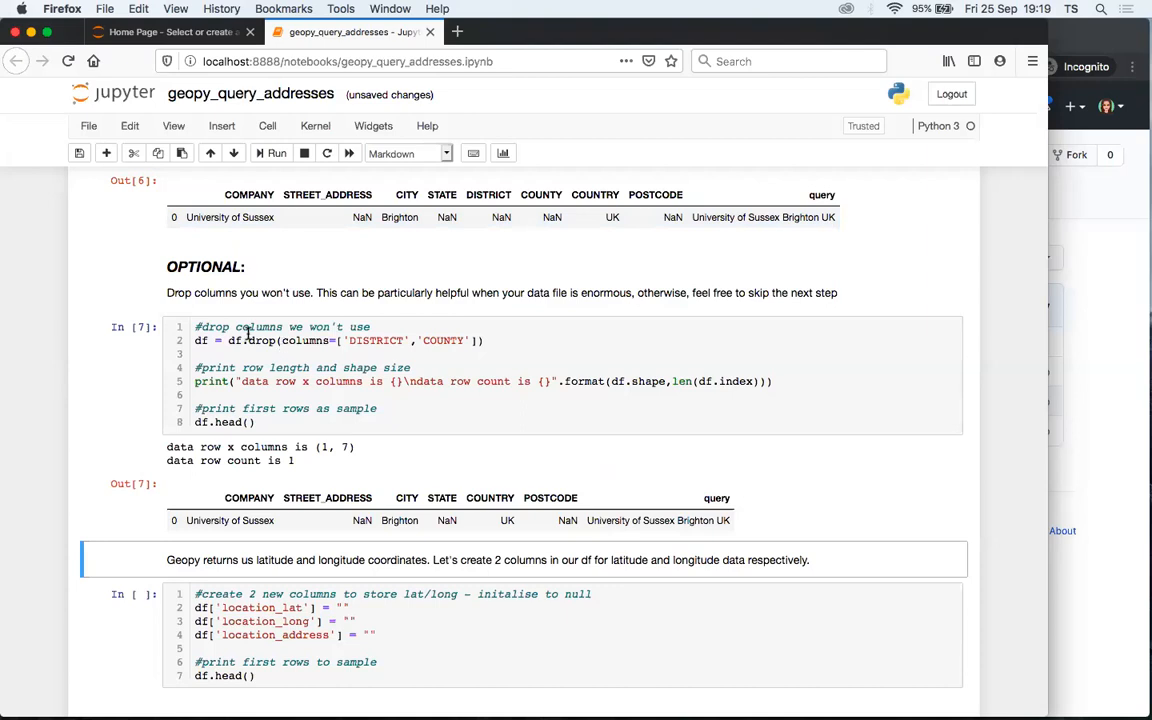
{"action": "left_click", "coordinate": [440, 340]}
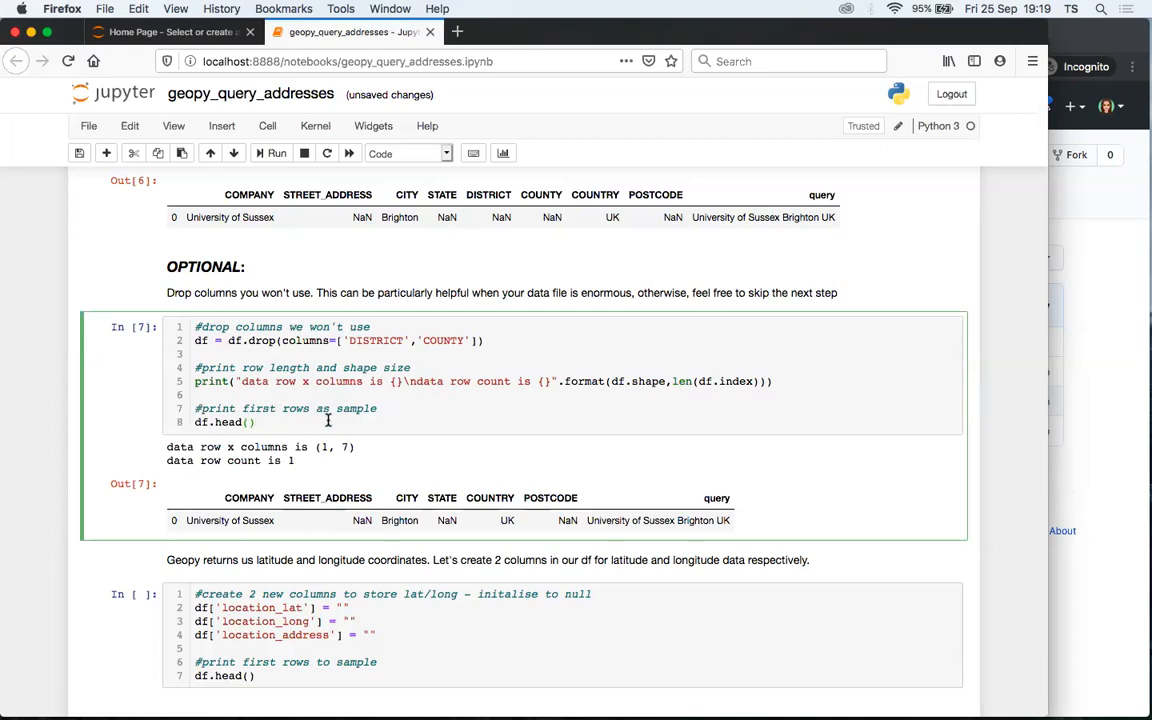
{"action": "scroll", "scroll_direction": "down", "scroll_amount": 3}
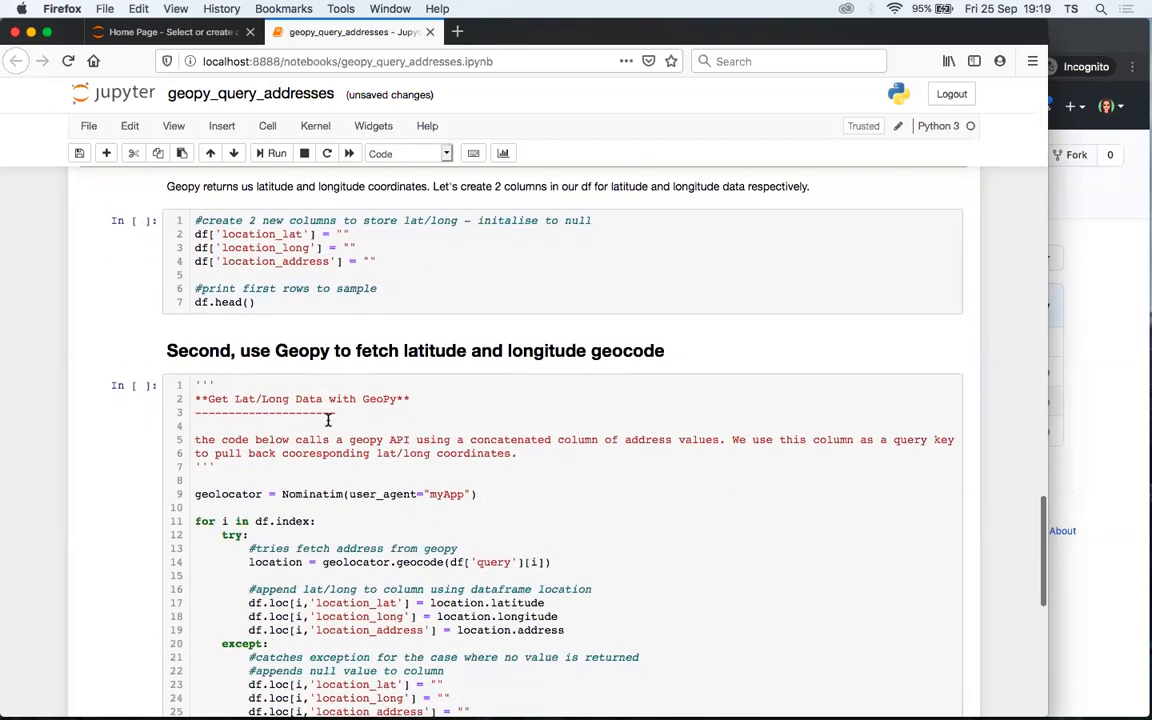
- Run the cell adding empty location_lat, location_long and location_address columns
{"action": "scroll", "scroll_direction": "down", "scroll_amount": 3}
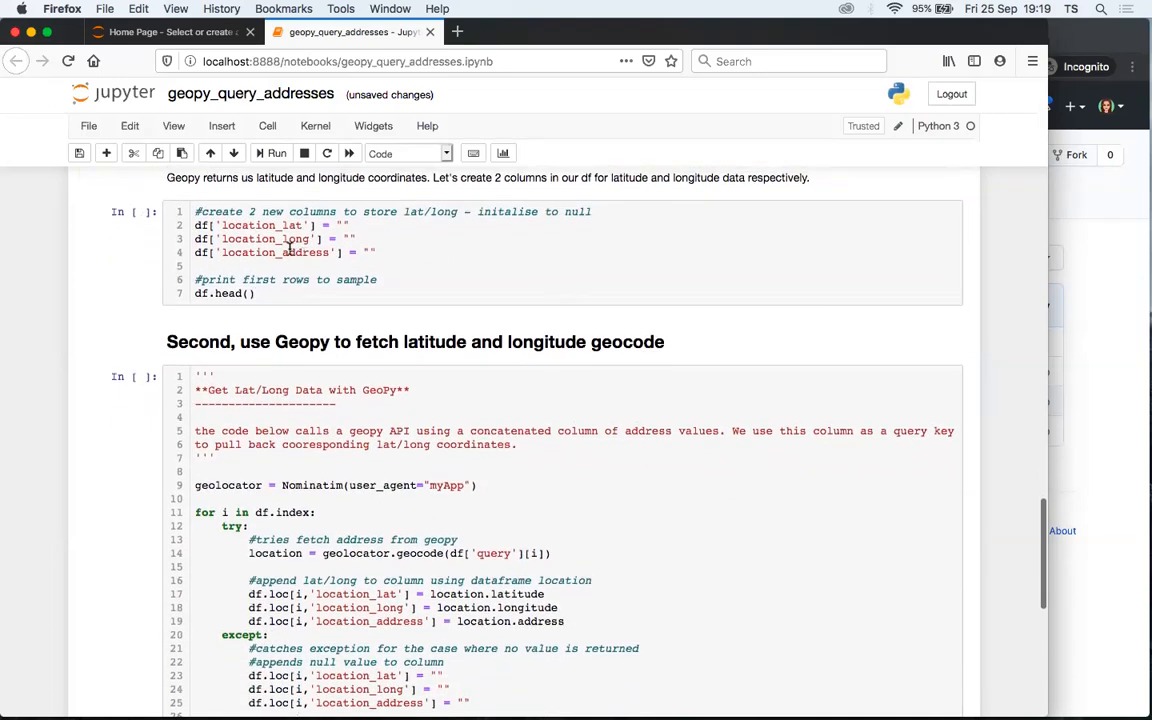
{"action": "mouse_move", "coordinate": [248, 188]}
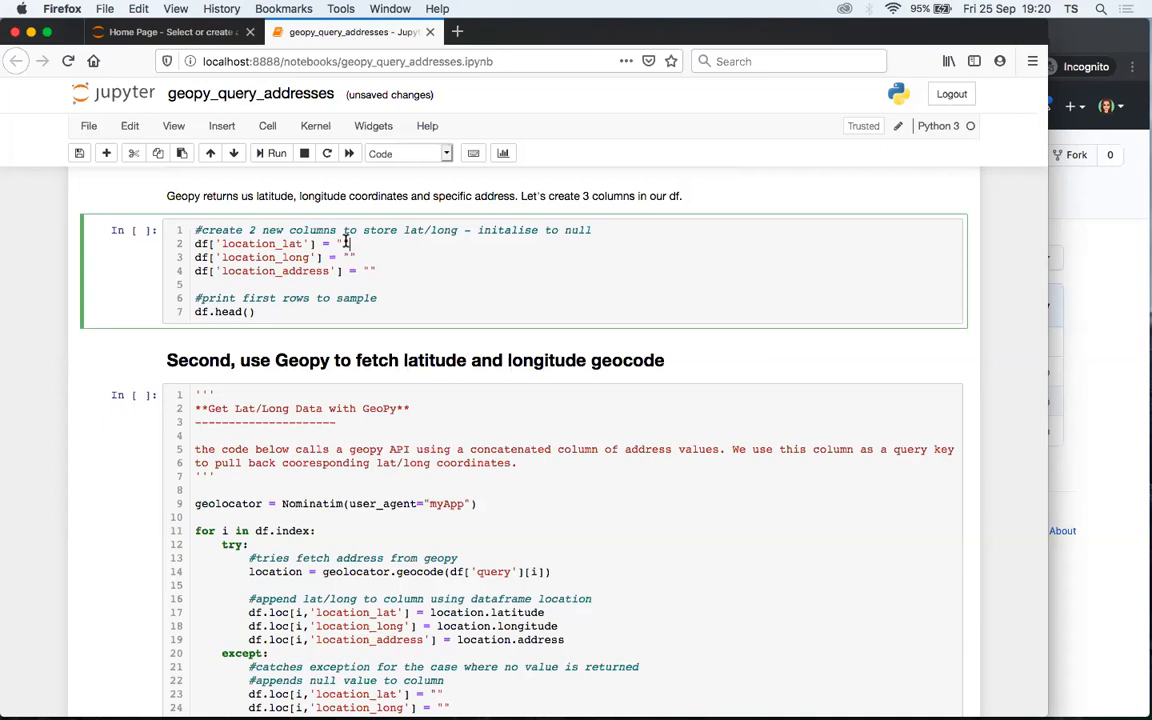
{"action": "left_click", "coordinate": [276, 152]}
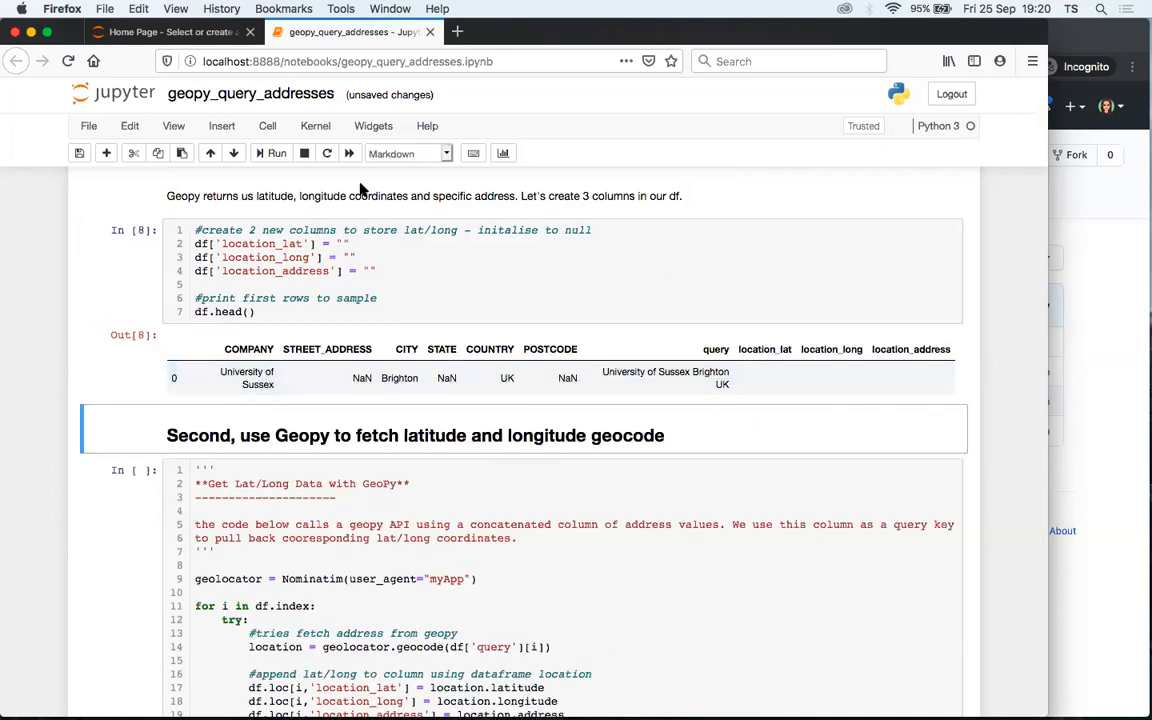
{"action": "mouse_move", "coordinate": [652, 332]}
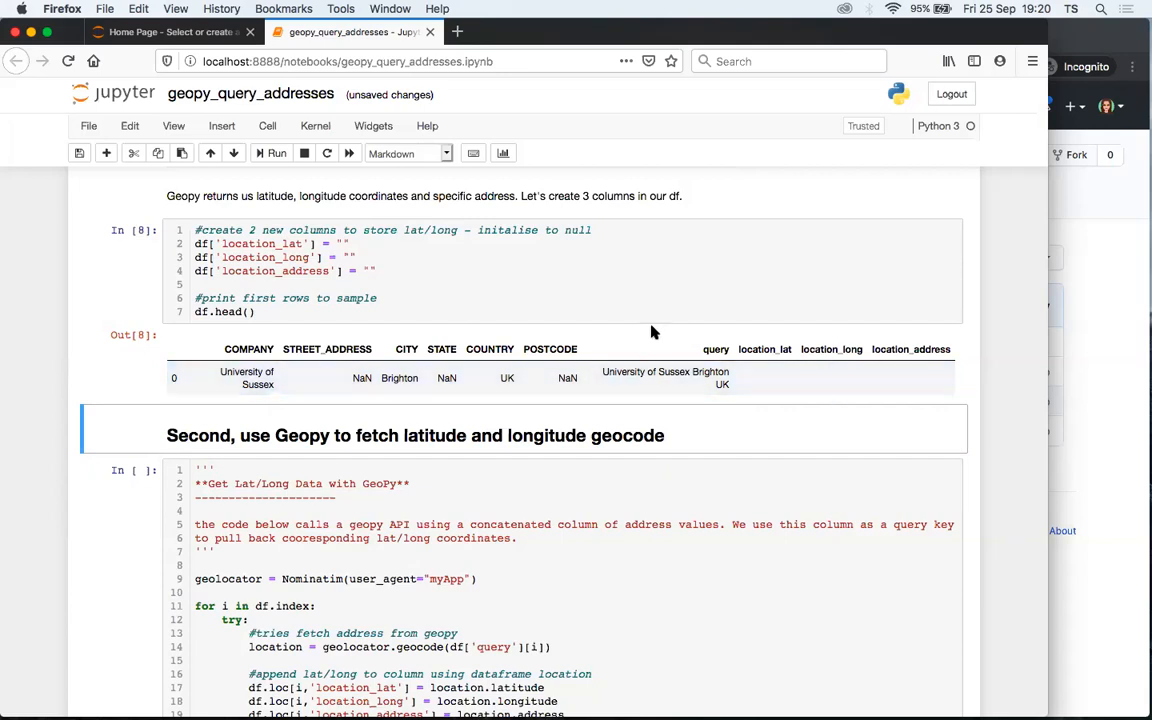
- Edit the Geopy heading, replacing 'latitude and longitude geocode' with 'geocode data'
{"action": "scroll", "scroll_direction": "down", "scroll_amount": 3}
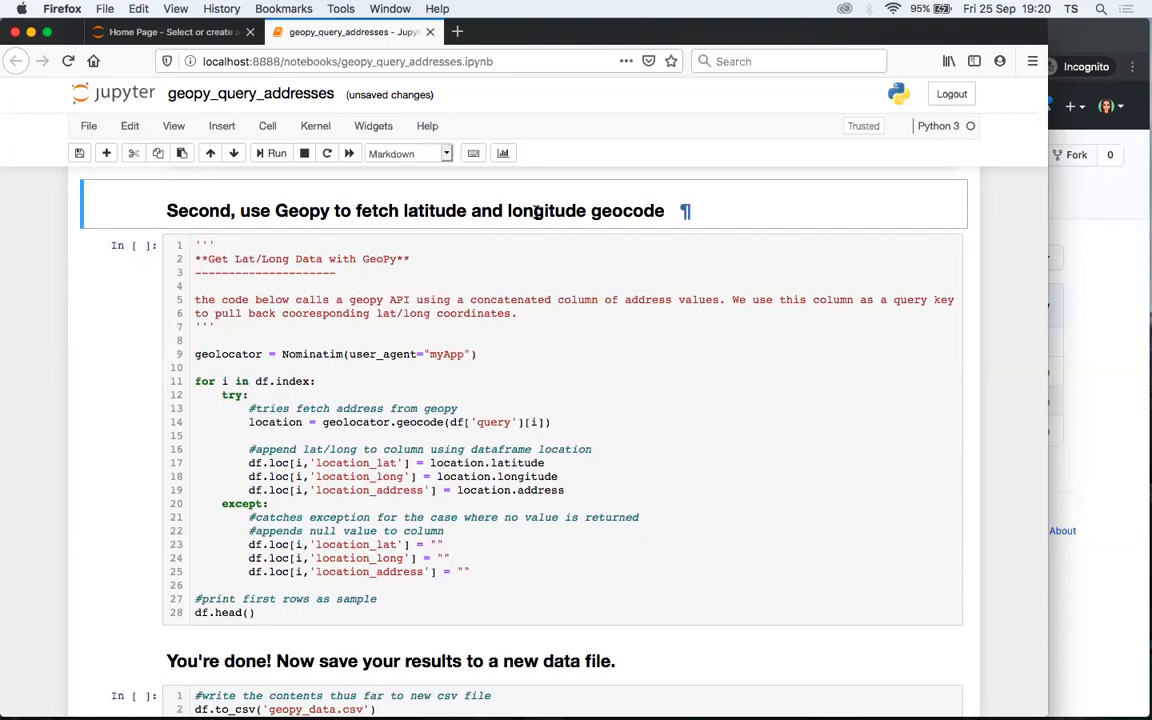
{"action": "double_click", "coordinate": [540, 210]}
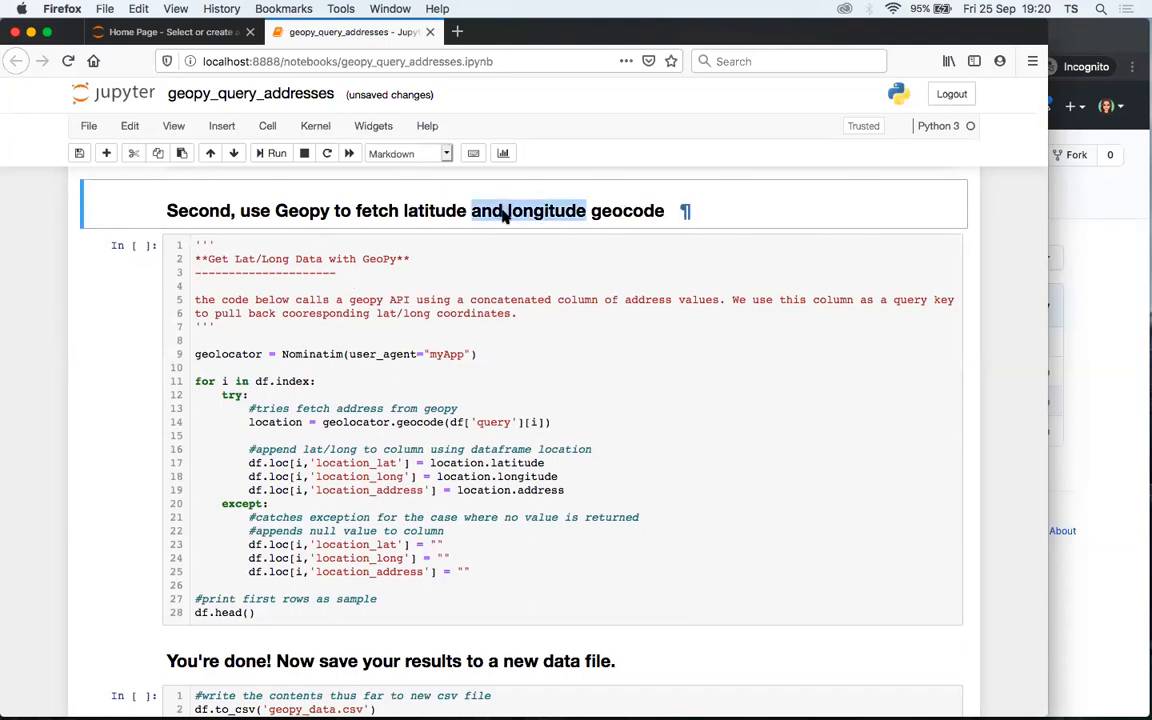
{"action": "double_click", "coordinate": [528, 210]}
{"action": "type", "text": " data"}
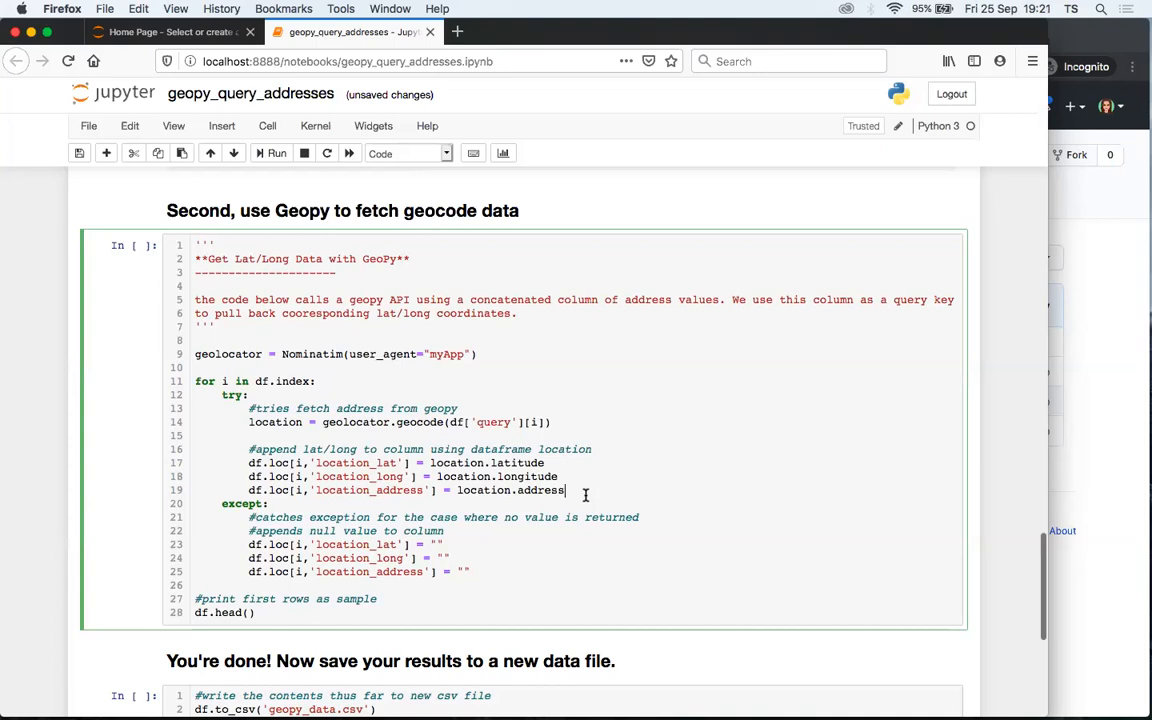
{"action": "scroll", "scroll_direction": "down", "scroll_amount": 3}
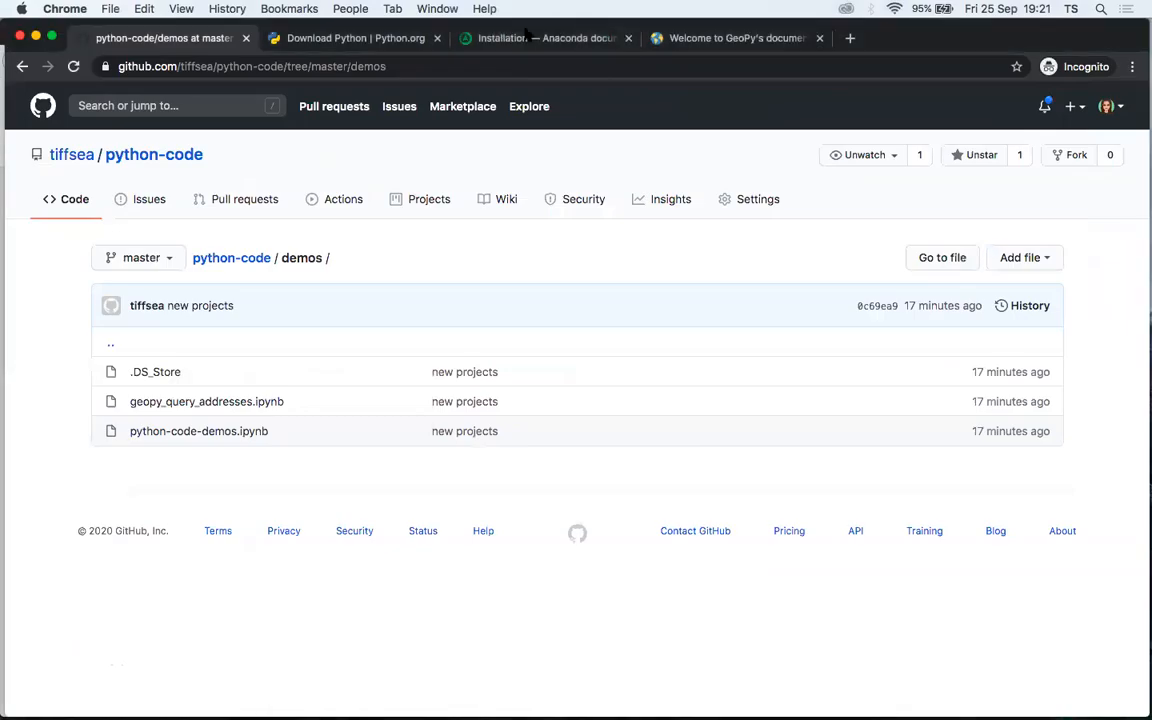
- View the Nominatim geocode and reverse examples in the GeoPy documentation
{"action": "left_click", "coordinate": [732, 38]}
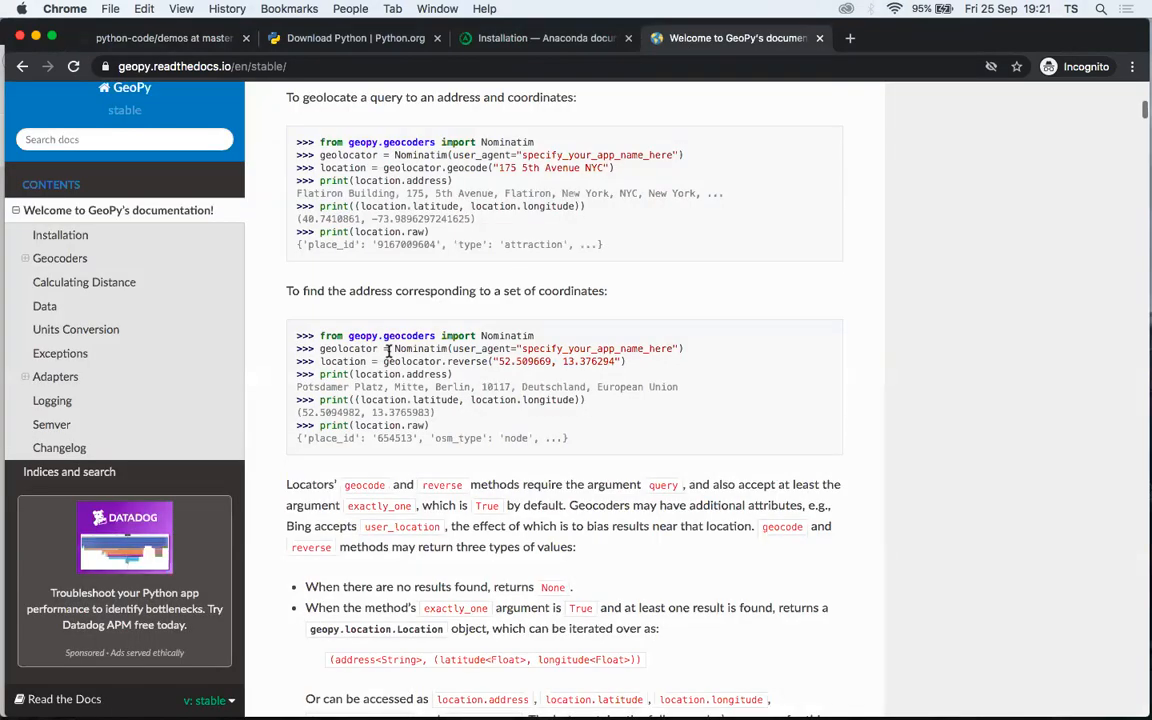
{"action": "double_click", "coordinate": [436, 348]}
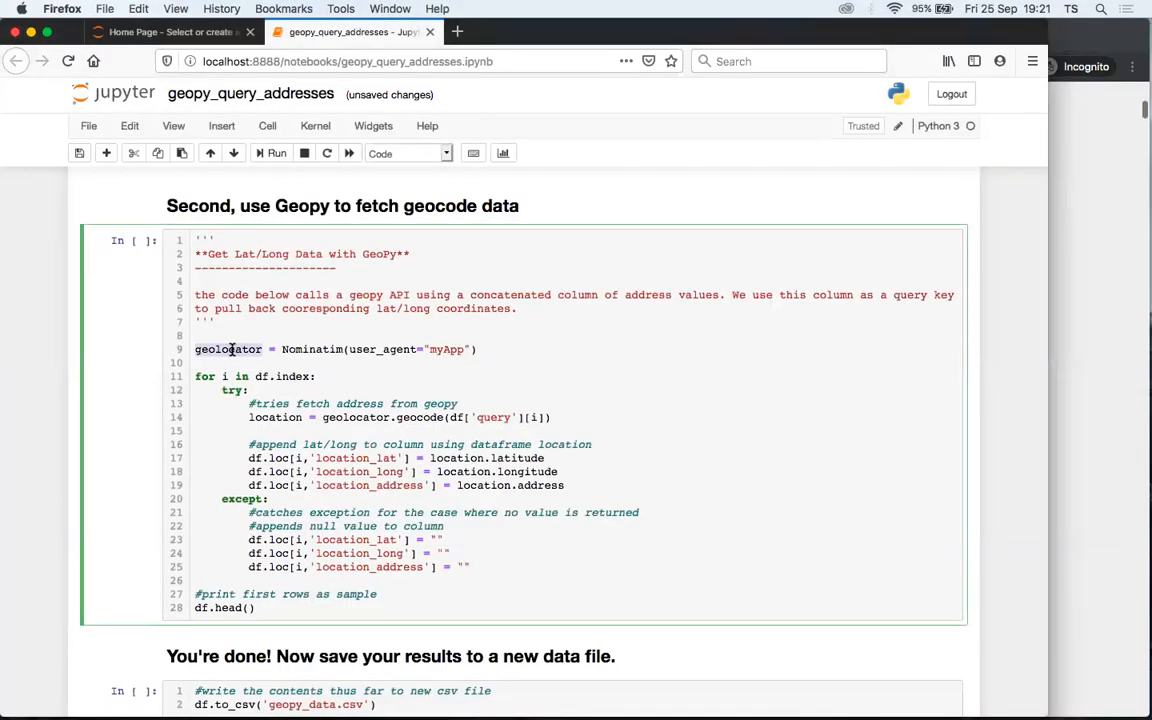
{"action": "mouse_move", "coordinate": [456, 348]}
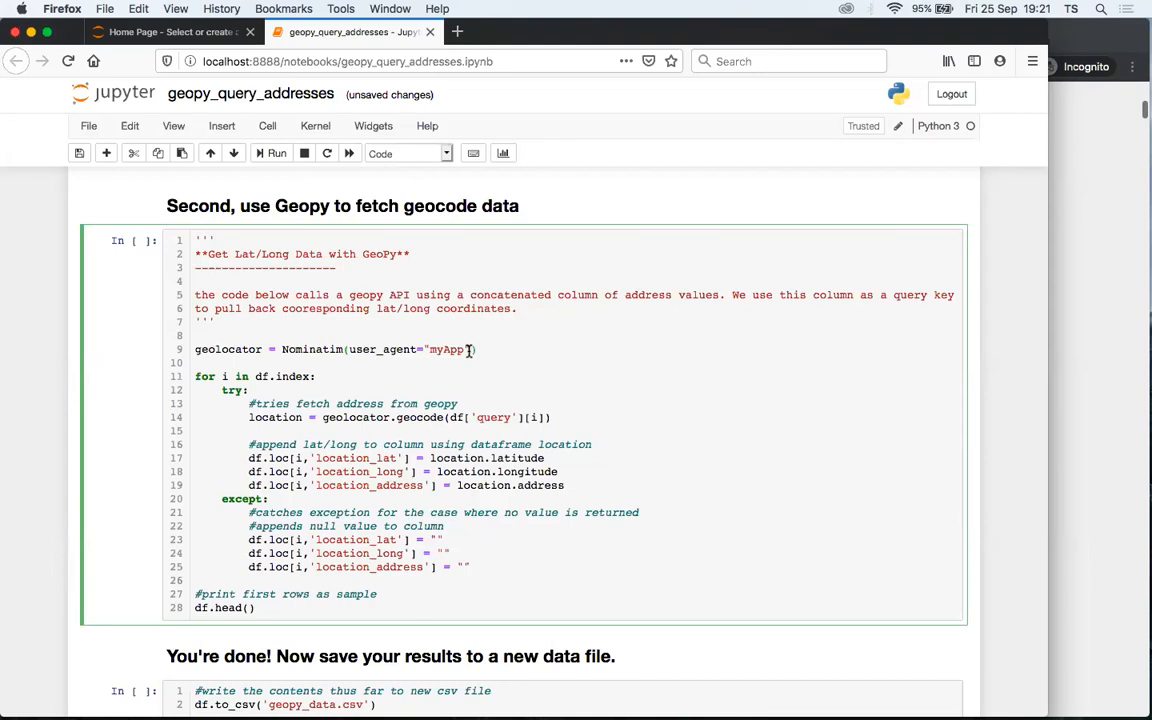
{"action": "double_click", "coordinate": [448, 348]}
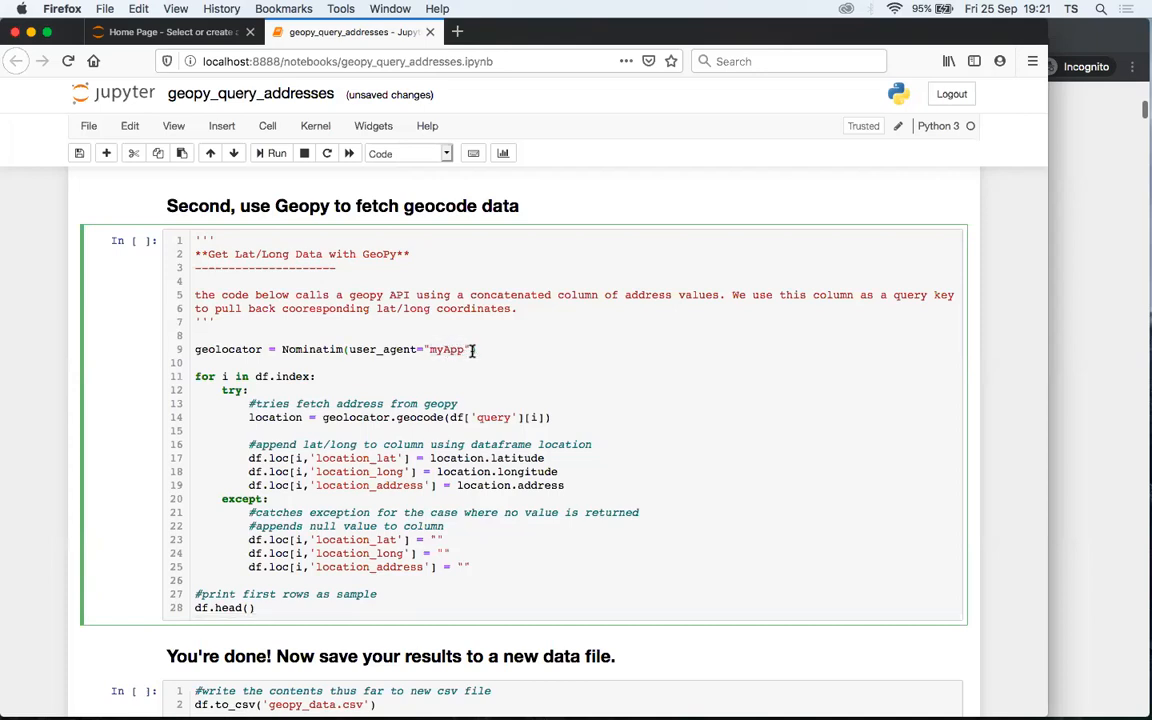
{"action": "mouse_move", "coordinate": [244, 380]}
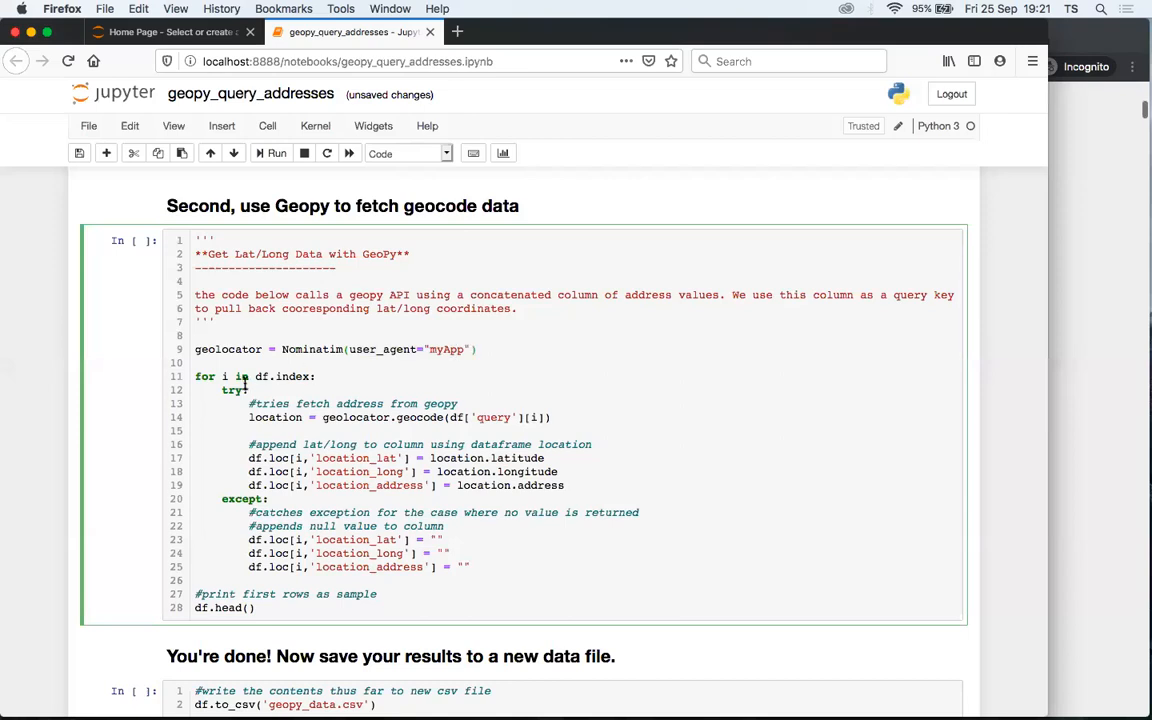
{"action": "scroll", "scroll_direction": "down", "scroll_amount": 3}
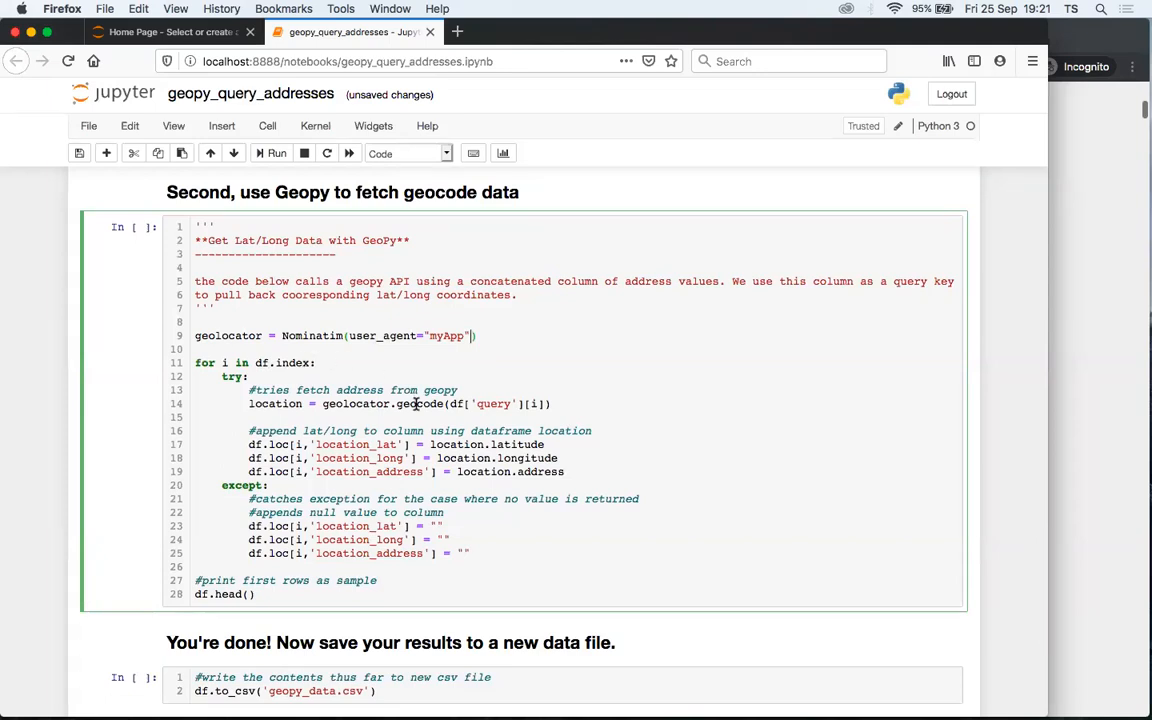
{"action": "double_click", "coordinate": [276, 404]}
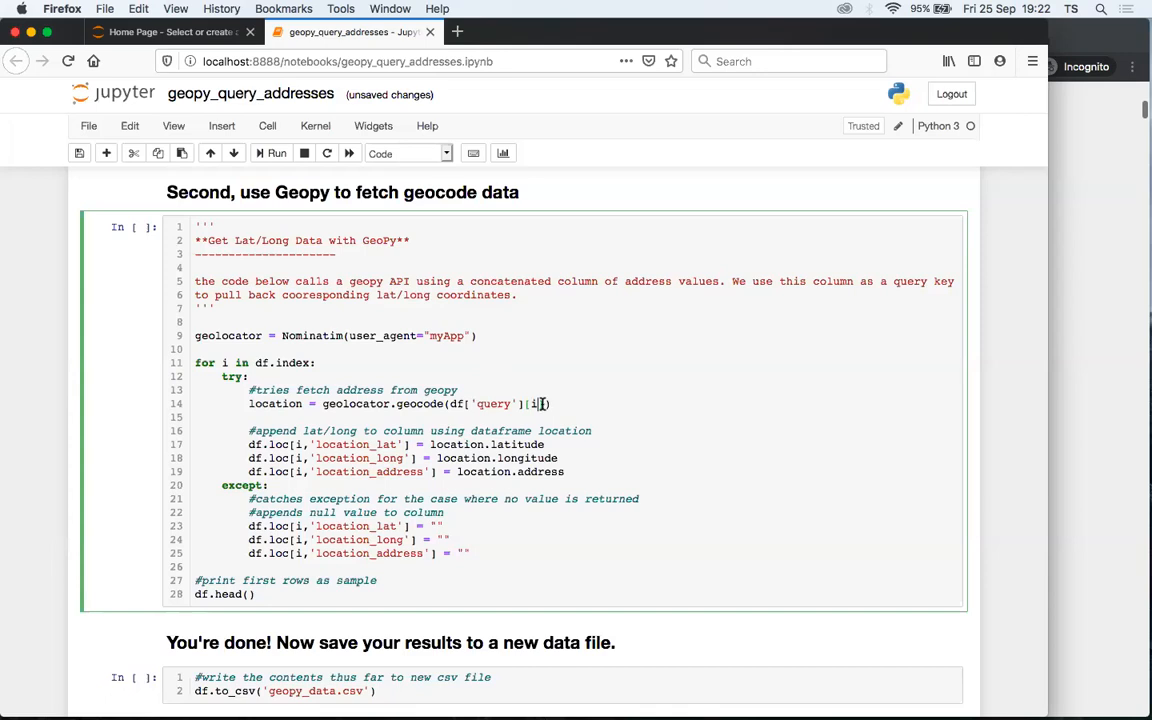
{"action": "scroll", "scroll_direction": "down", "scroll_amount": 3}
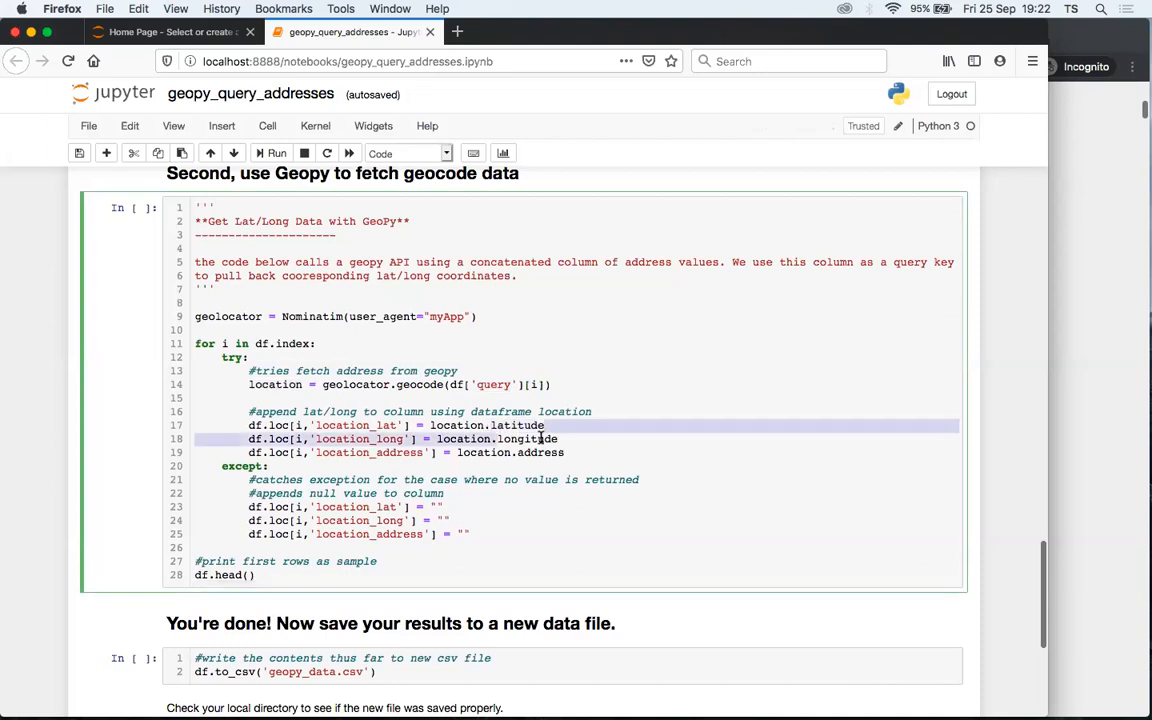
- Run the Geopy fetch cell, getting latitude 50.868, longitude -0.0877856 and a Southern Ring Road address
{"action": "scroll", "scroll_direction": "down", "scroll_amount": 3}
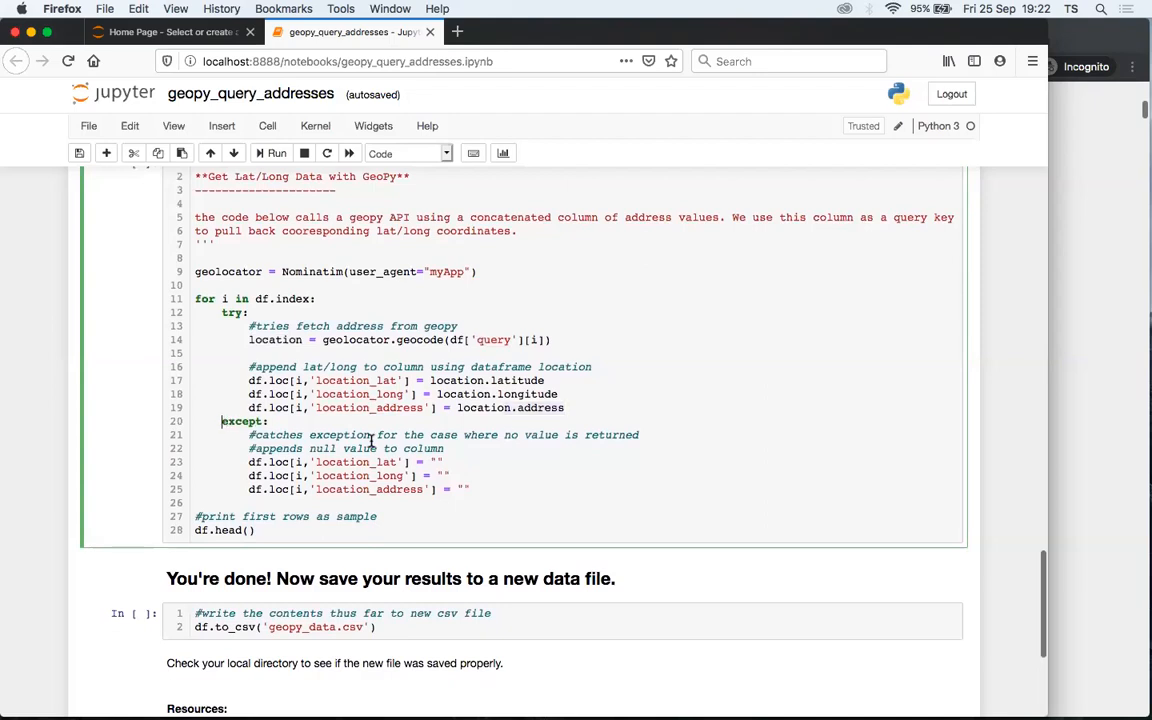
{"action": "left_click", "coordinate": [492, 488]}
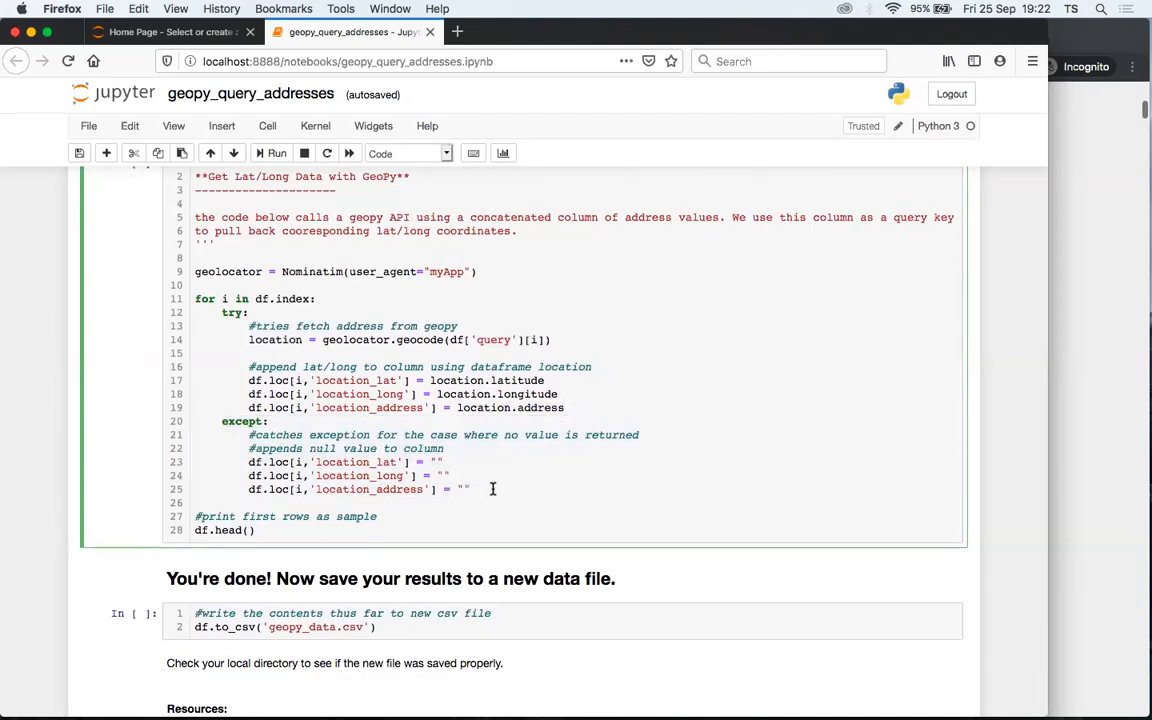
{"action": "left_click_drag", "start_coordinate": [218, 420], "coordinate": [470, 488]}
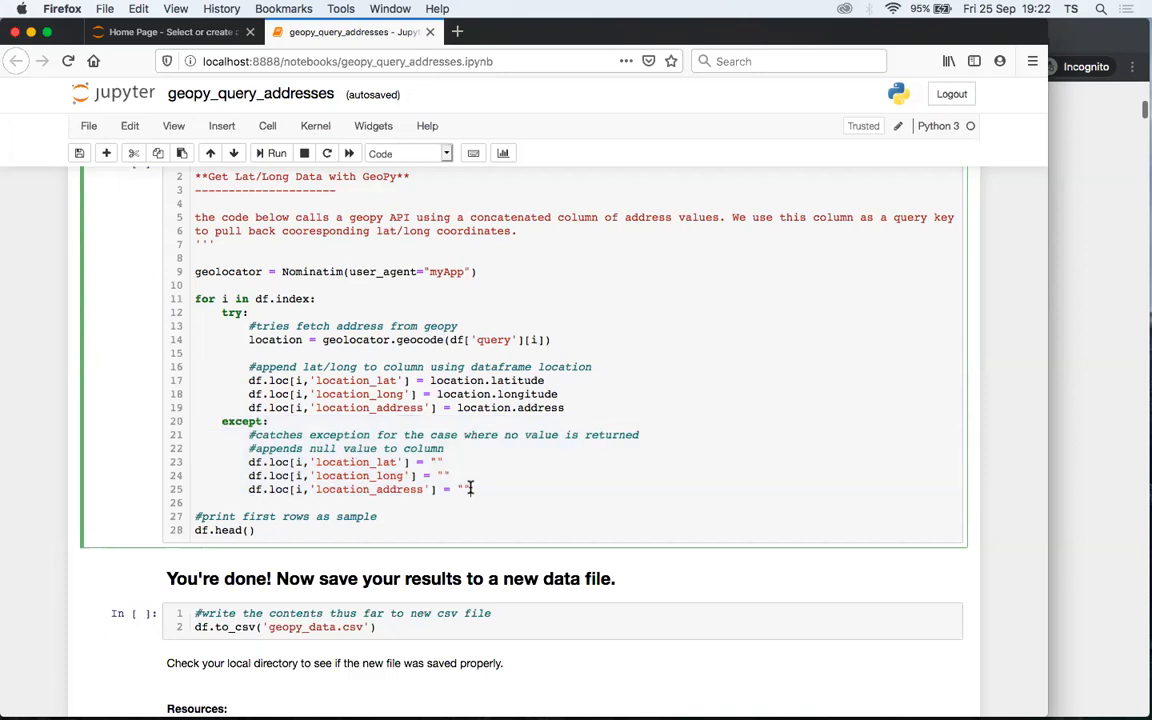
{"action": "left_click_drag", "start_coordinate": [222, 420], "coordinate": [470, 488]}
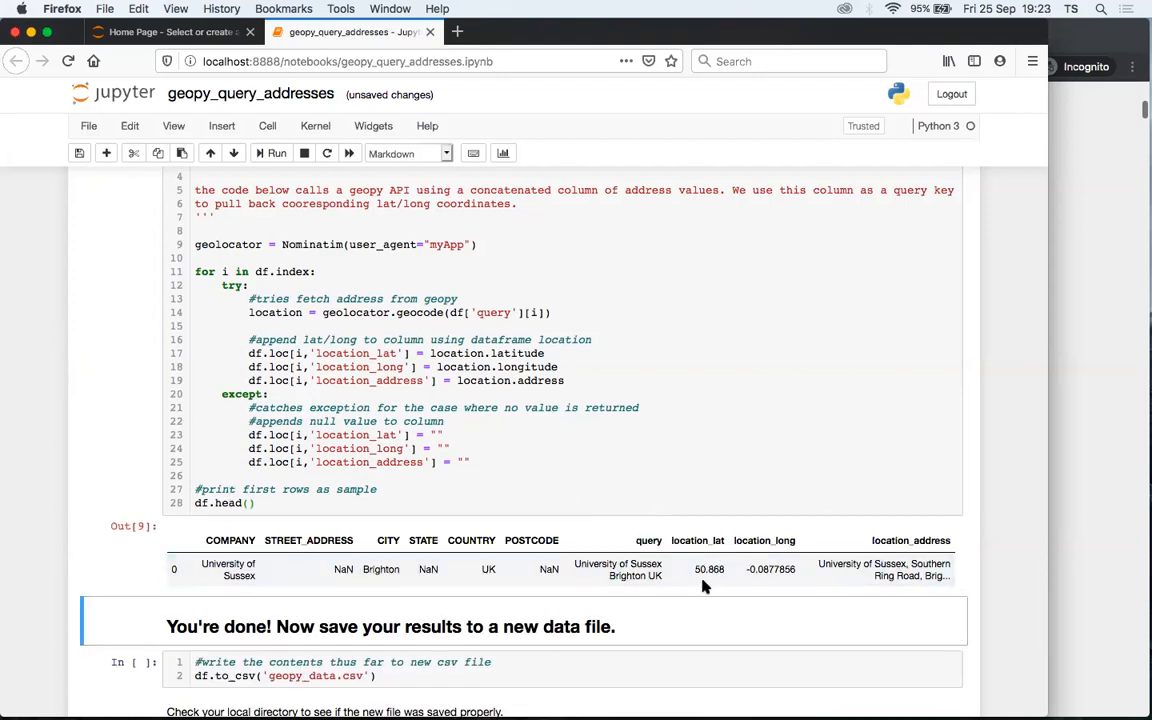
- Run df.to_csv to write the geocoded data to geopy_data.csv
{"action": "scroll", "scroll_direction": "down", "scroll_amount": 3}
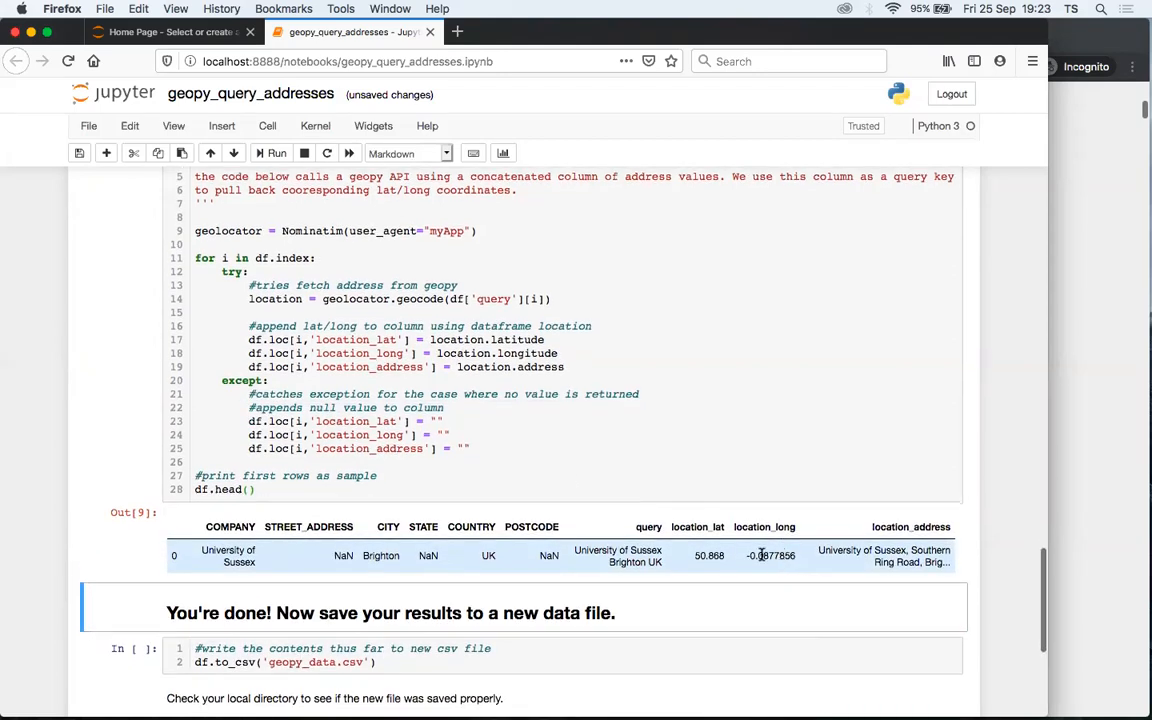
{"action": "mouse_move", "coordinate": [644, 550]}
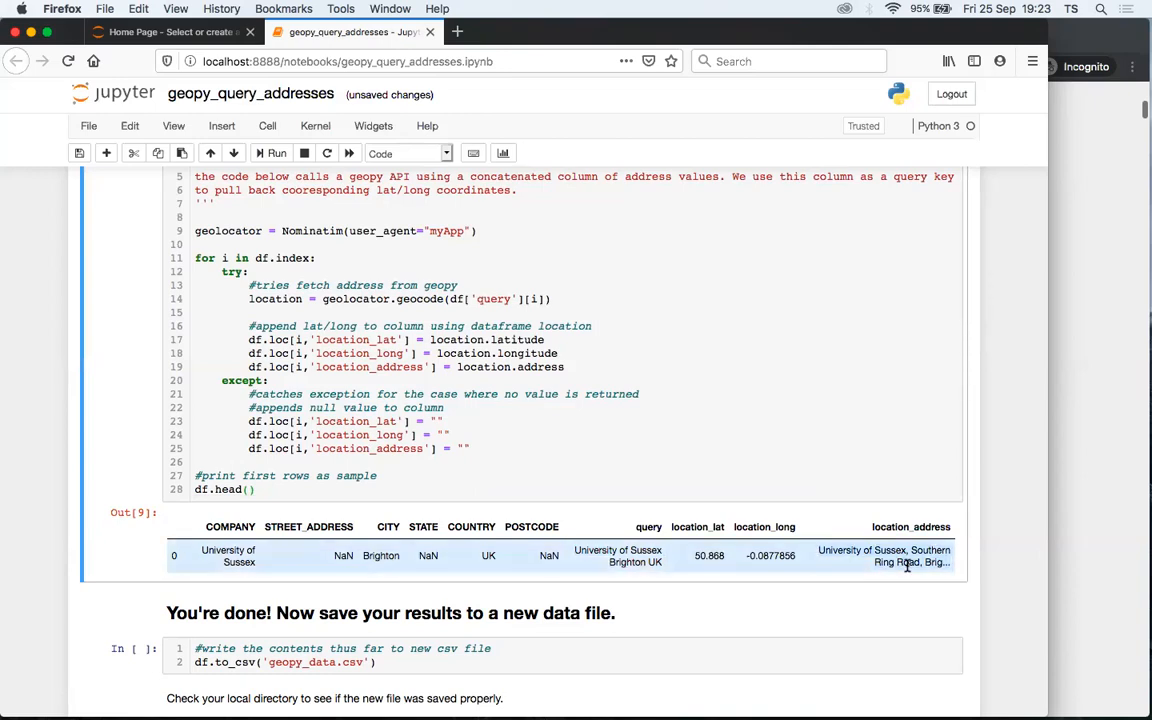
{"action": "scroll", "scroll_direction": "down", "scroll_amount": 3}
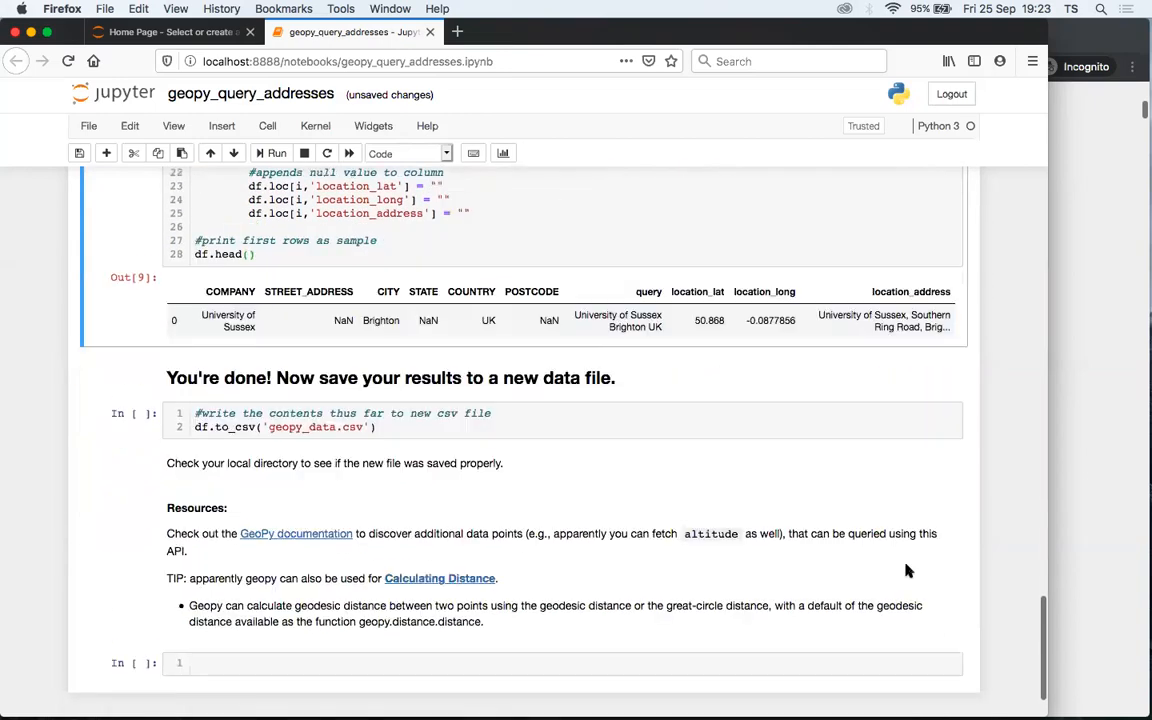
{"action": "scroll", "scroll_direction": "down", "scroll_amount": 3}
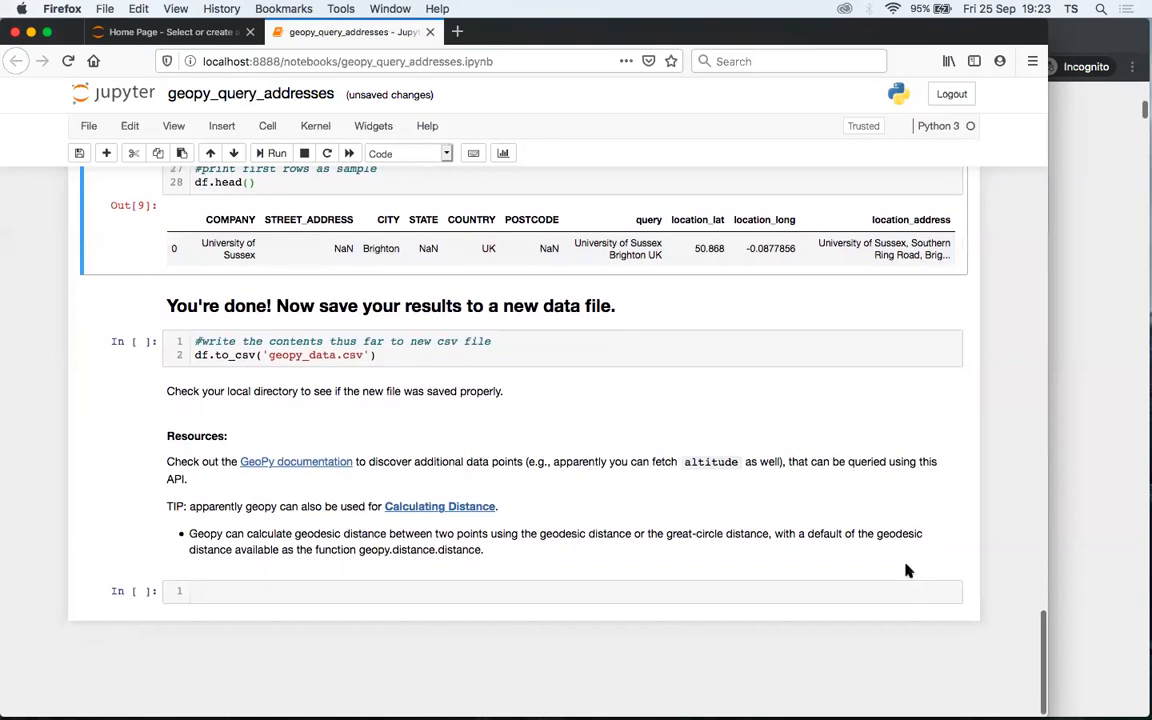
{"action": "left_click", "coordinate": [336, 348]}
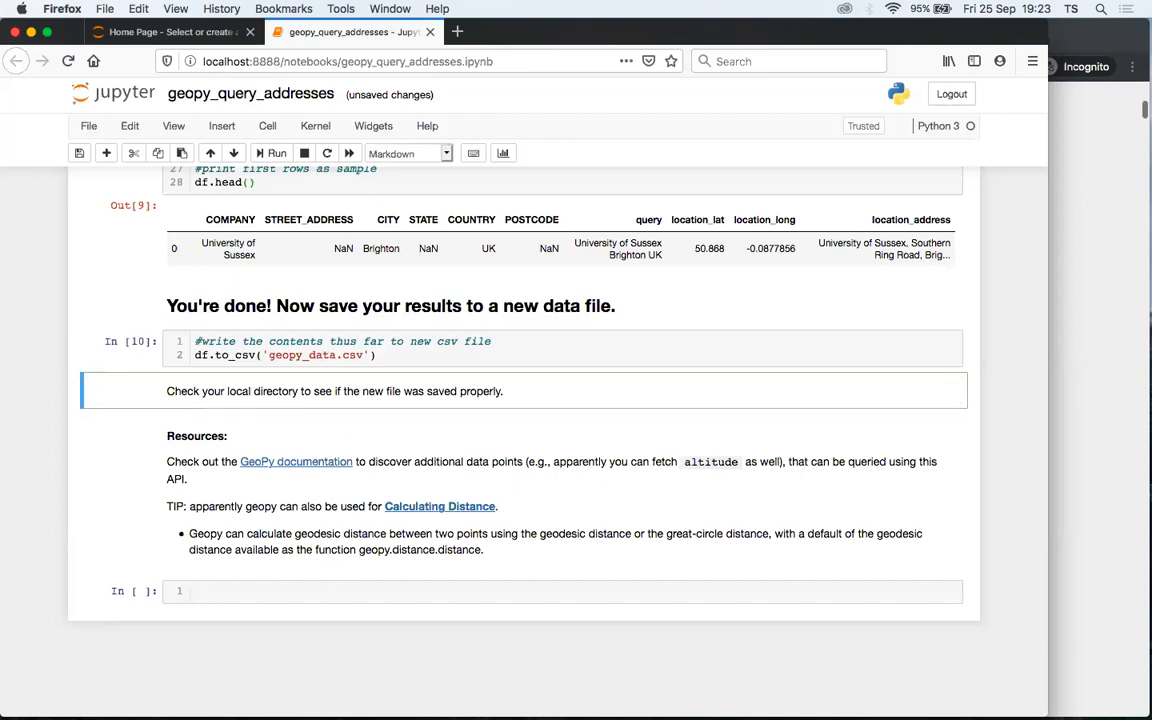
- Check geopy_data.csv in the Home Page file list, then return to the geopy_query_addresses notebook
{"action": "left_click", "coordinate": [180, 32]}
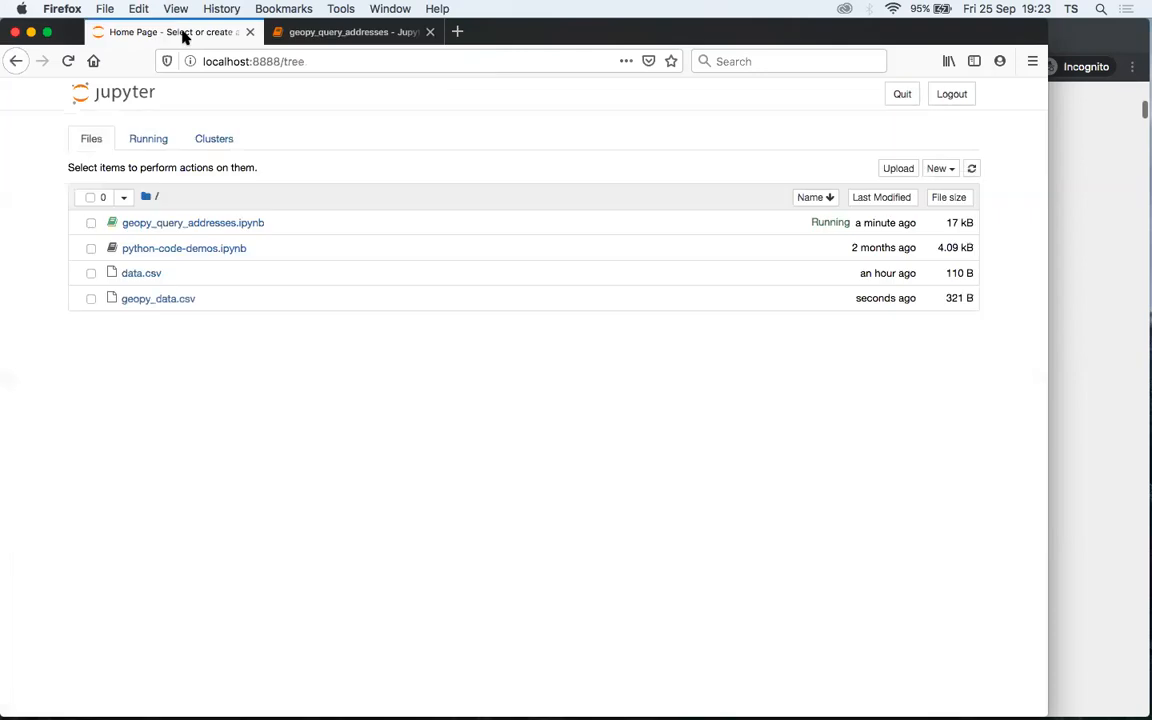
{"action": "mouse_move", "coordinate": [176, 294]}
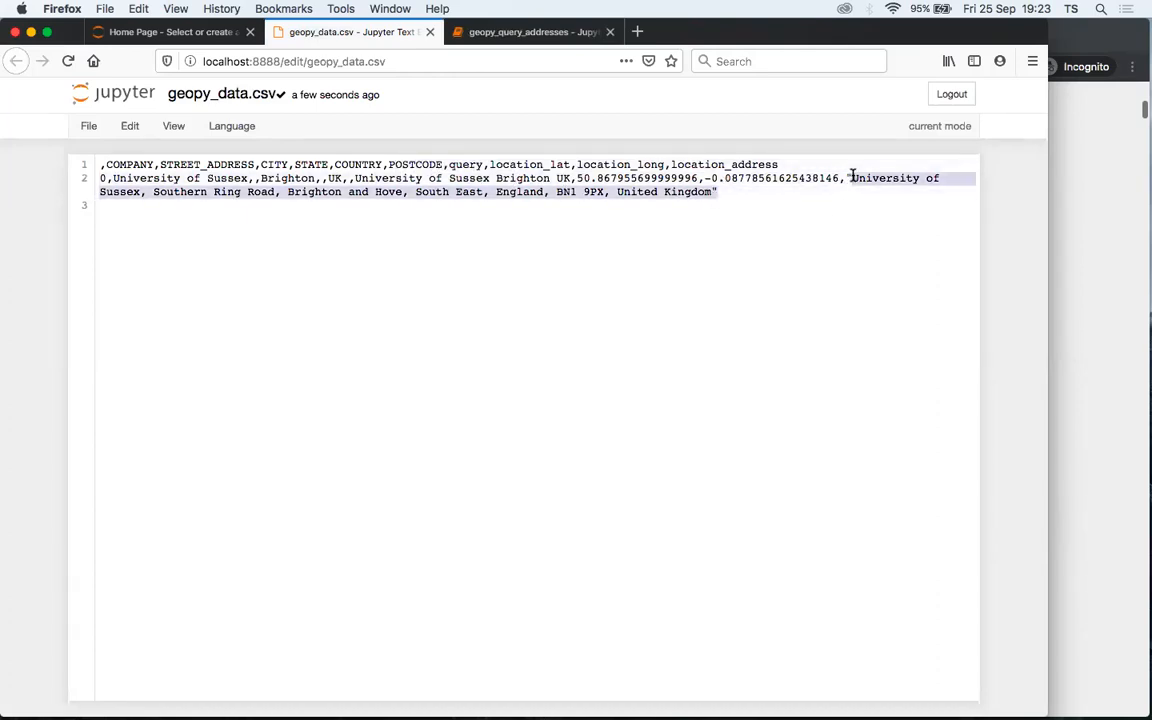
{"action": "left_click", "coordinate": [532, 32]}
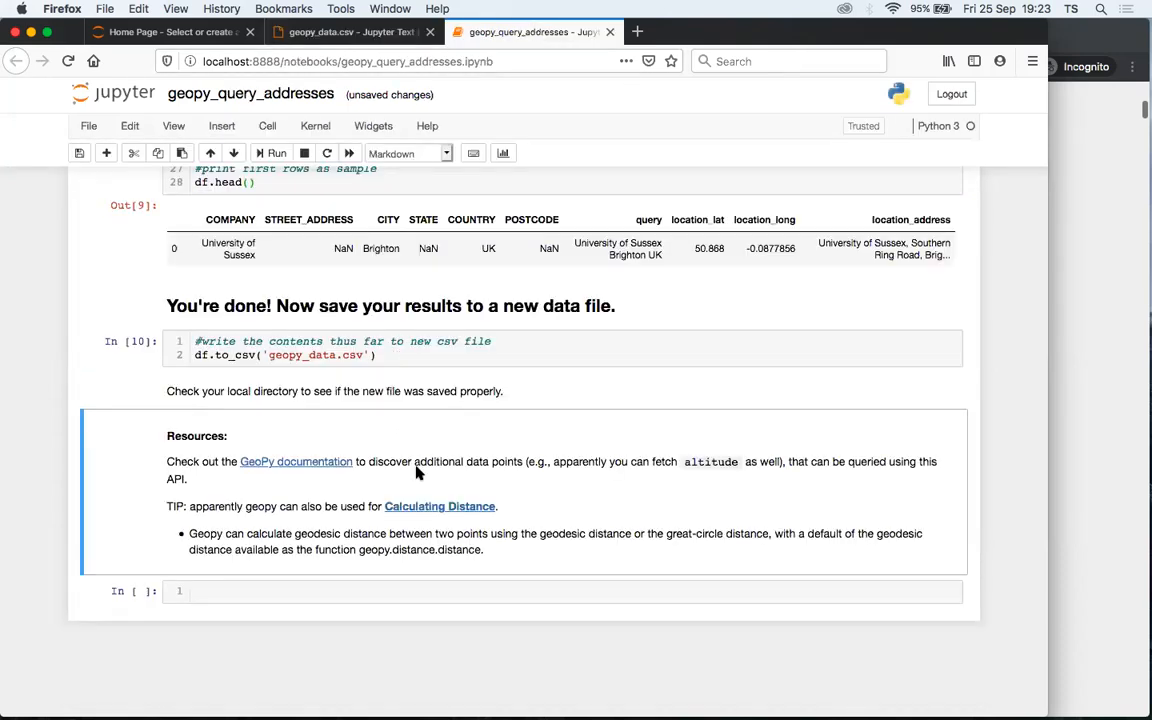
{"action": "mouse_move", "coordinate": [296, 466]}
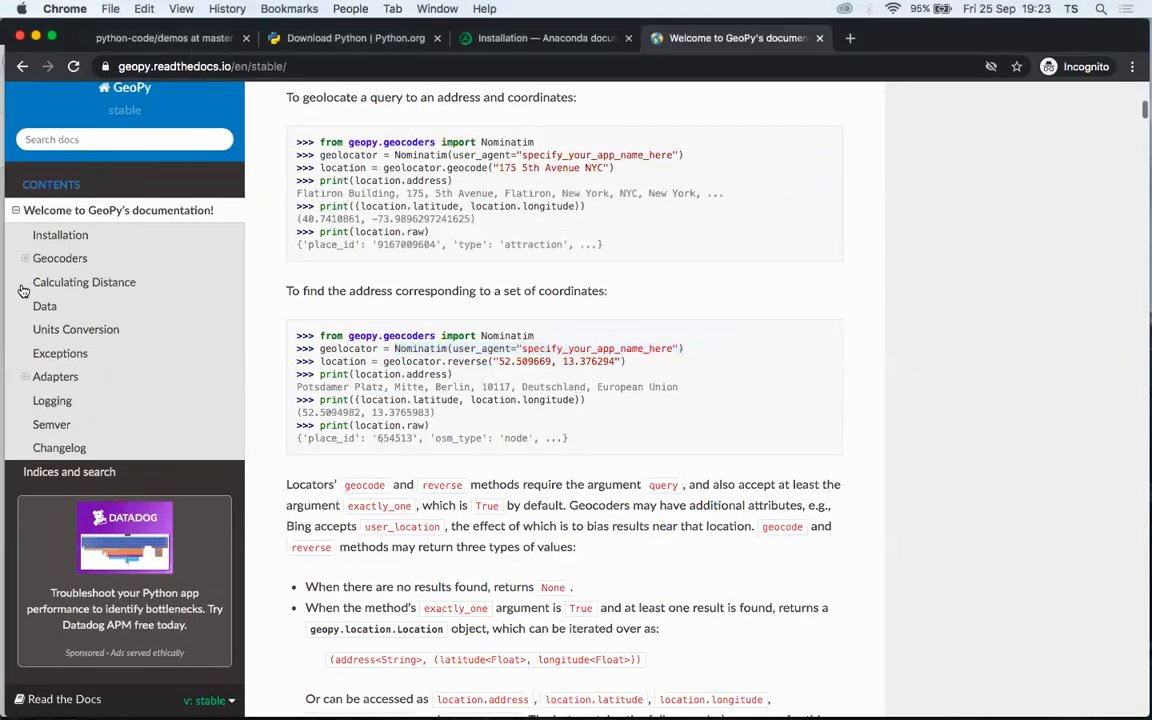
{"action": "mouse_move", "coordinate": [80, 258]}
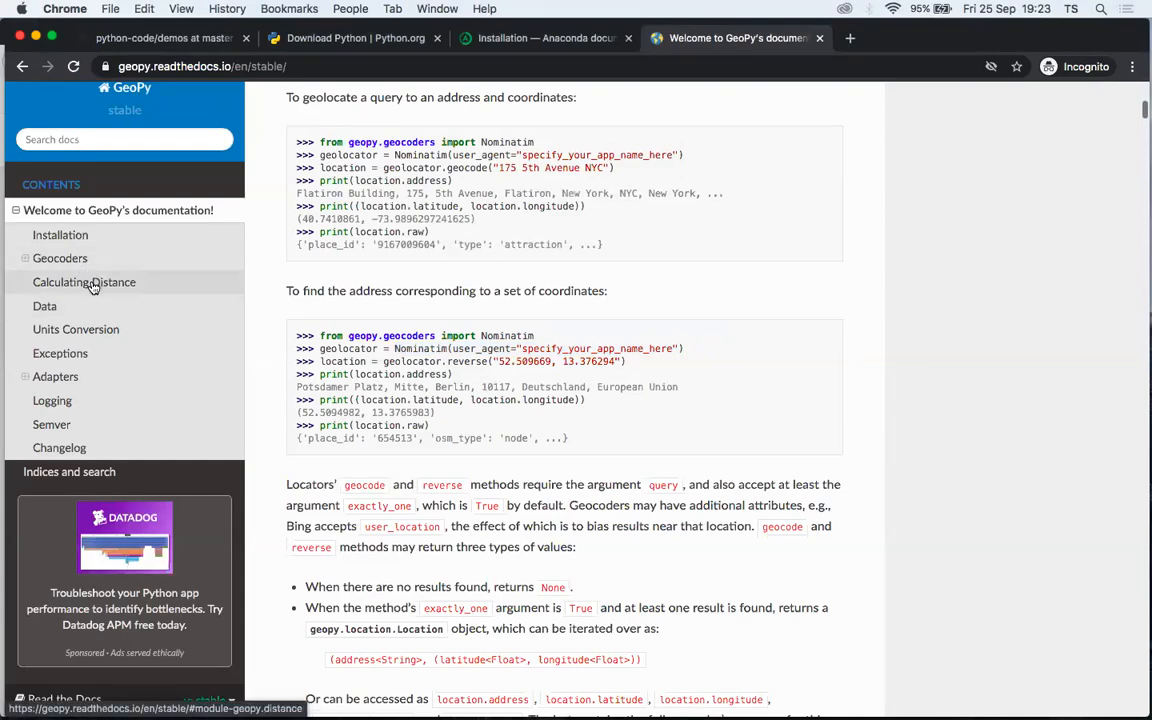
- Read the Calculating Distance section through its geodesic, great-circle and altitude examples
{"action": "left_click", "coordinate": [84, 282]}
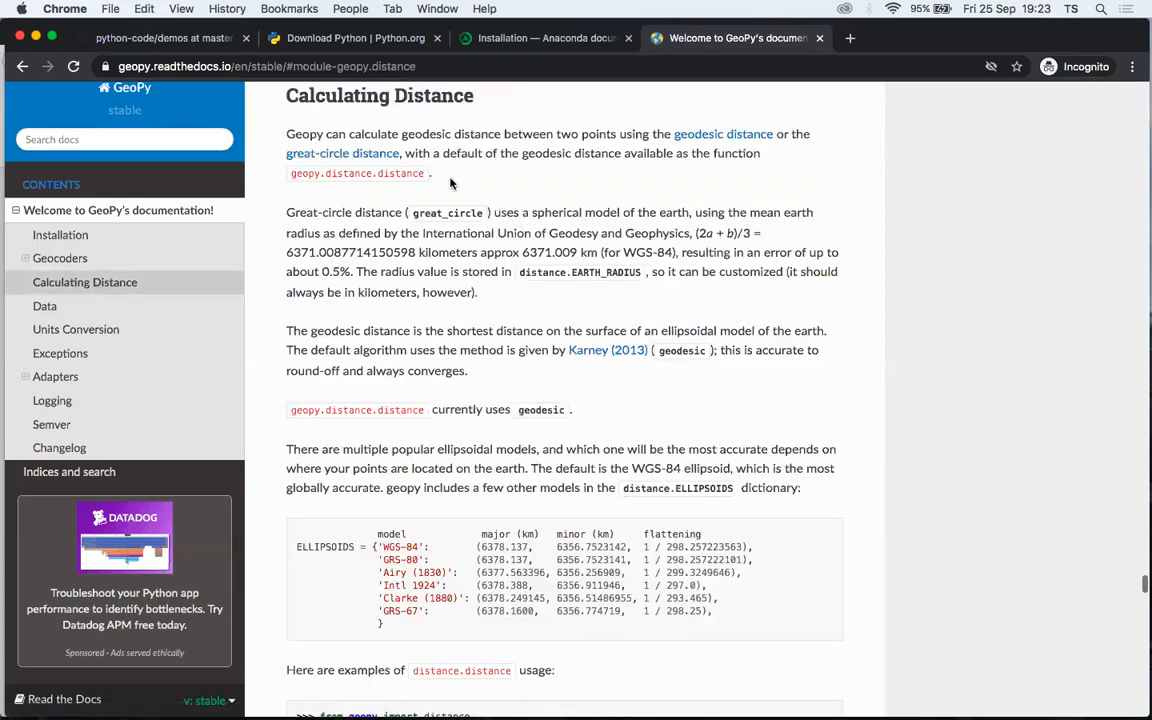
{"action": "mouse_move", "coordinate": [654, 140]}
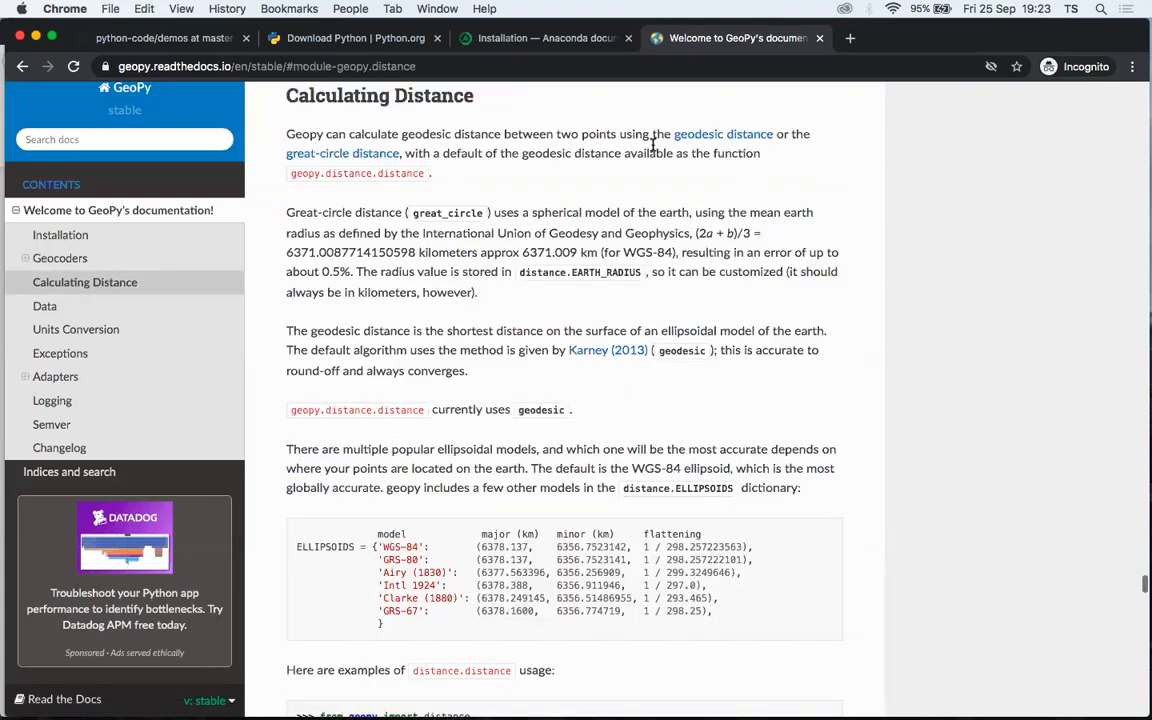
{"action": "scroll", "scroll_direction": "down", "scroll_amount": 3}
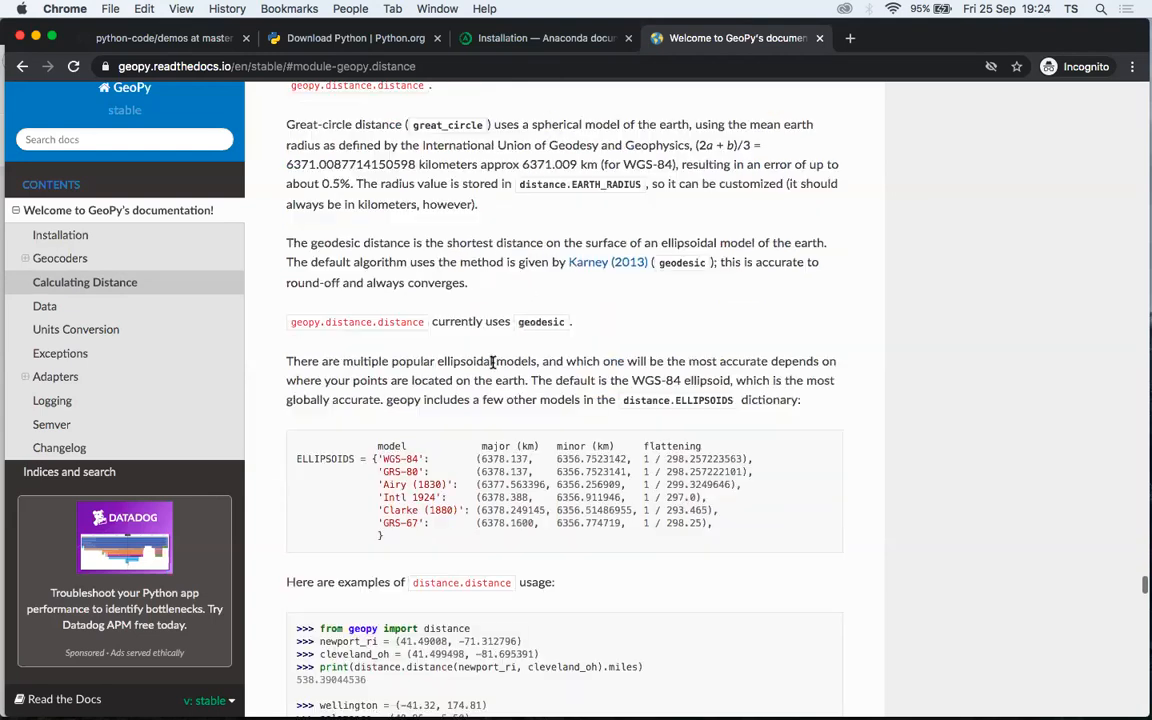
{"action": "scroll", "scroll_direction": "down", "scroll_amount": 3}
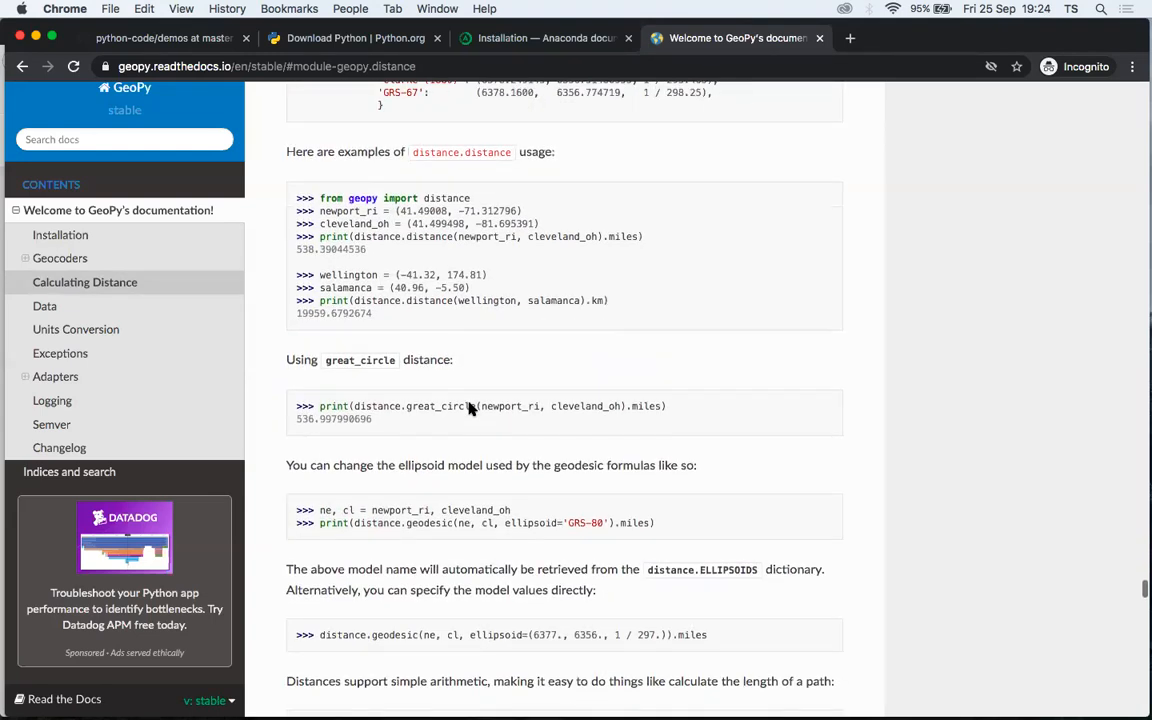
{"action": "scroll", "scroll_direction": "down", "scroll_amount": 3}
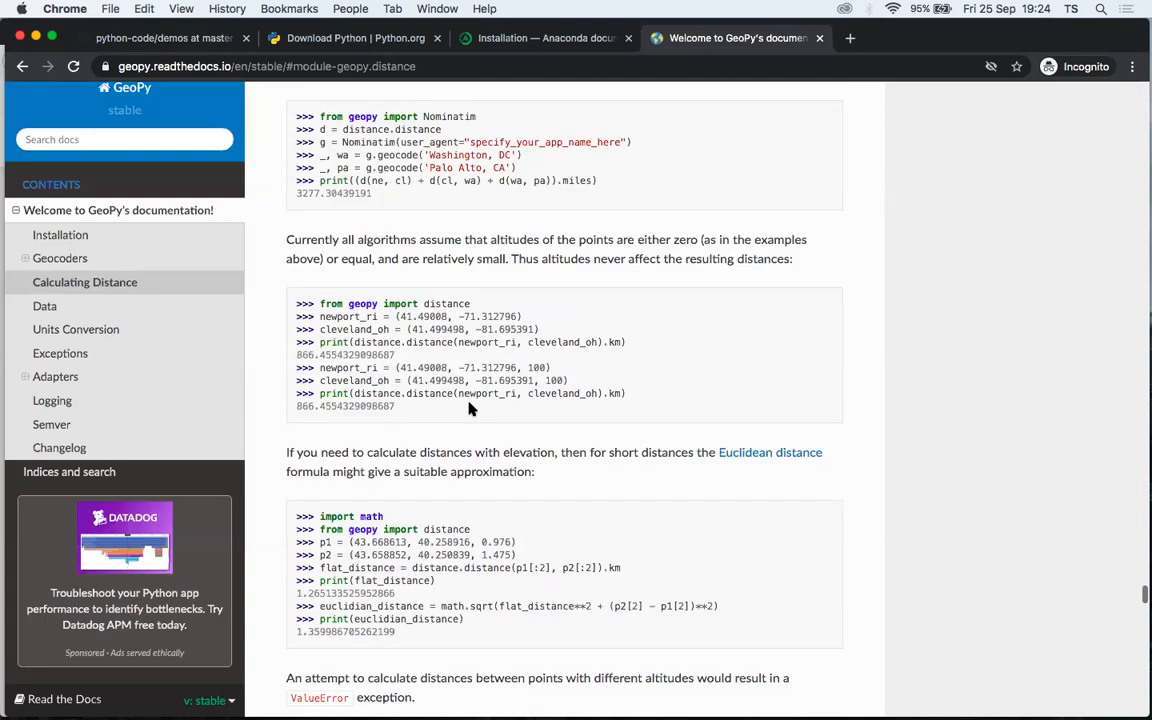